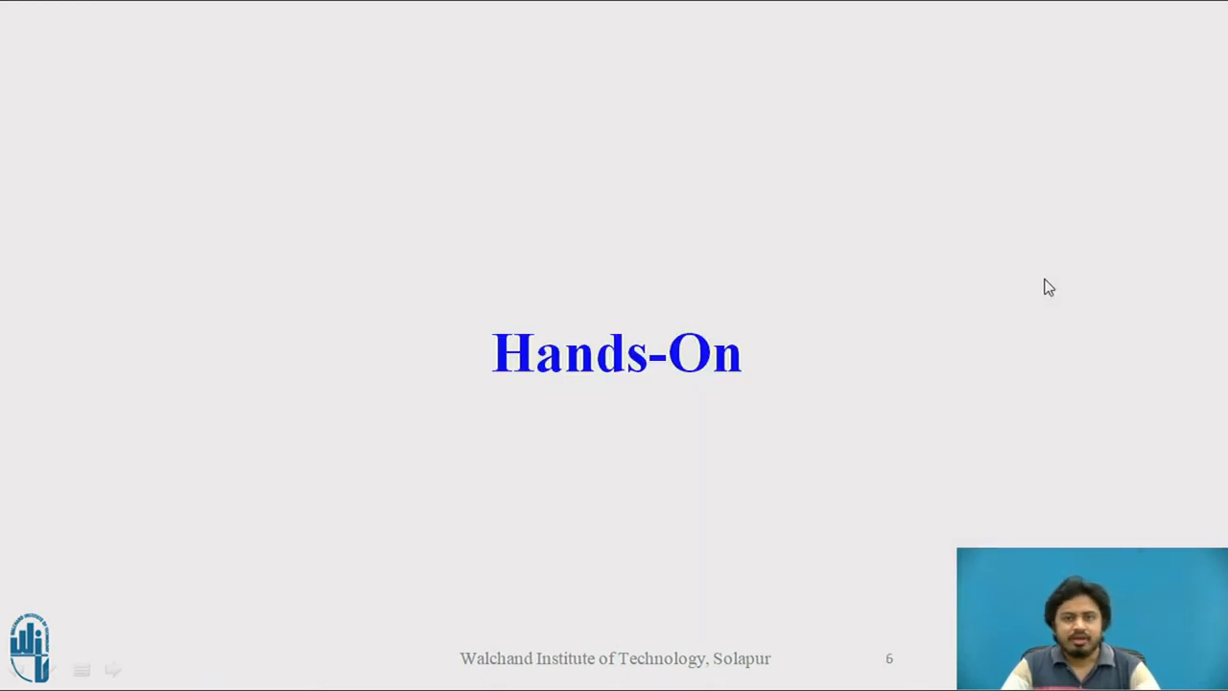
Step: Launch the Weka Experimenter environment from the GUI Chooser
{"action": "key", "text": "alt+tab"}
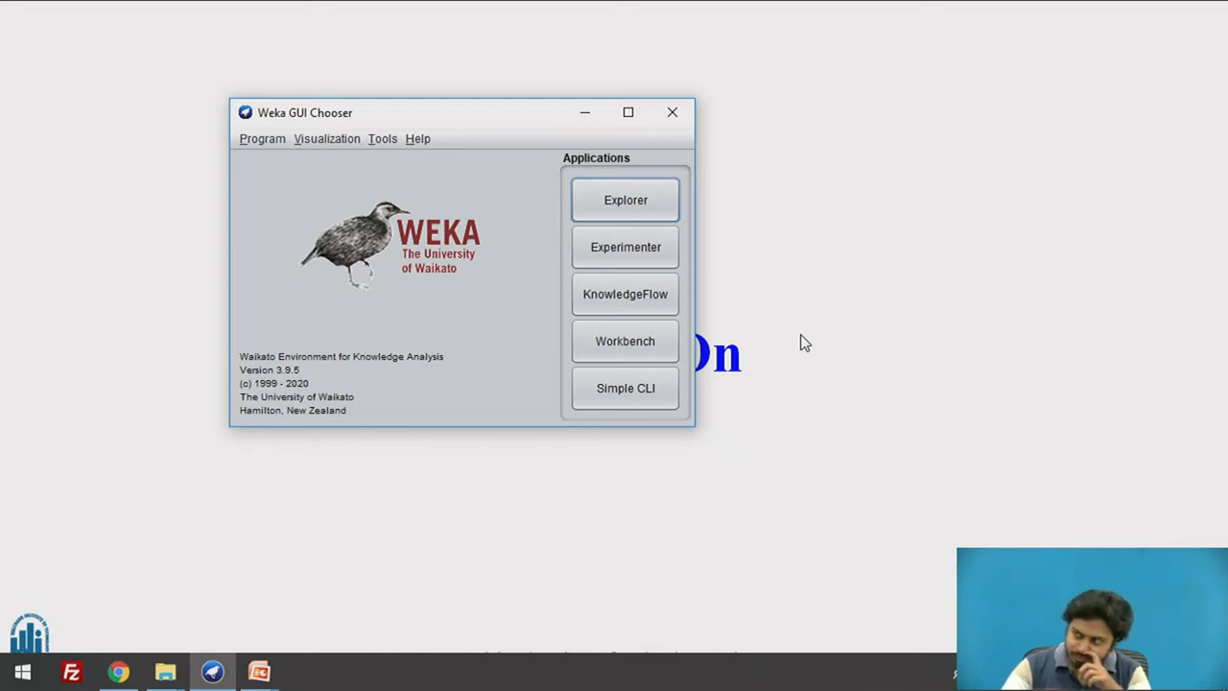
{"action": "mouse_move", "coordinate": [429, 316]}
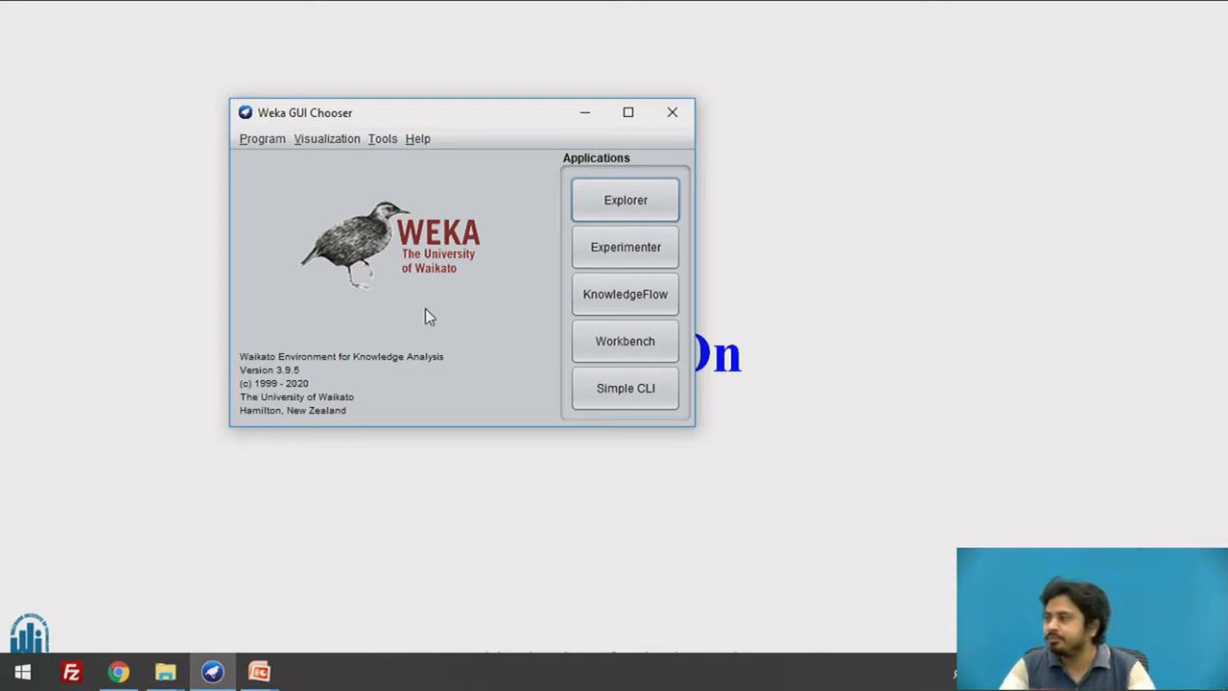
{"action": "mouse_move", "coordinate": [626, 247]}
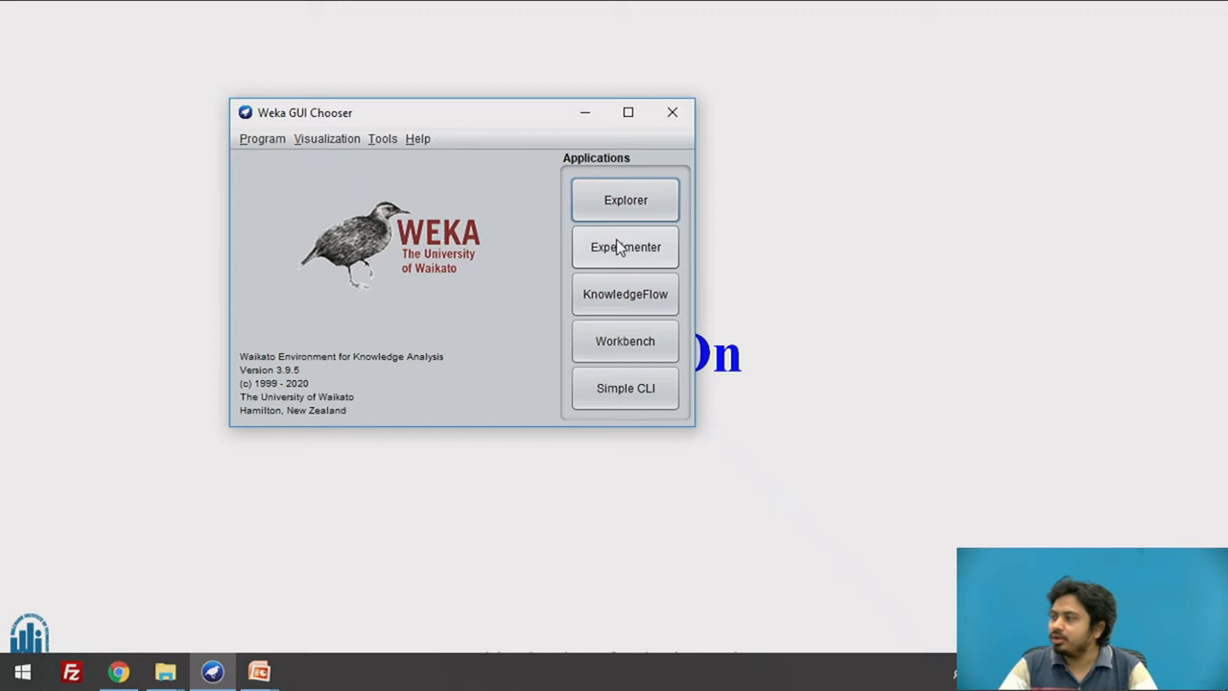
{"action": "mouse_move", "coordinate": [625, 355]}
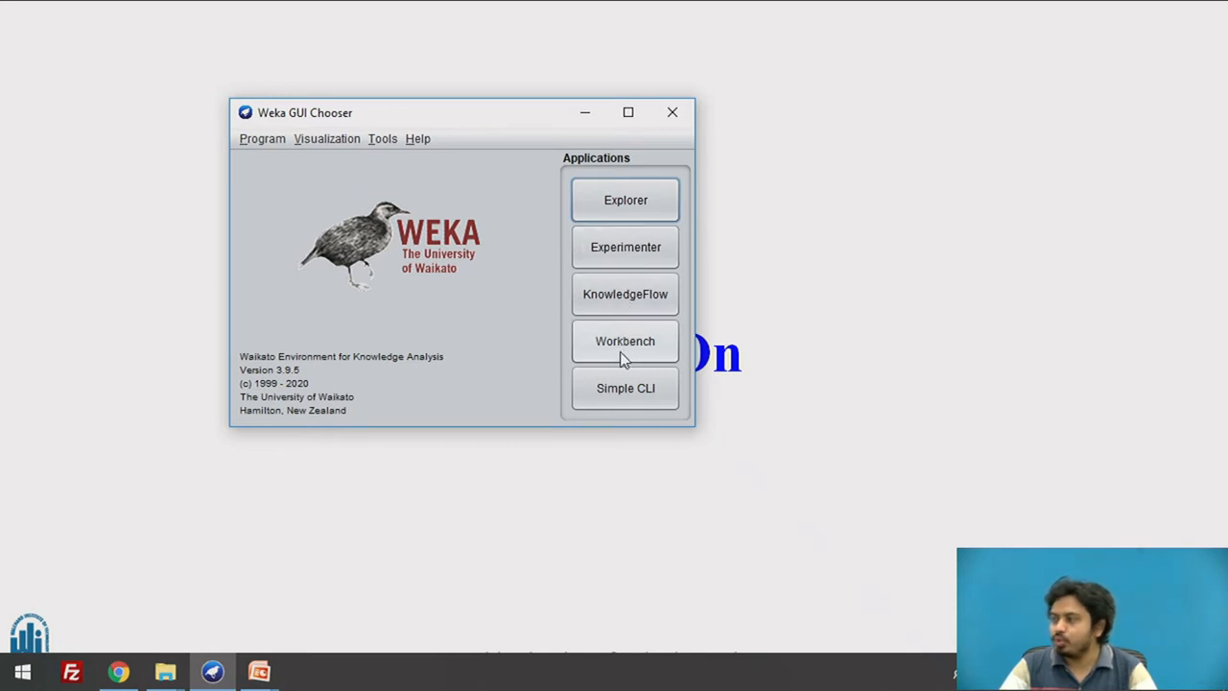
{"action": "mouse_move", "coordinate": [625, 401]}
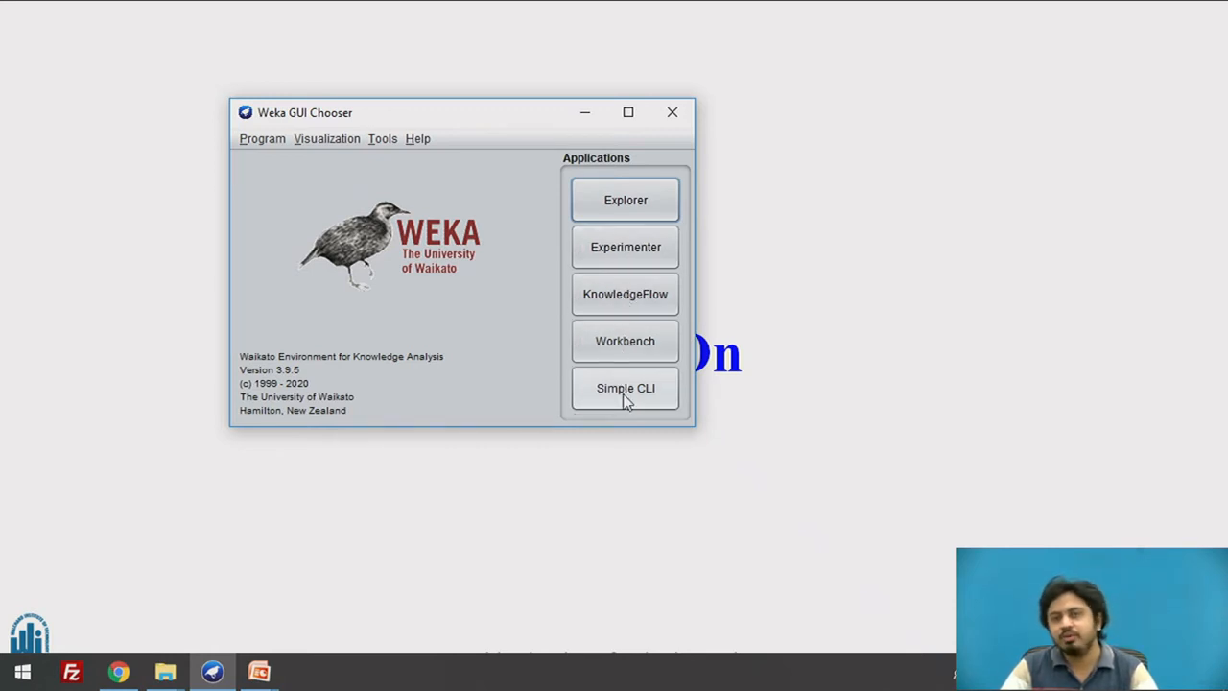
{"action": "mouse_move", "coordinate": [600, 390]}
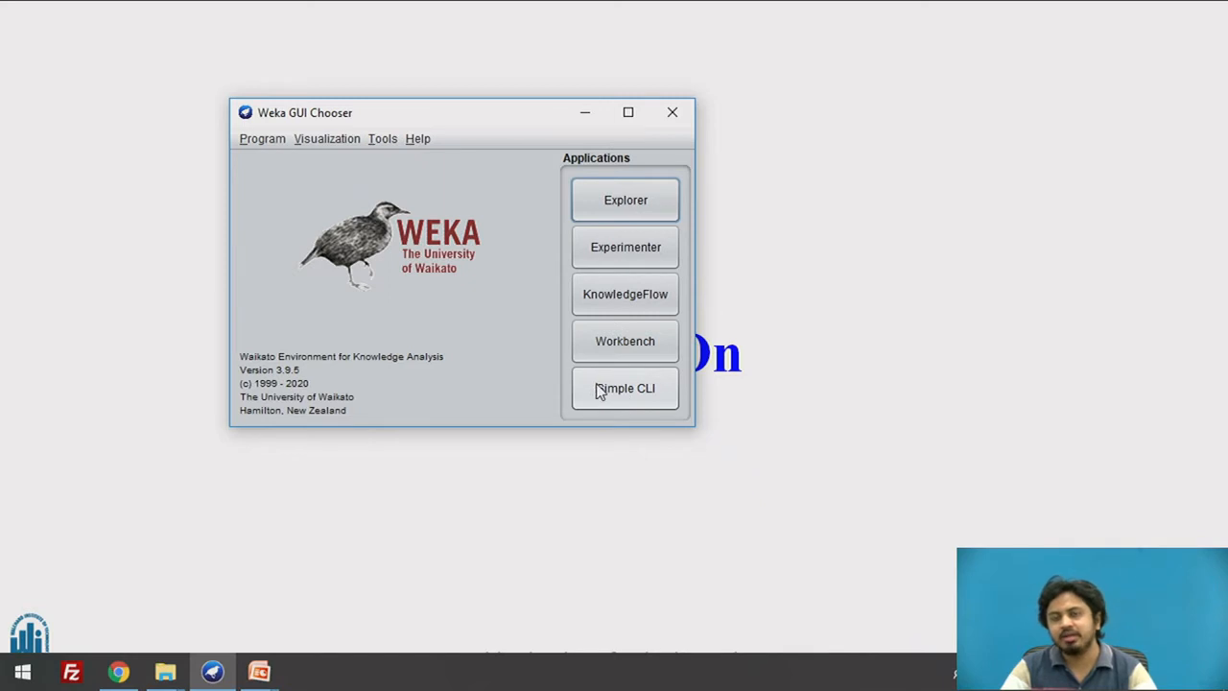
{"action": "mouse_move", "coordinate": [626, 294]}
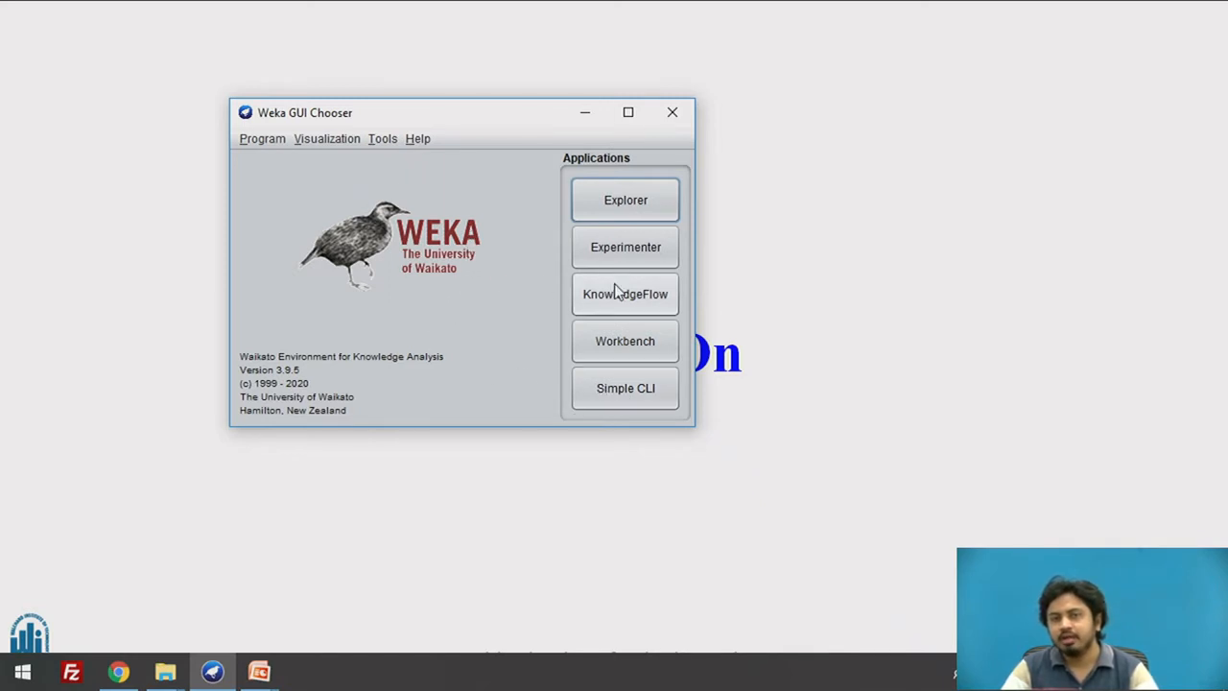
{"action": "mouse_move", "coordinate": [625, 247]}
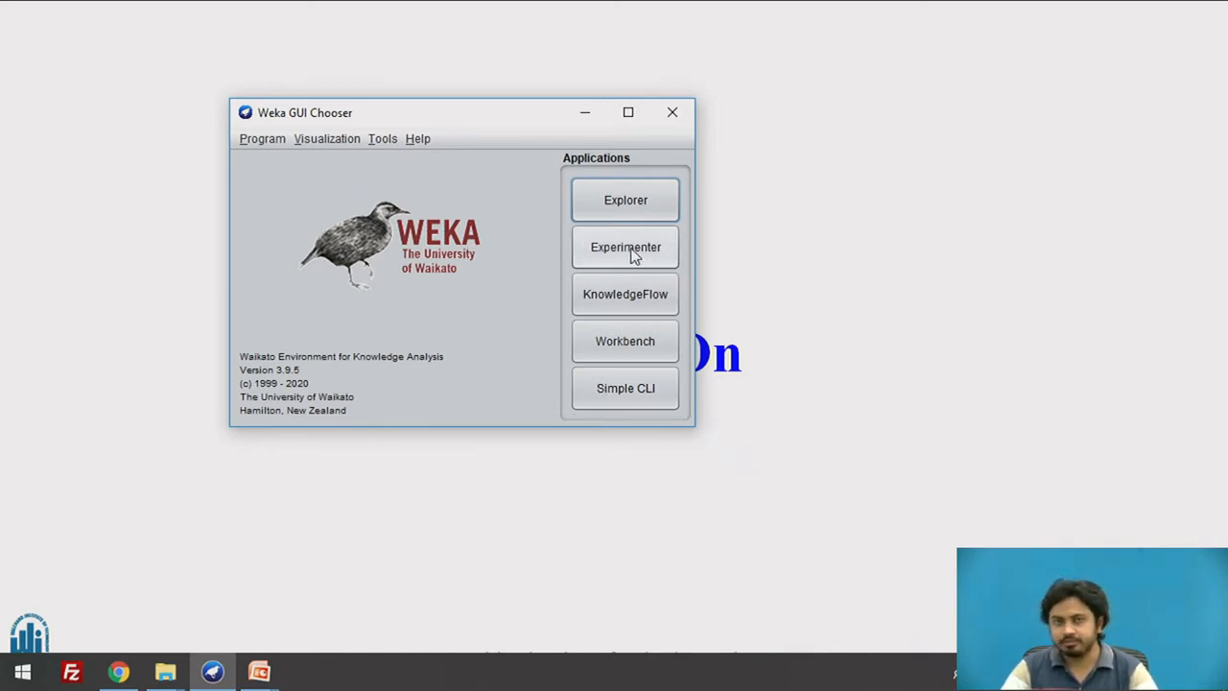
{"action": "left_click", "coordinate": [624, 246]}
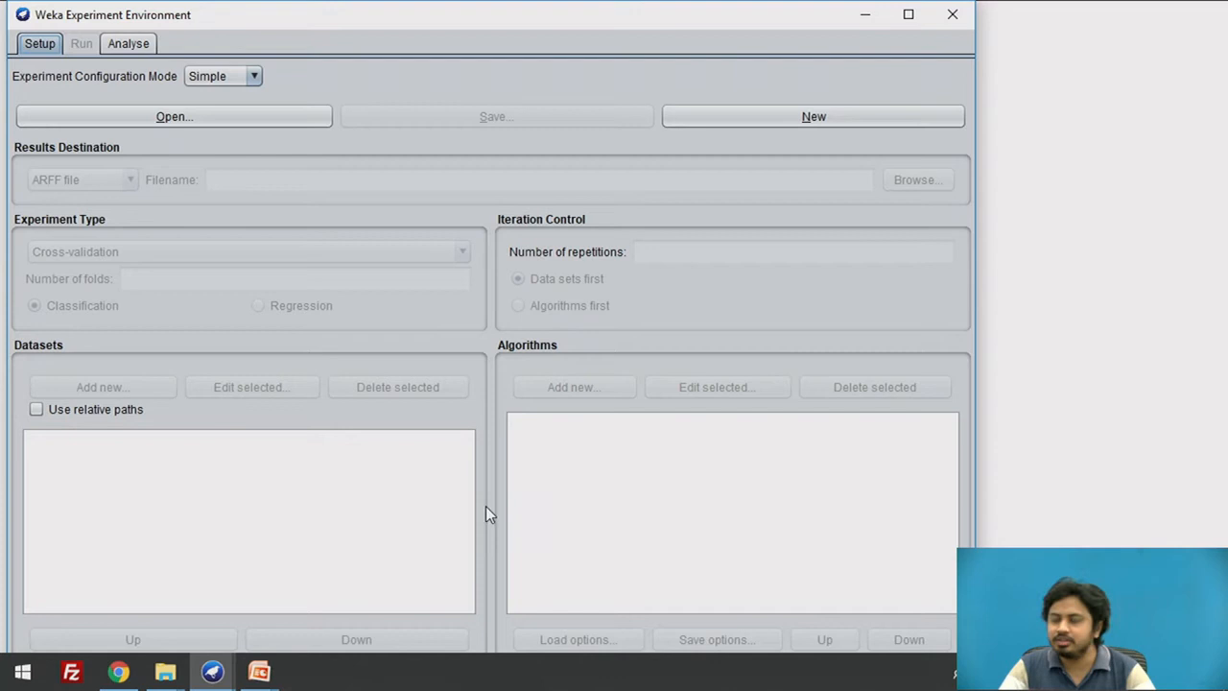
{"action": "mouse_move", "coordinate": [589, 480]}
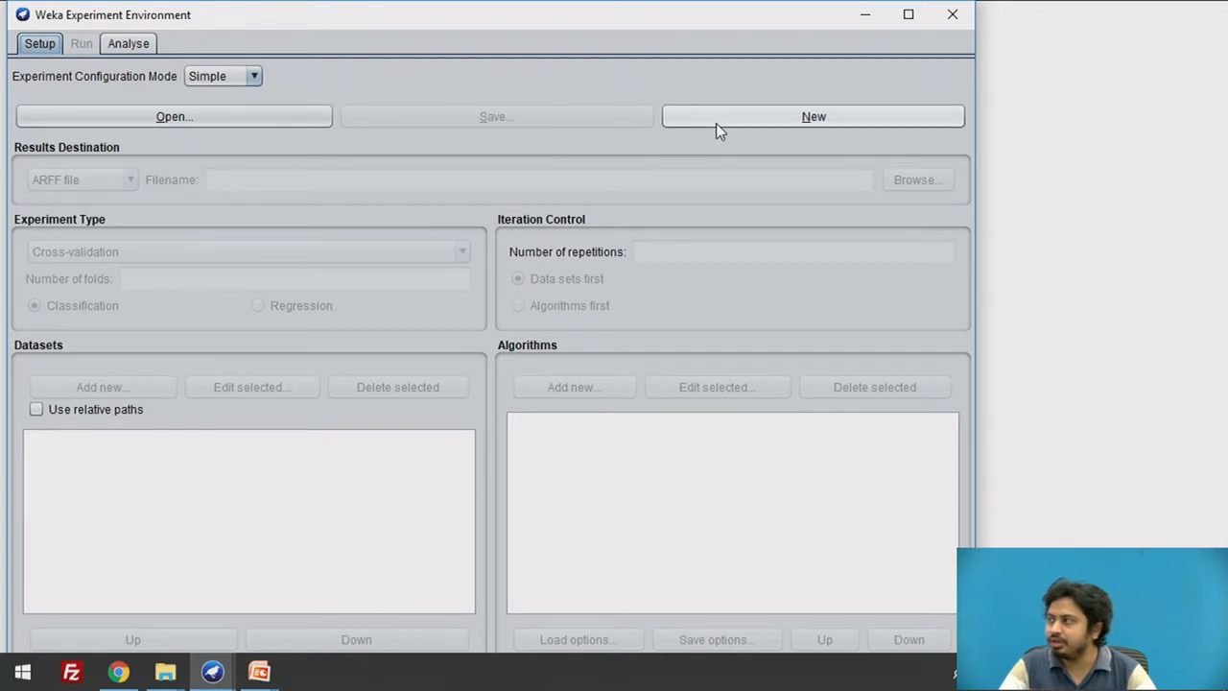
Step: Create a new experiment with default 10-fold cross-validation and 10 repetitions
{"action": "left_click", "coordinate": [812, 116]}
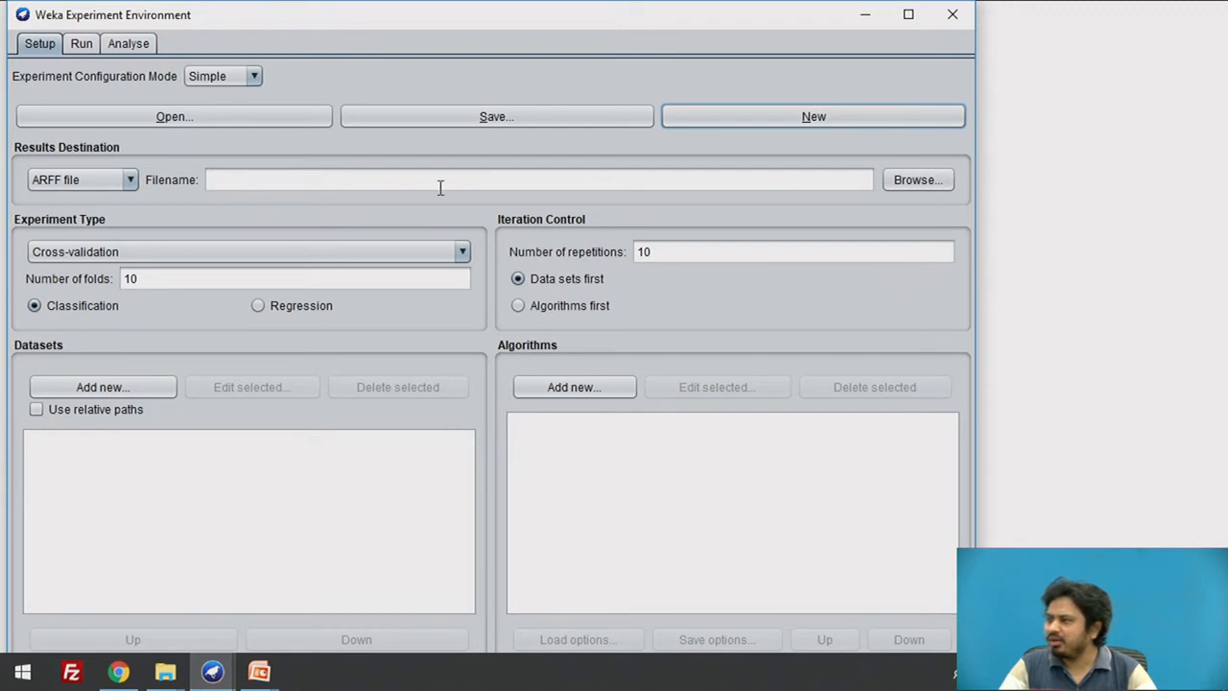
{"action": "mouse_move", "coordinate": [263, 165]}
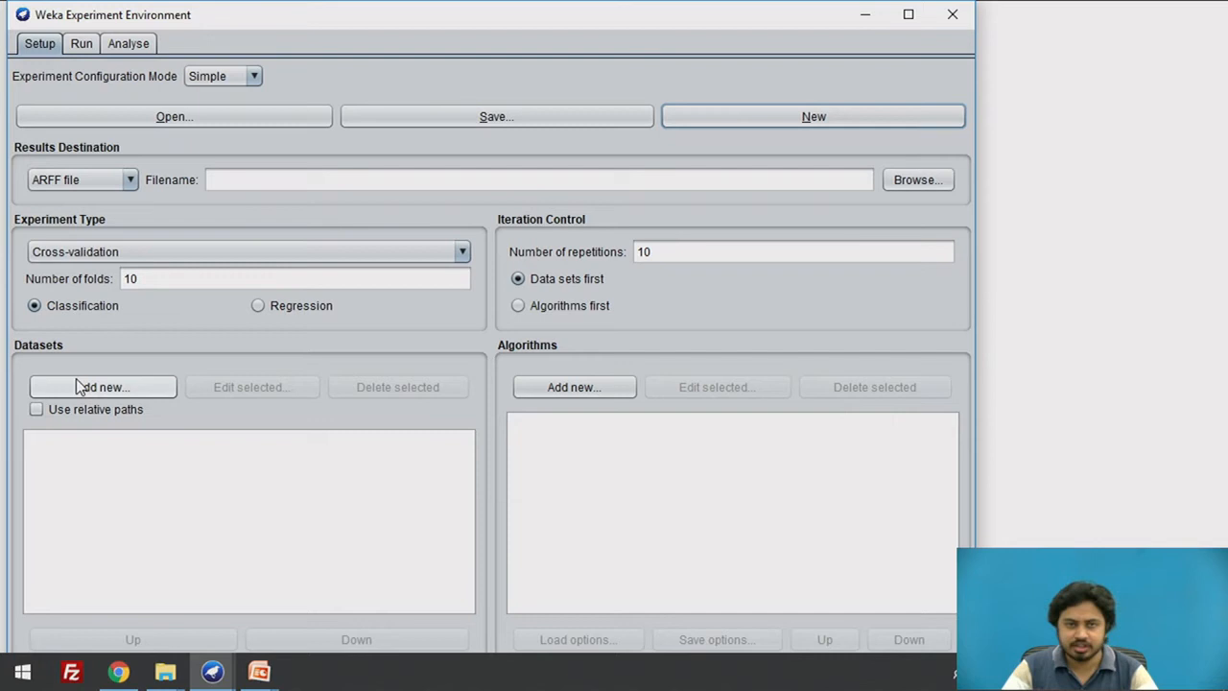
{"action": "mouse_move", "coordinate": [91, 398]}
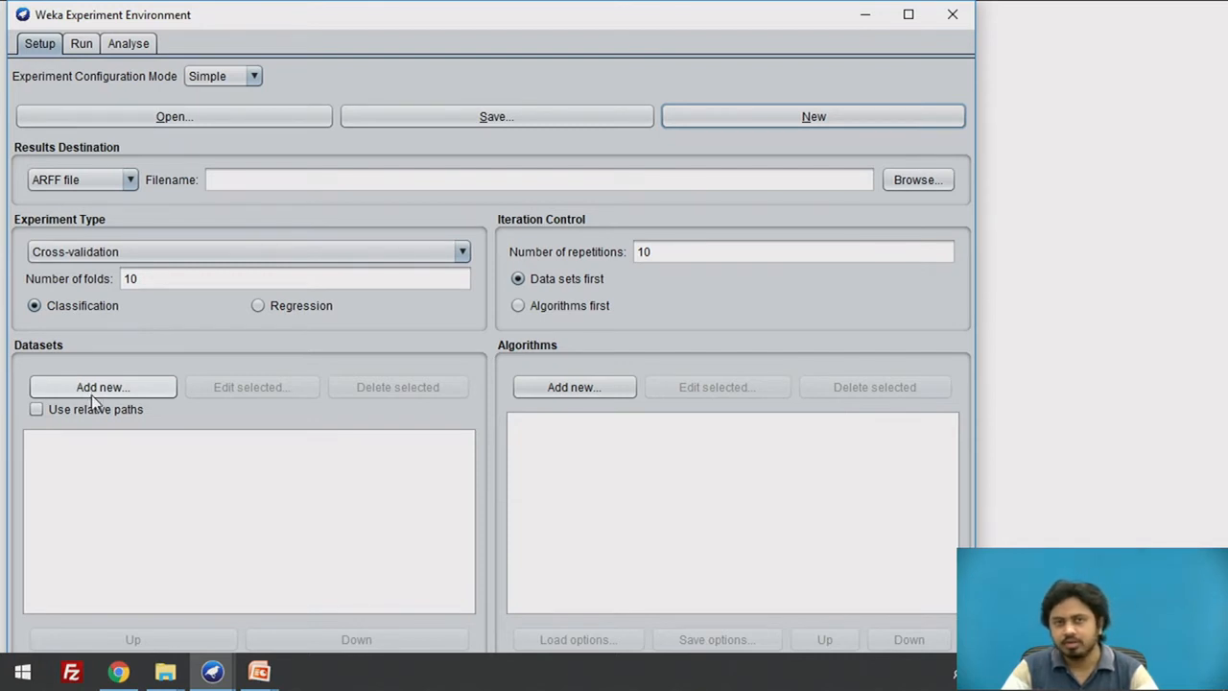
{"action": "mouse_move", "coordinate": [494, 394]}
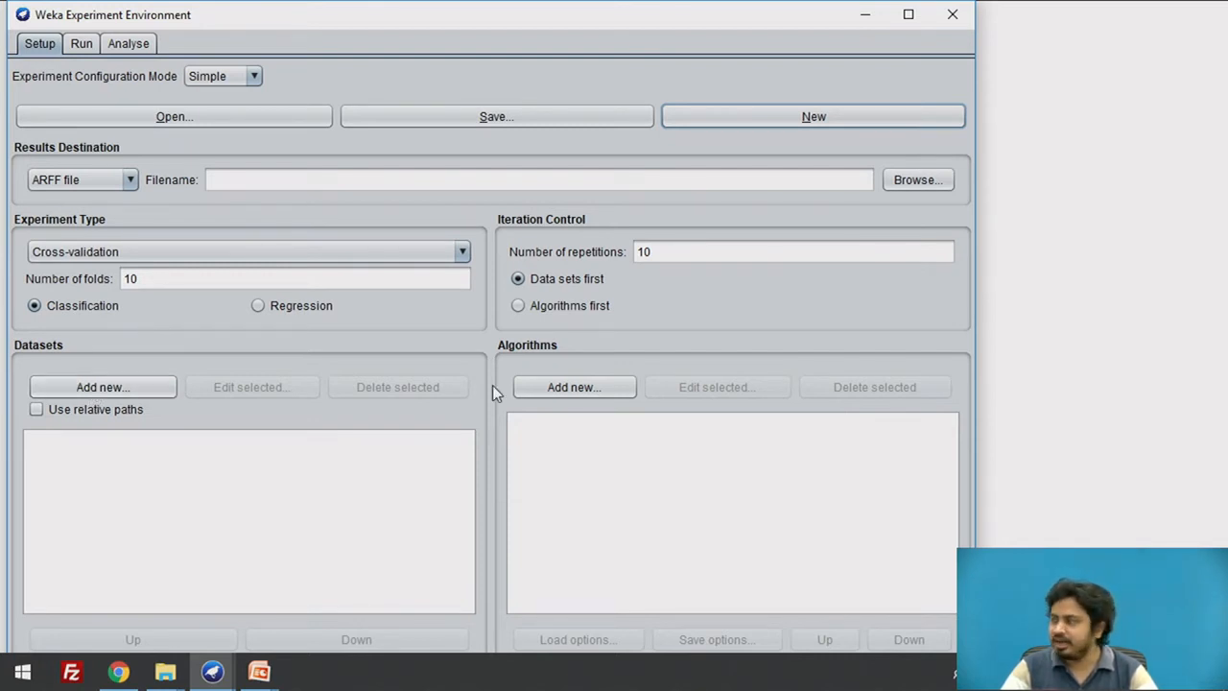
{"action": "mouse_move", "coordinate": [572, 417]}
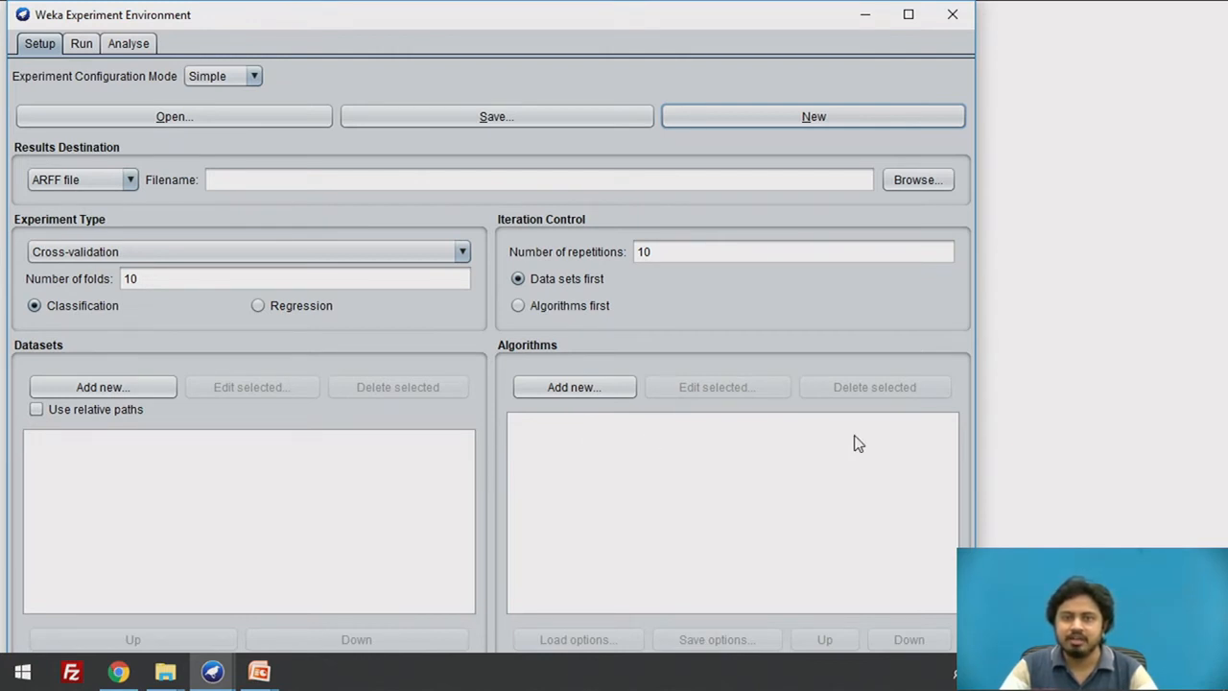
{"action": "mouse_move", "coordinate": [575, 468]}
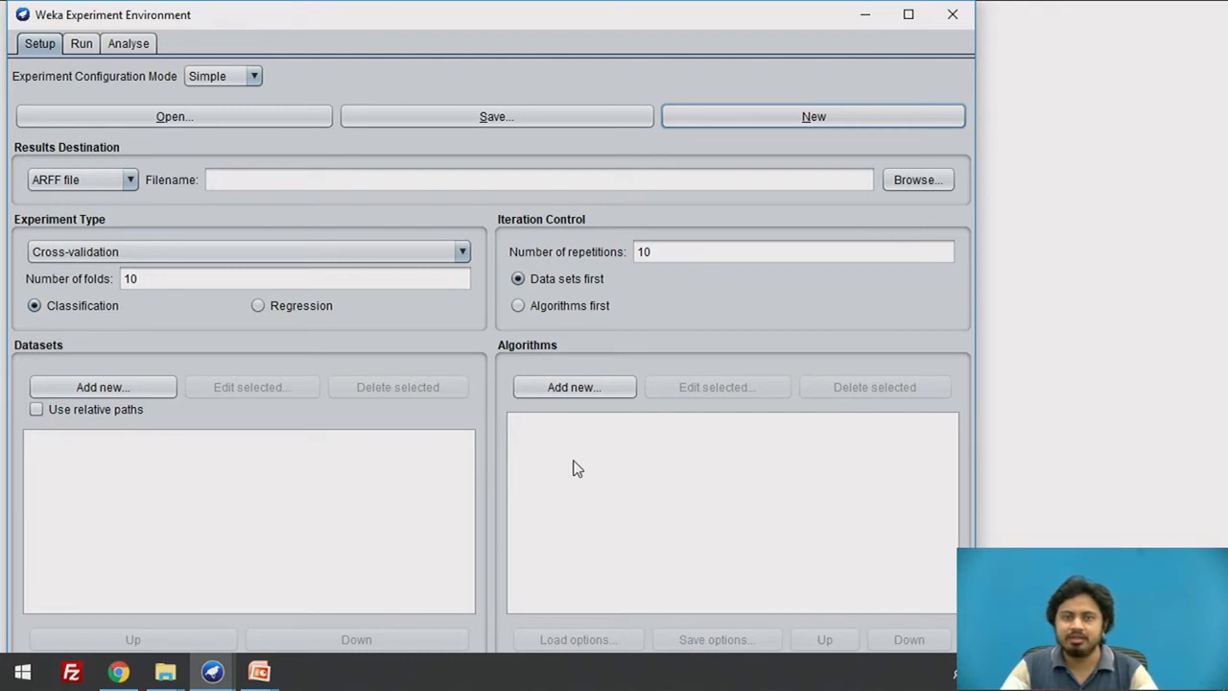
{"action": "mouse_move", "coordinate": [773, 461]}
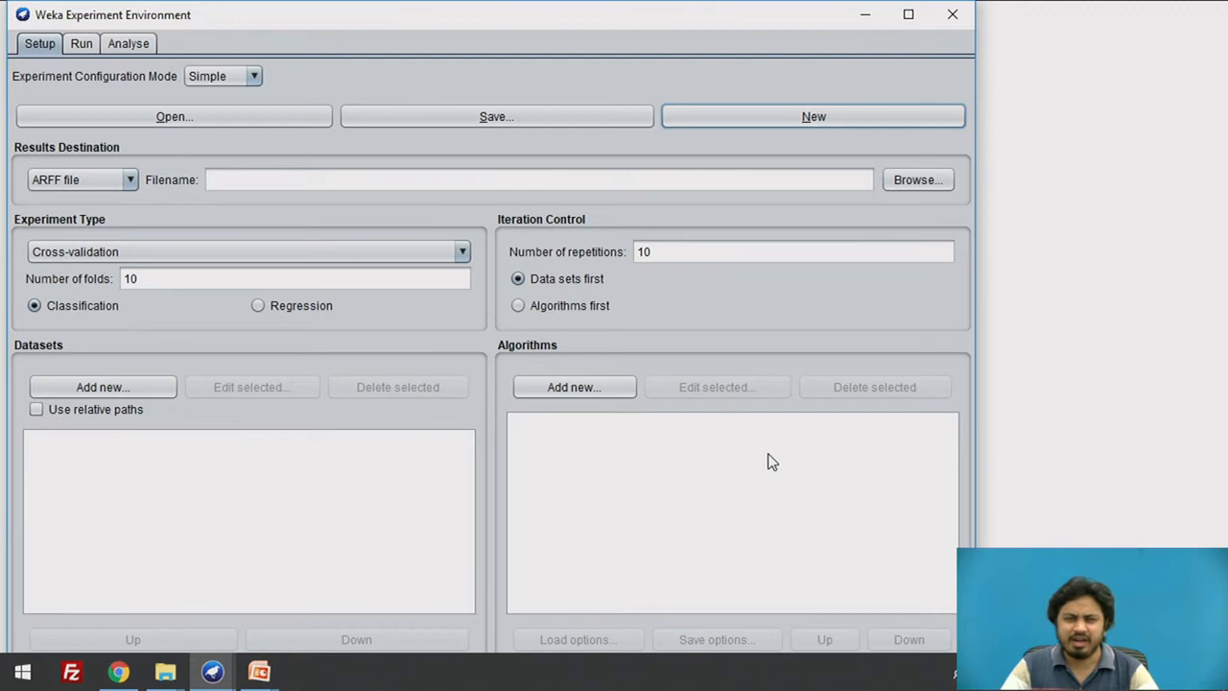
{"action": "mouse_move", "coordinate": [590, 489]}
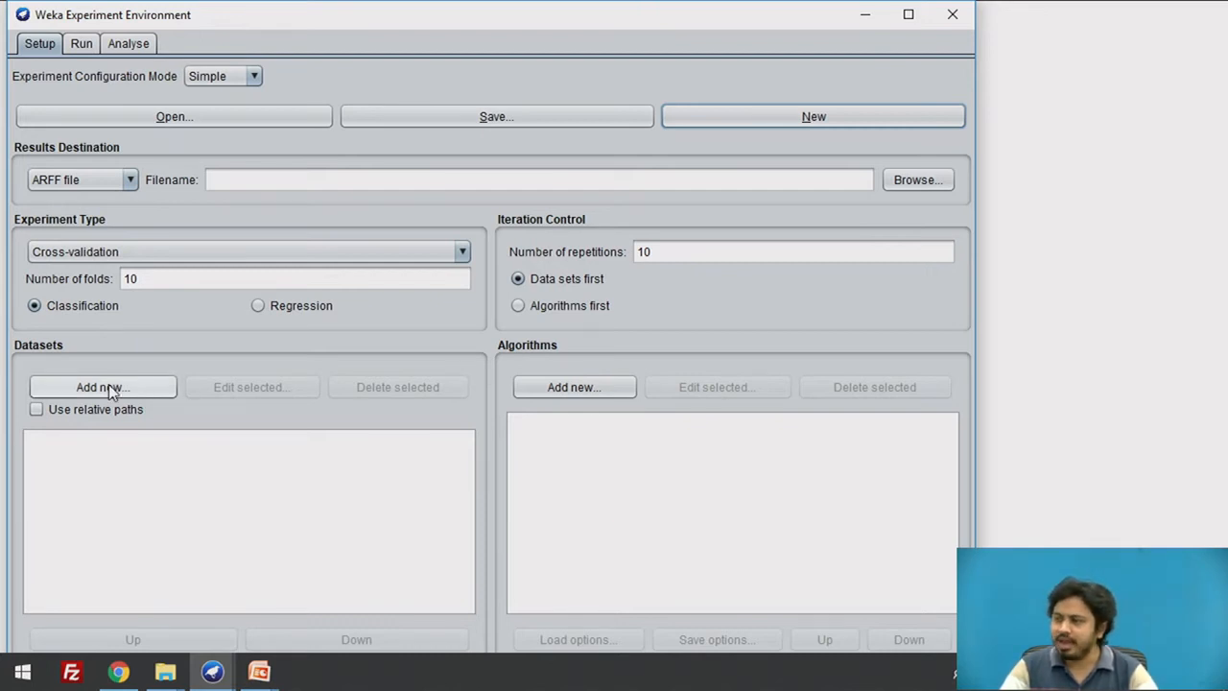
Step: Open the file dialog for adding a dataset from the Weka-3-9-5 folder
{"action": "left_click", "coordinate": [102, 387]}
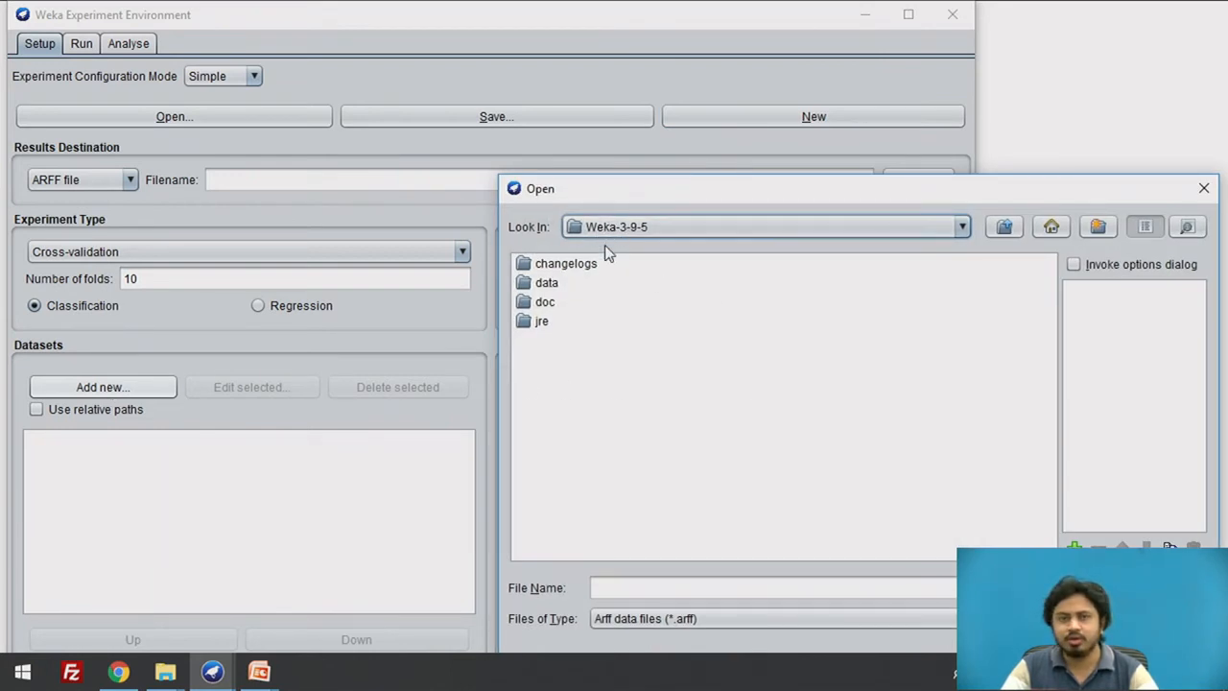
Step: Add segment-challenge.arff and ionosphere.arff from the data folder as experiment datasets
{"action": "left_click", "coordinate": [545, 282]}
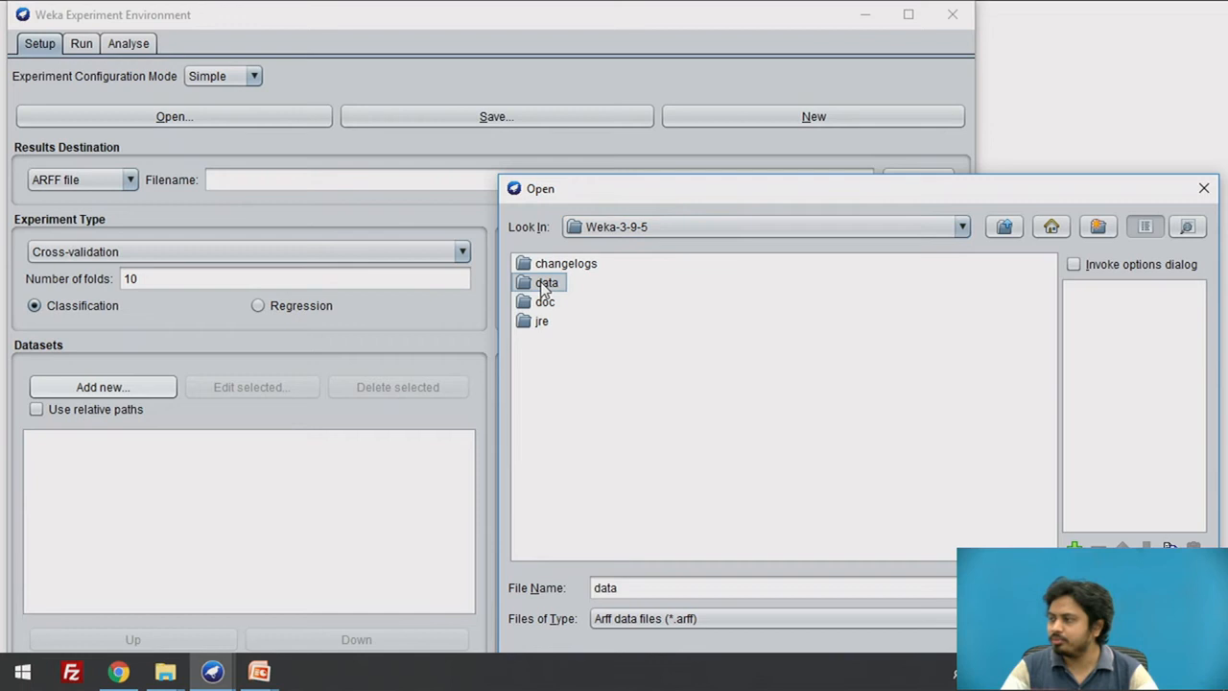
{"action": "double_click", "coordinate": [546, 282]}
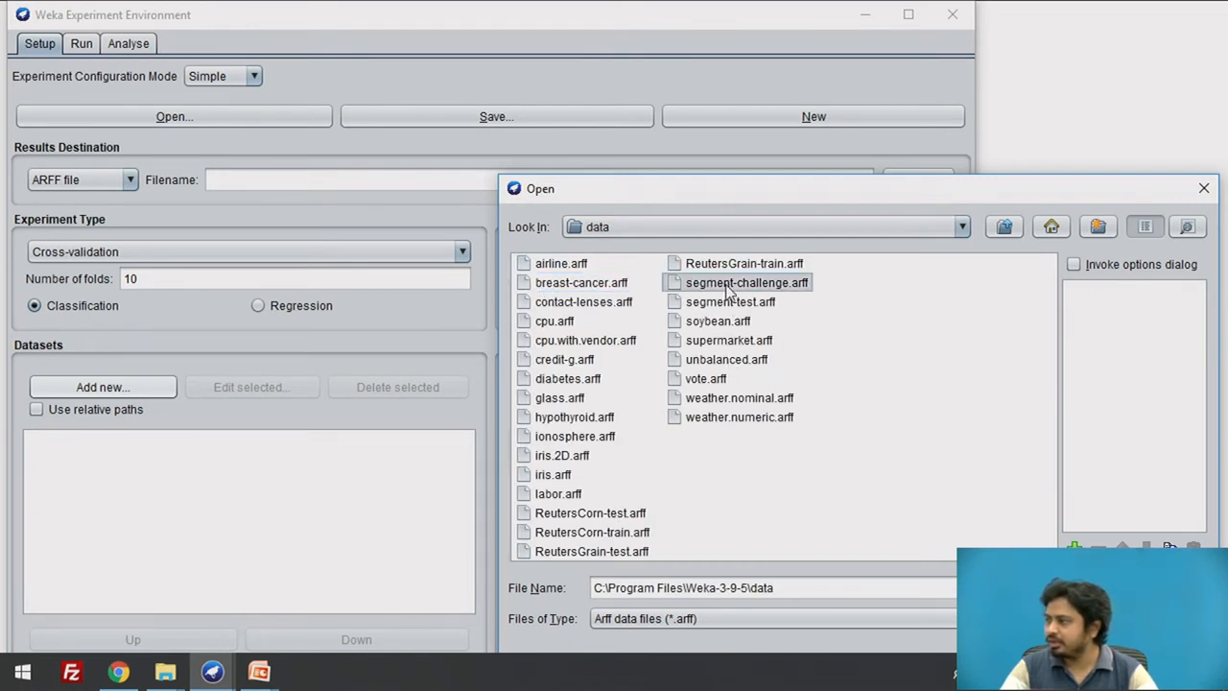
{"action": "left_click", "coordinate": [747, 282]}
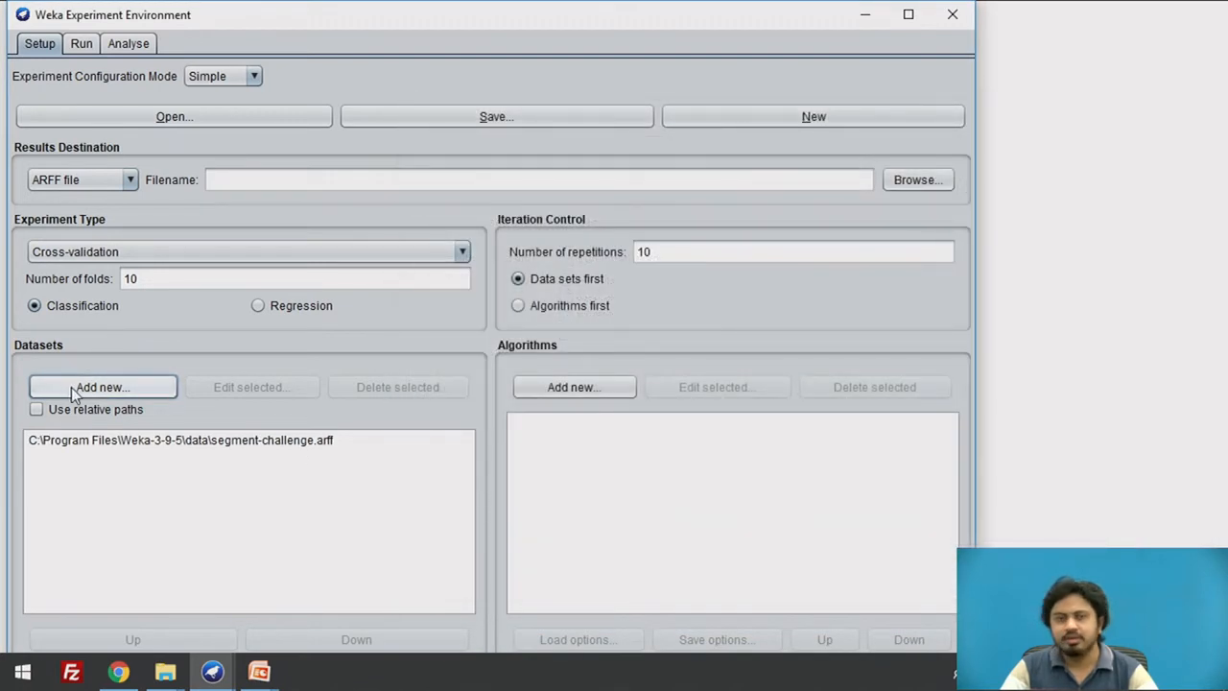
{"action": "left_click", "coordinate": [102, 387]}
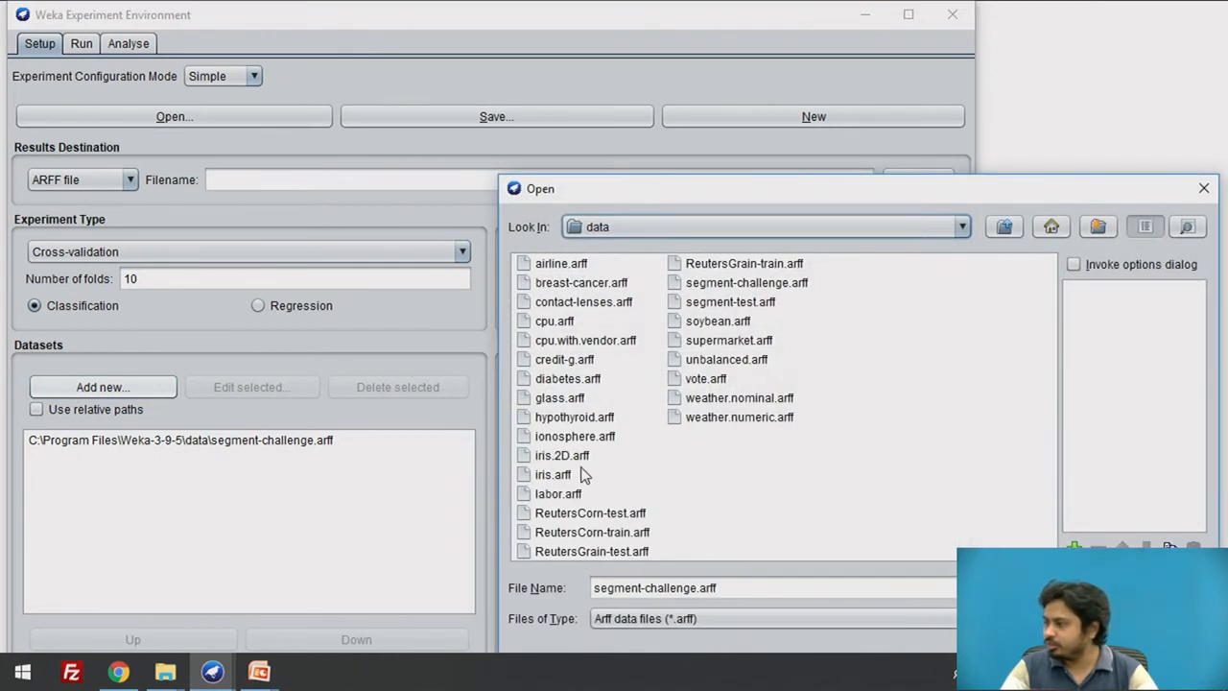
{"action": "left_click", "coordinate": [575, 435]}
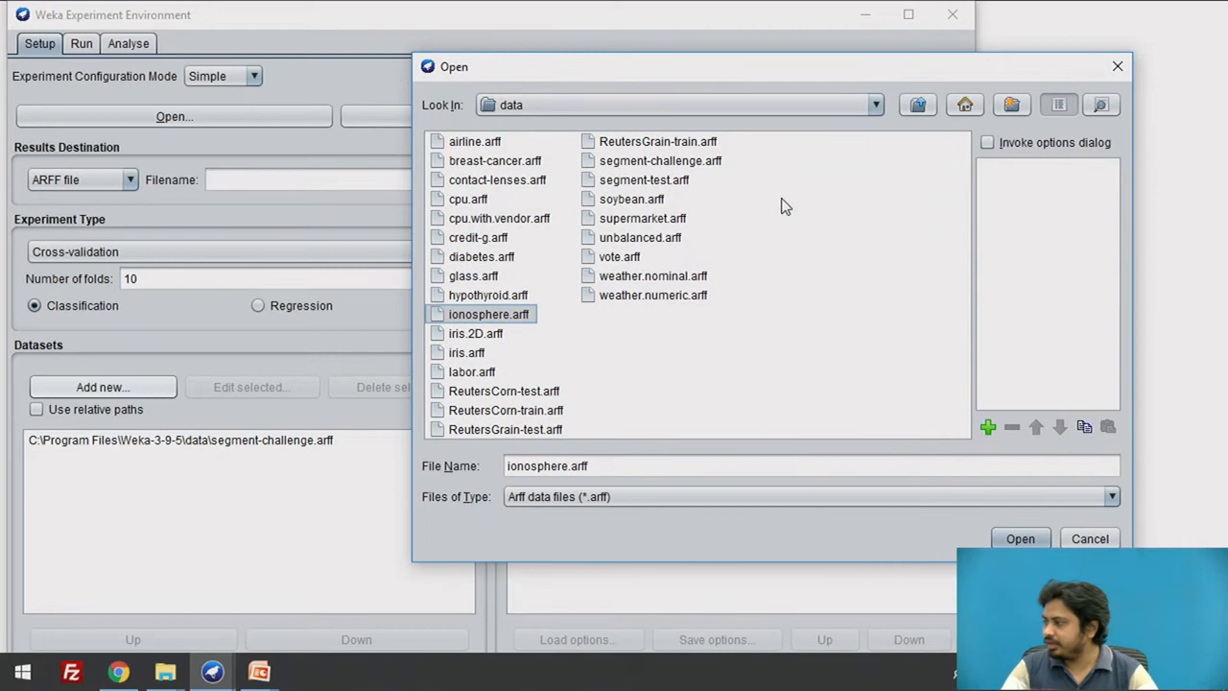
{"action": "left_click", "coordinate": [1019, 538]}
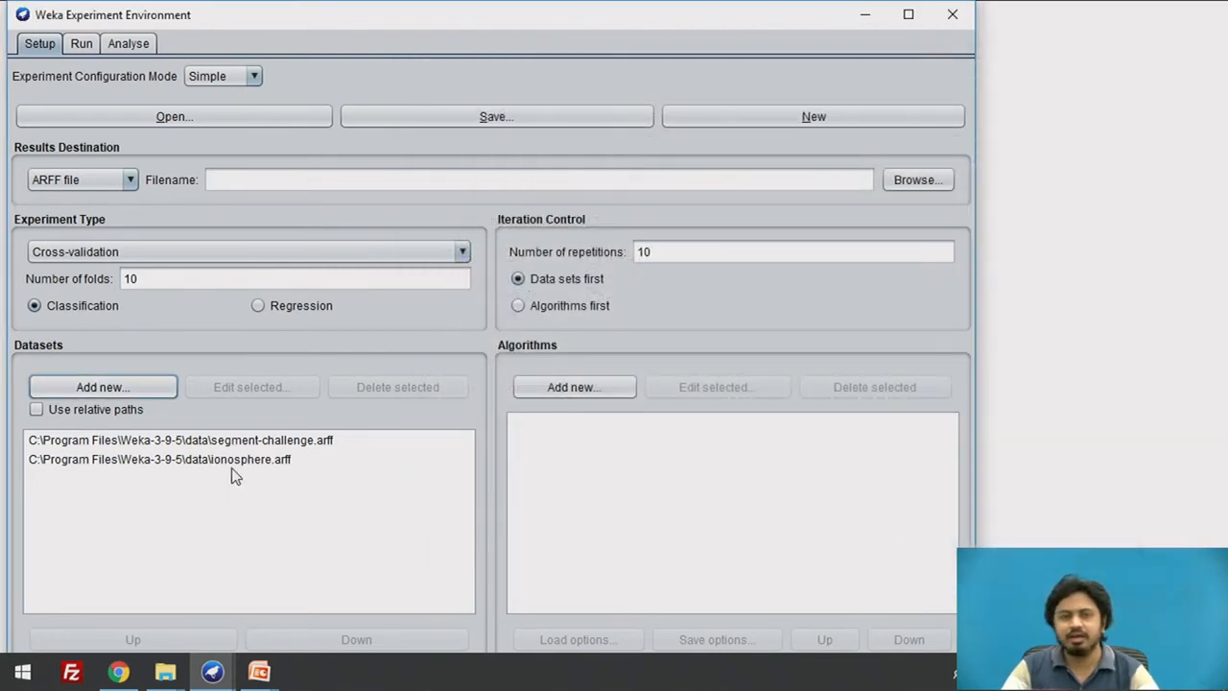
{"action": "mouse_move", "coordinate": [247, 459]}
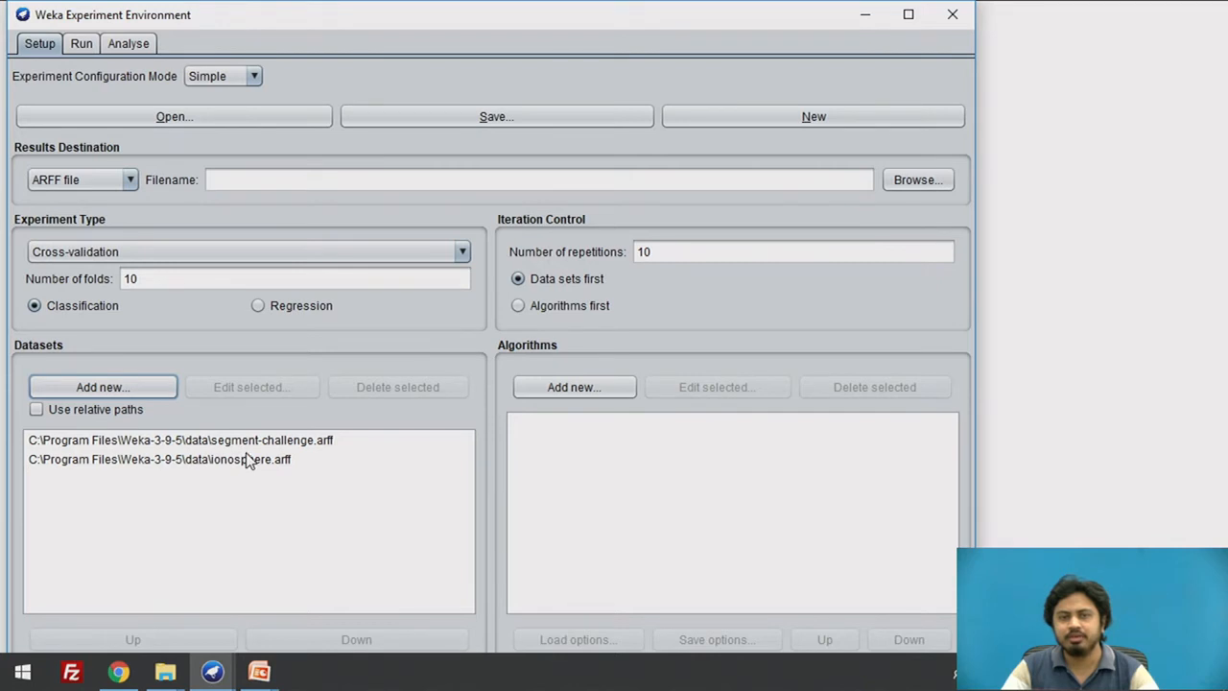
{"action": "mouse_move", "coordinate": [190, 454]}
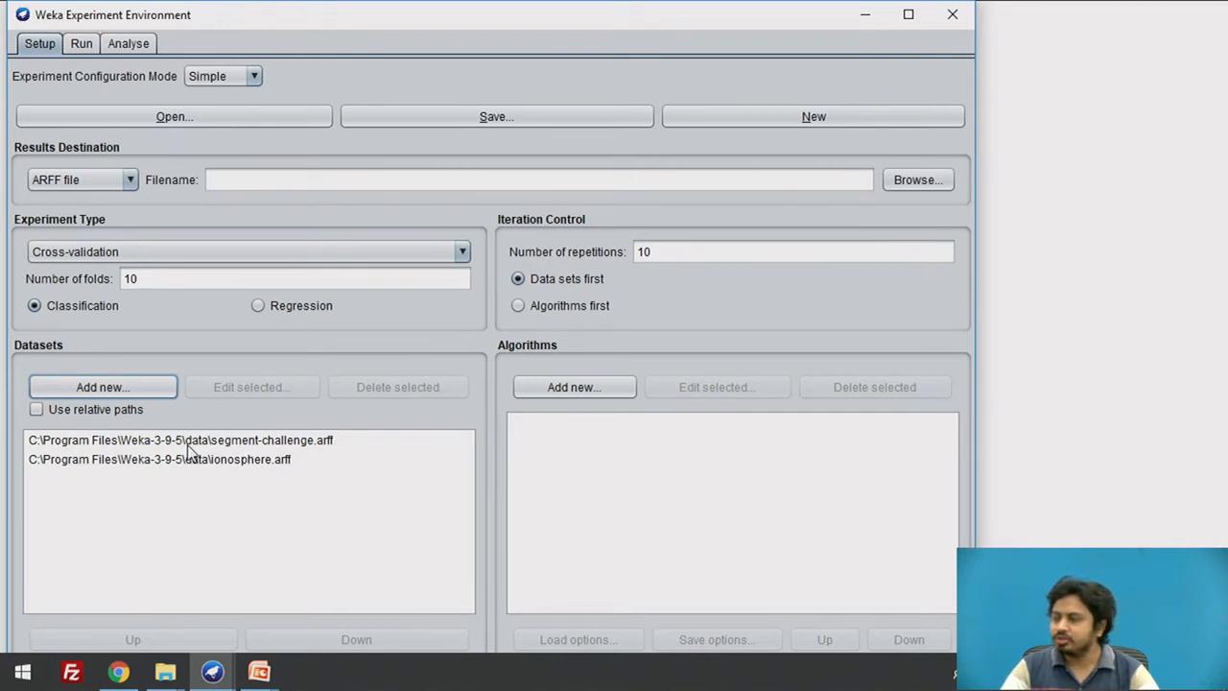
{"action": "left_click", "coordinate": [182, 440]}
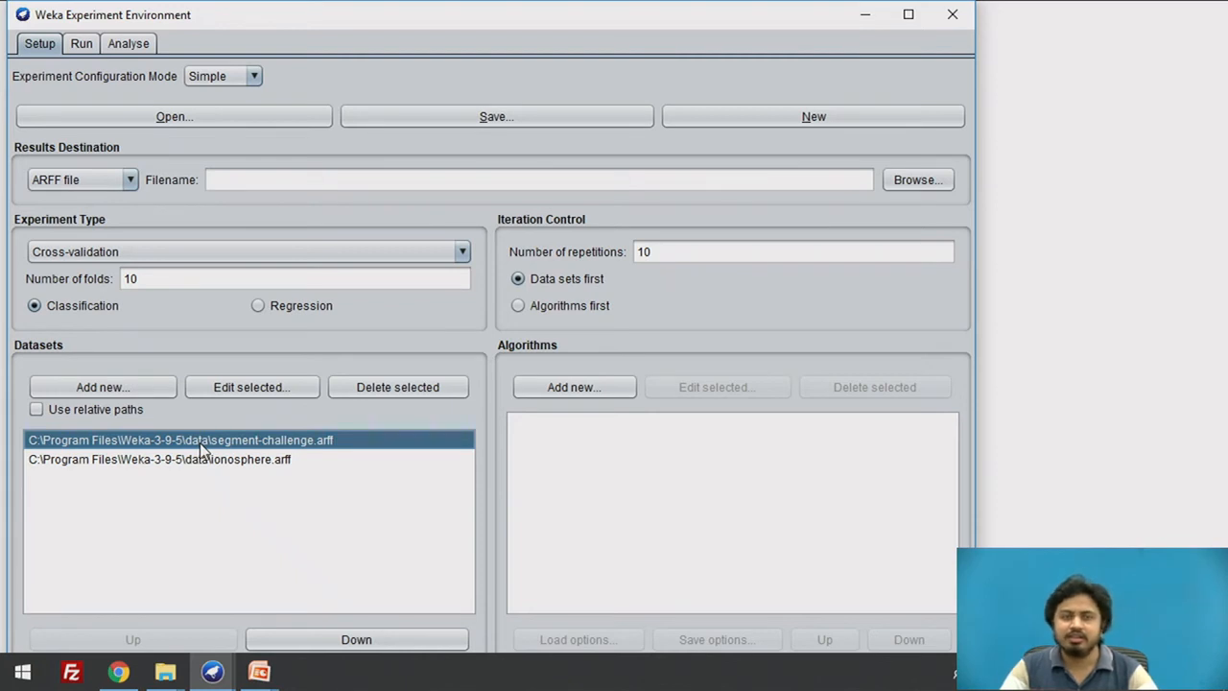
{"action": "mouse_move", "coordinate": [254, 492]}
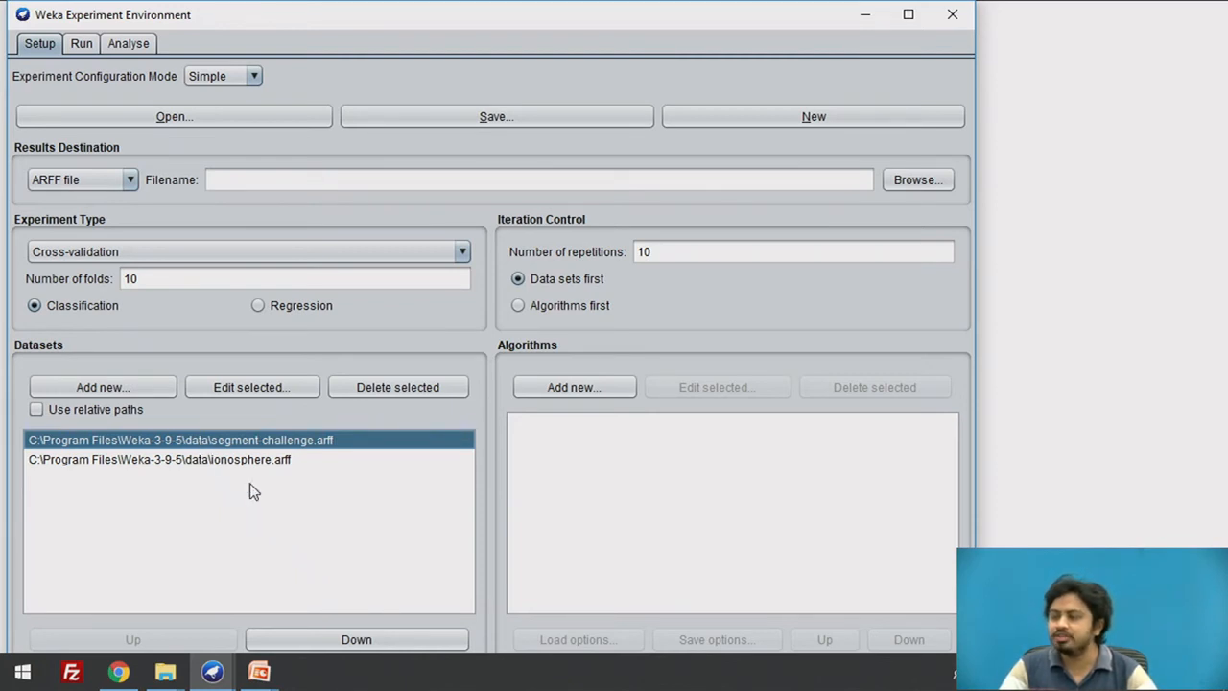
{"action": "mouse_move", "coordinate": [283, 467]}
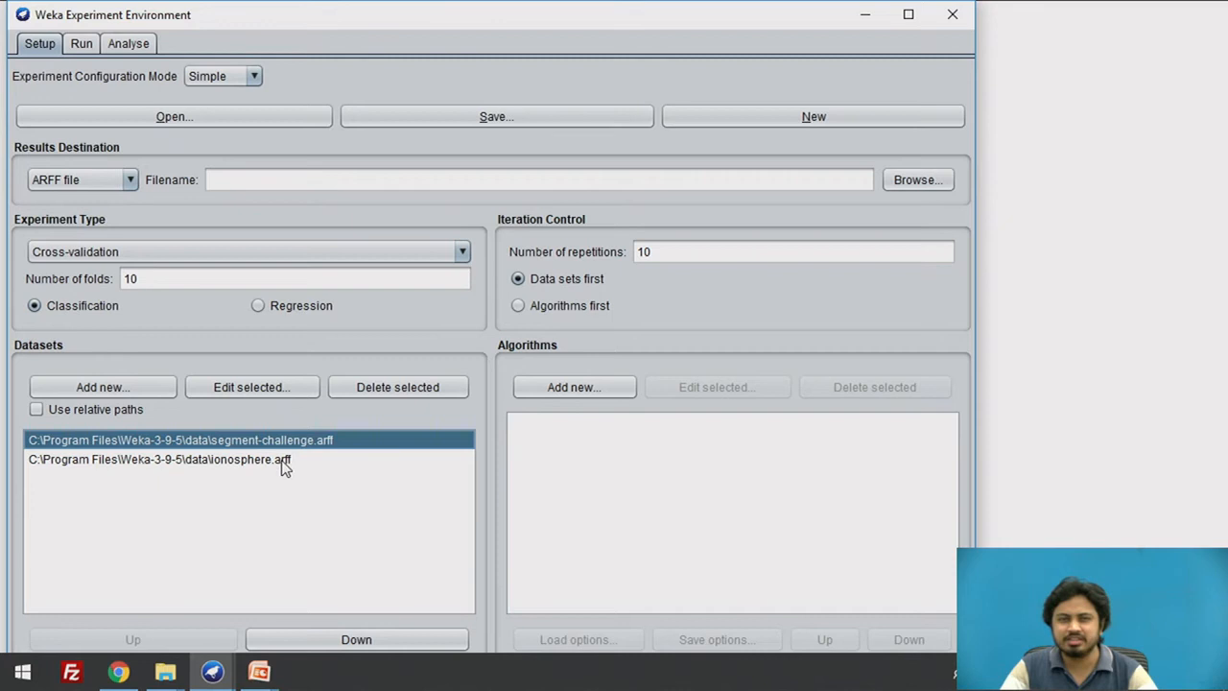
{"action": "mouse_move", "coordinate": [297, 464]}
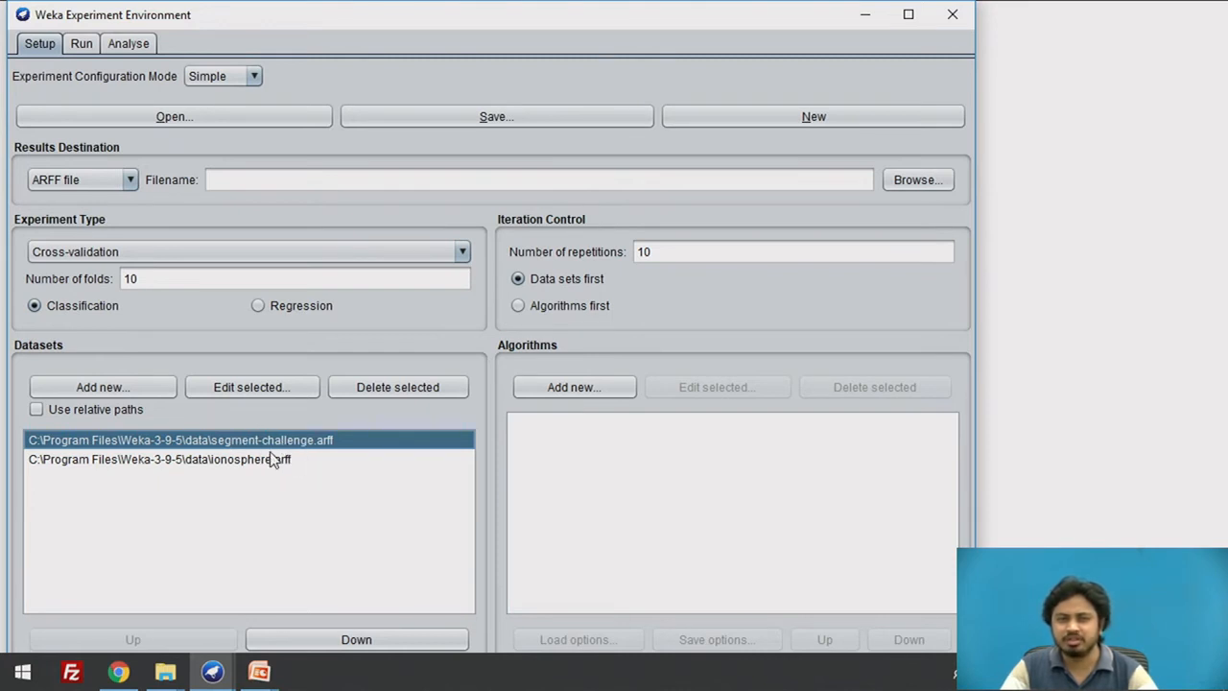
{"action": "left_click", "coordinate": [158, 458]}
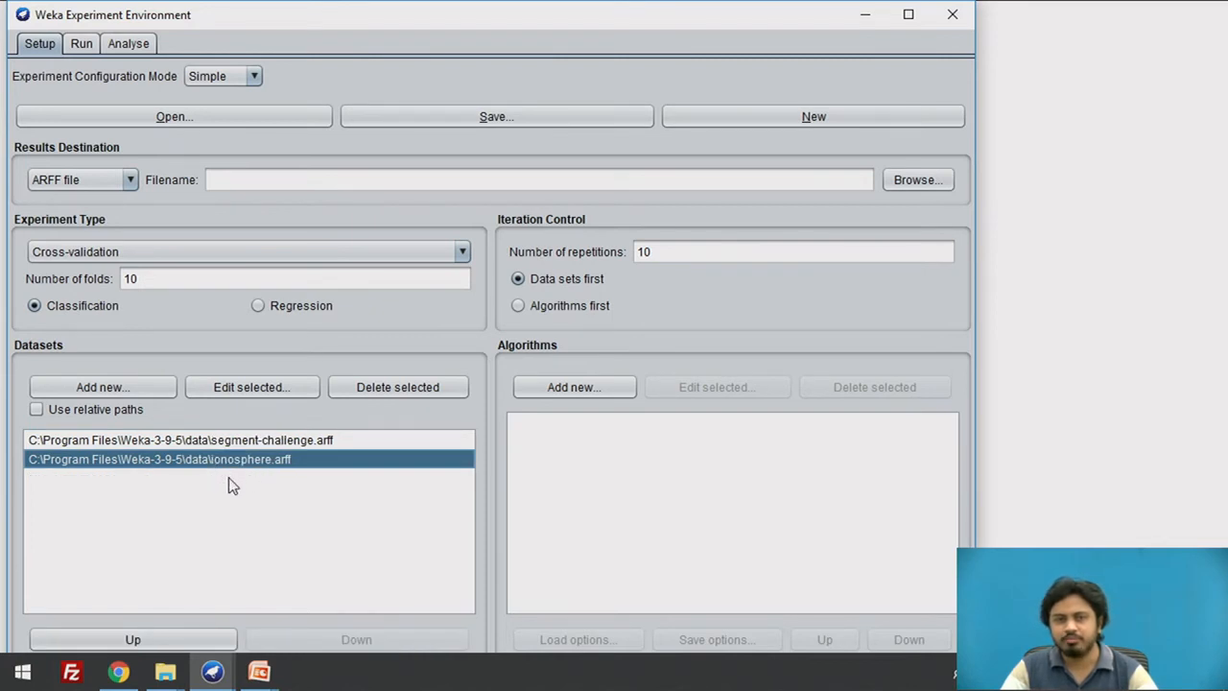
{"action": "mouse_move", "coordinate": [265, 471]}
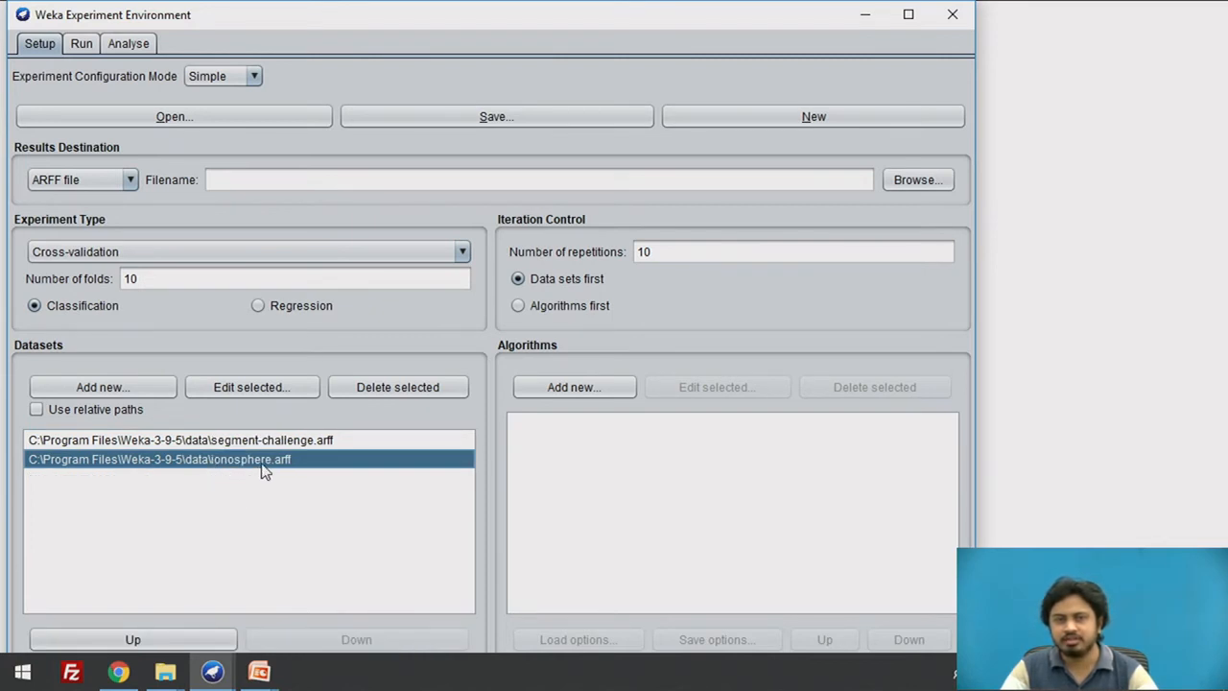
{"action": "mouse_move", "coordinate": [262, 482]}
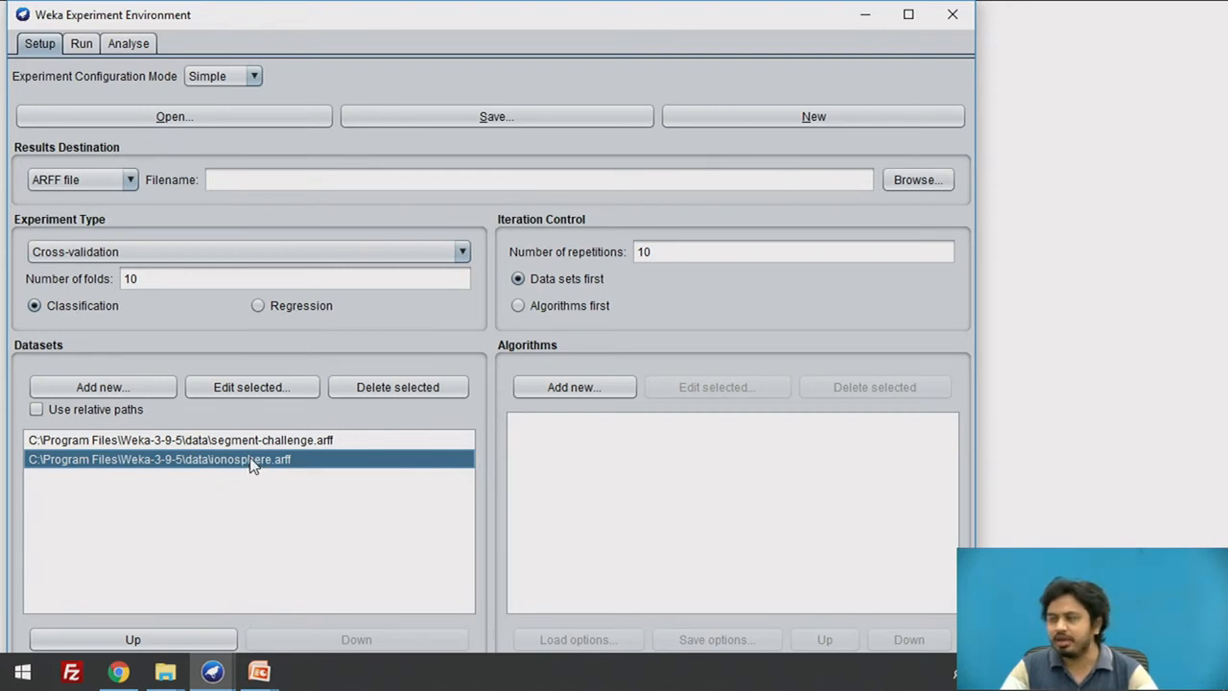
{"action": "mouse_move", "coordinate": [593, 504]}
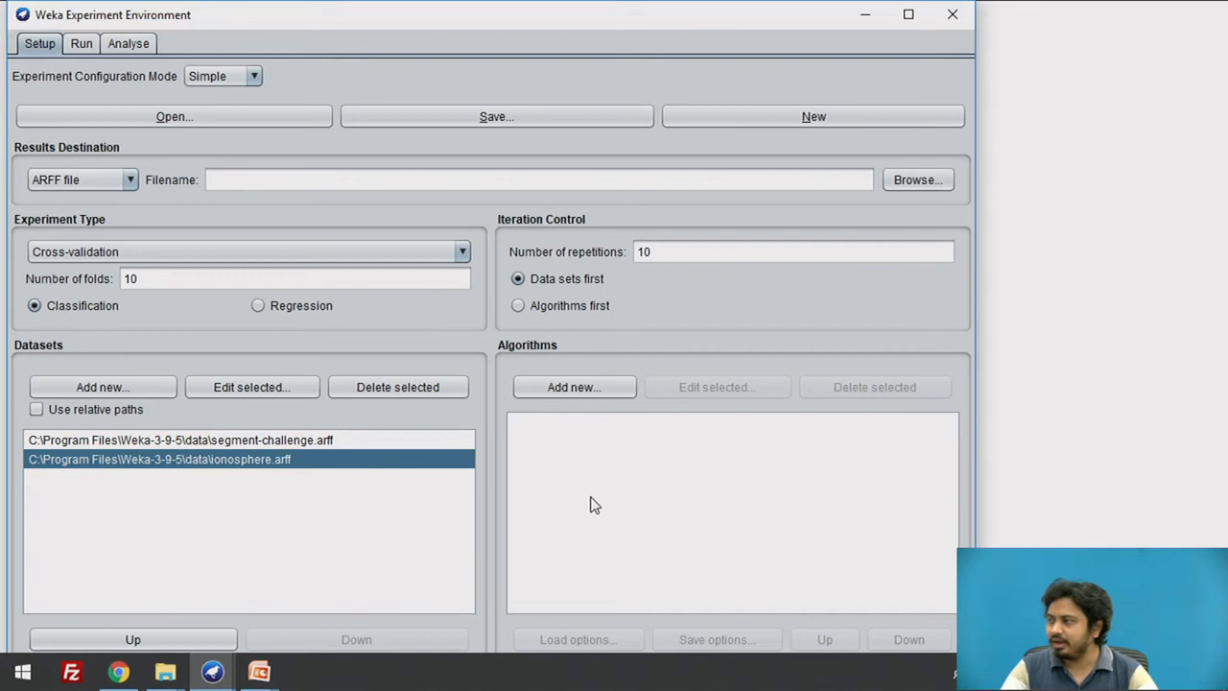
{"action": "mouse_move", "coordinate": [62, 298]}
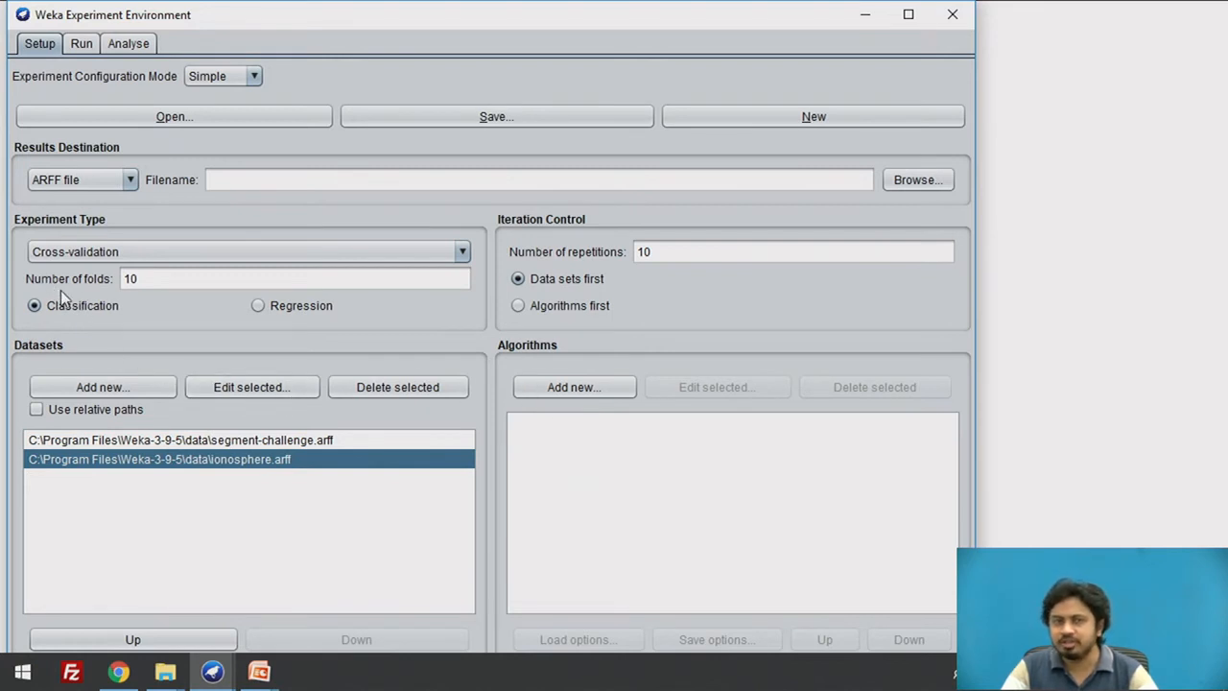
{"action": "mouse_move", "coordinate": [135, 299]}
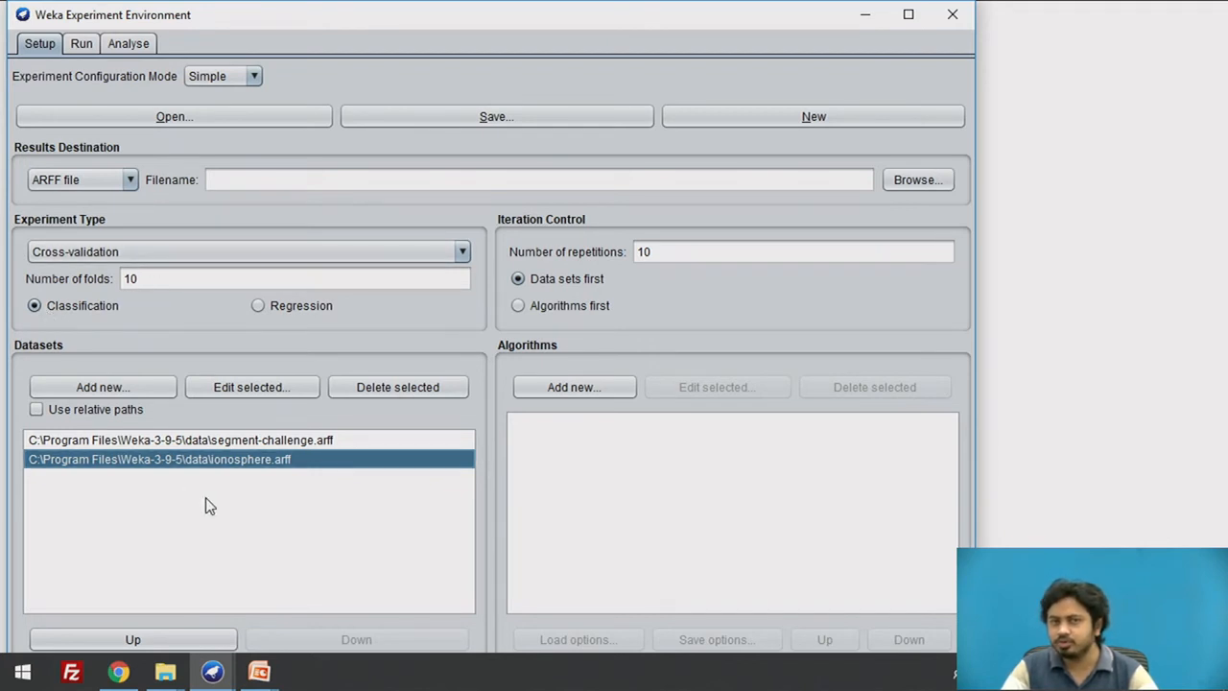
{"action": "mouse_move", "coordinate": [110, 464]}
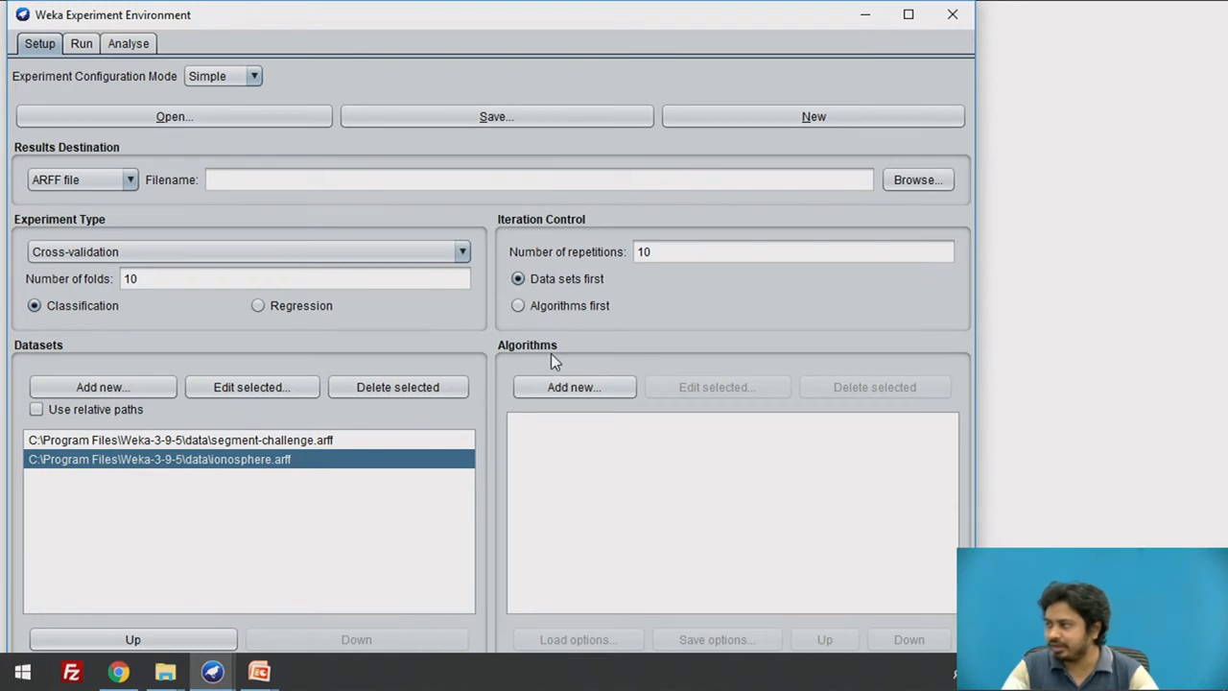
{"action": "left_click", "coordinate": [518, 305]}
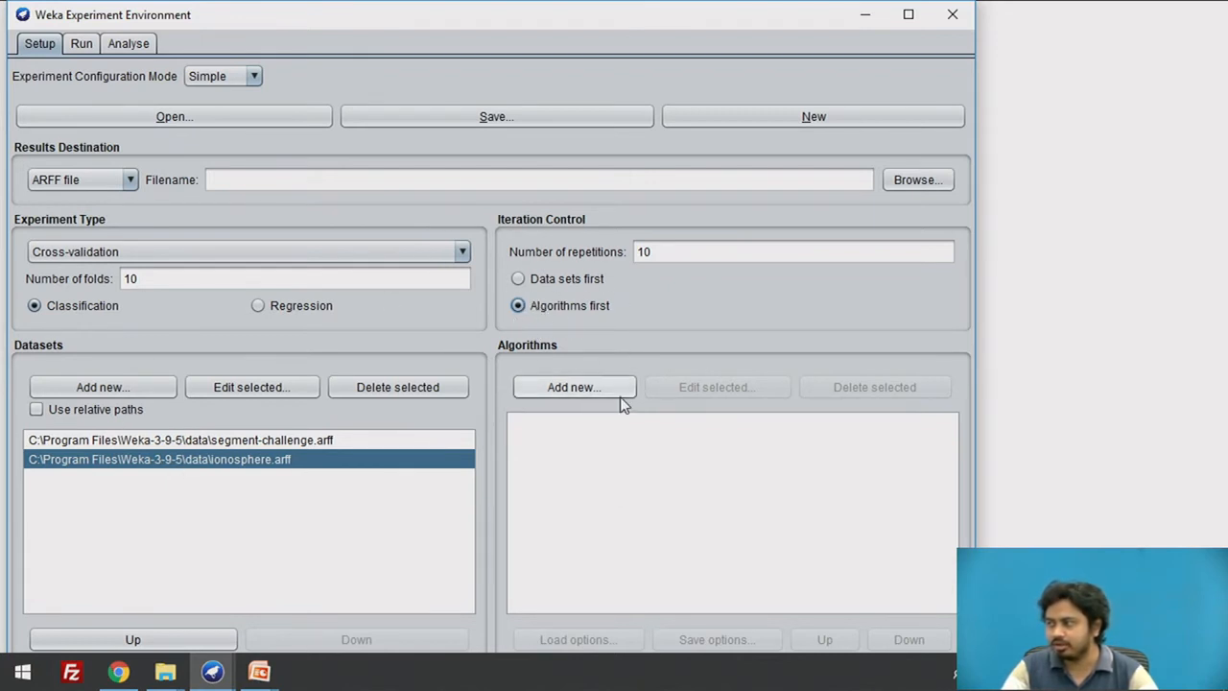
Step: Set iteration control to 'Algorithms first'
{"action": "left_click", "coordinate": [792, 252]}
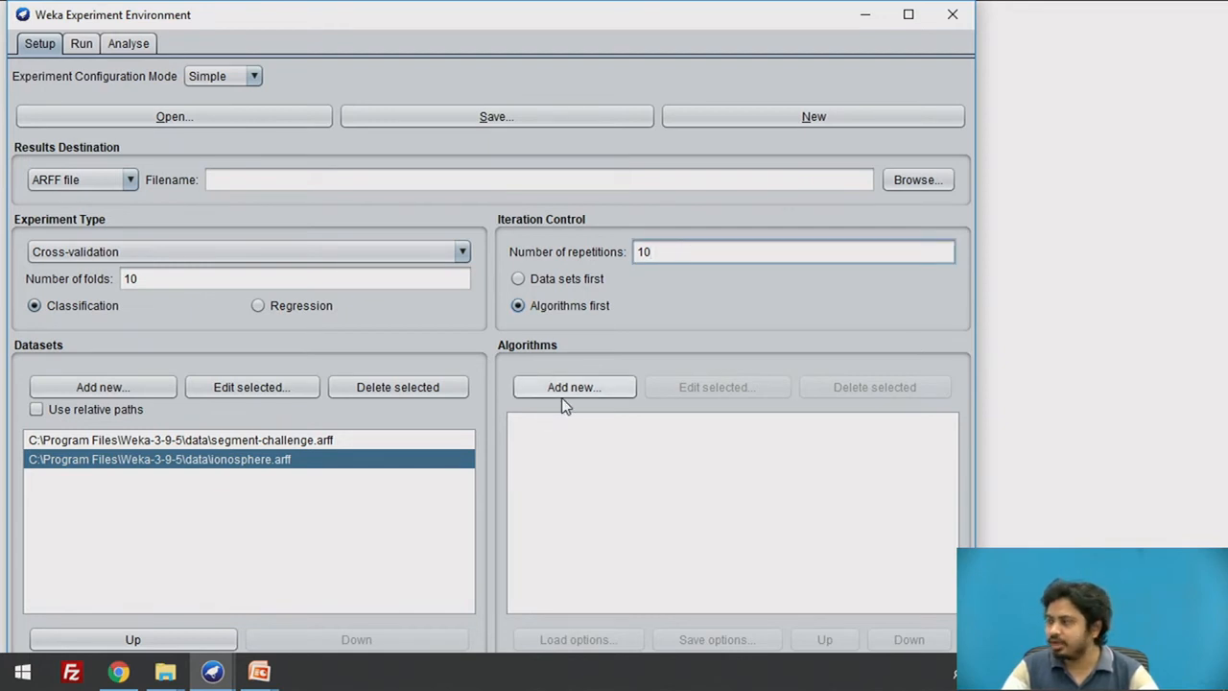
Step: Add trees > REPTree with default options as the first algorithm
{"action": "left_click", "coordinate": [574, 387]}
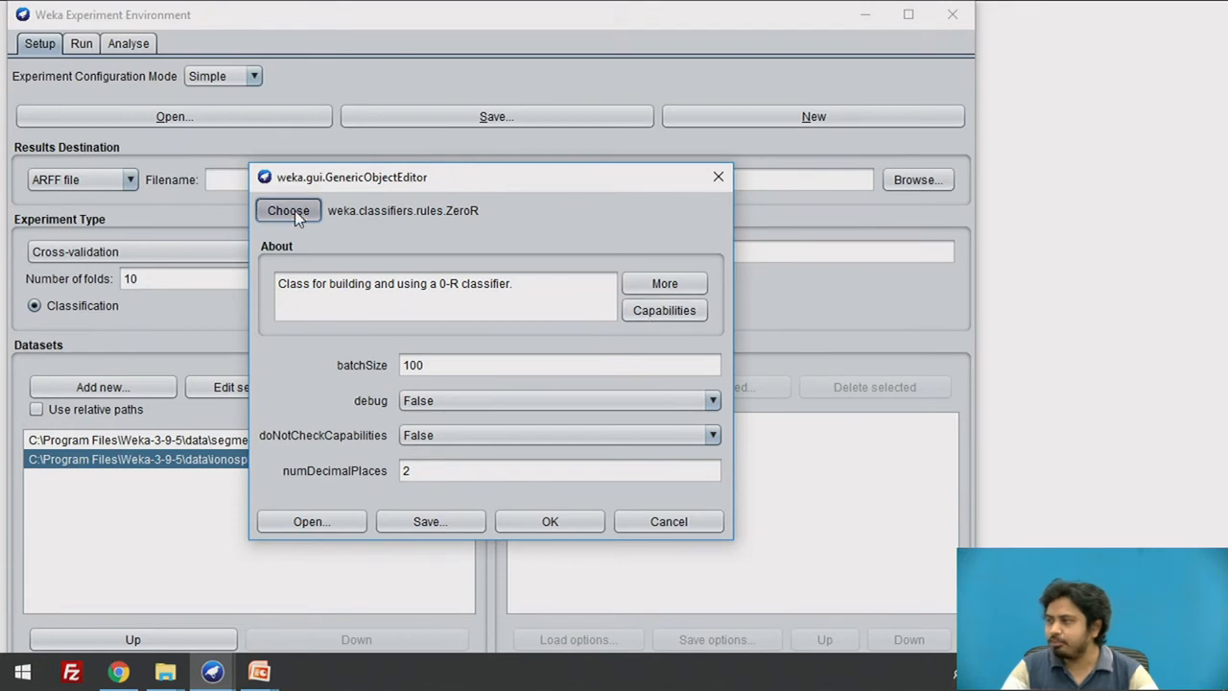
{"action": "left_click", "coordinate": [288, 210]}
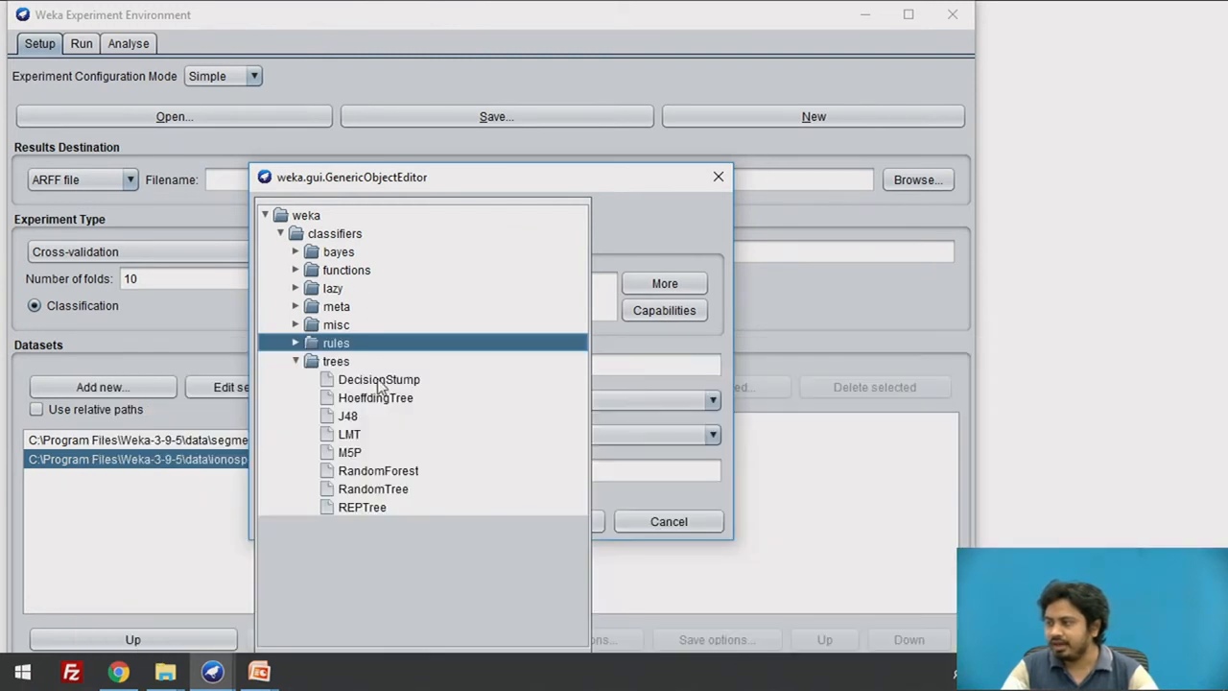
{"action": "mouse_move", "coordinate": [359, 513]}
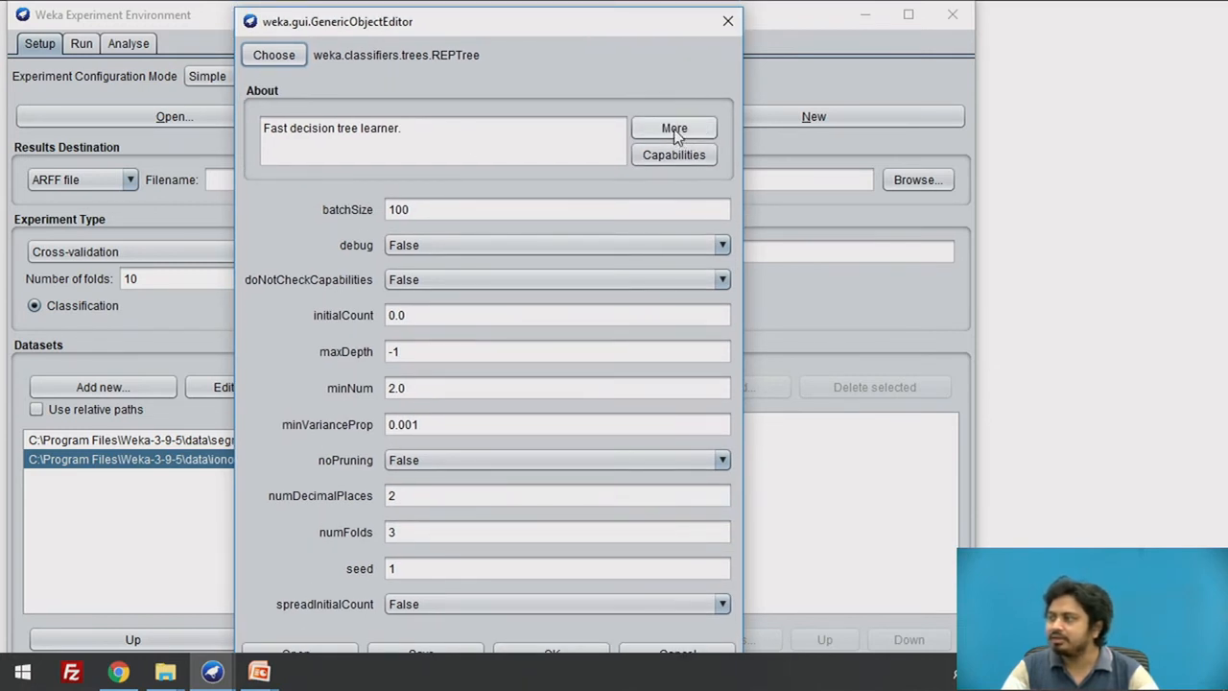
{"action": "mouse_move", "coordinate": [675, 127]}
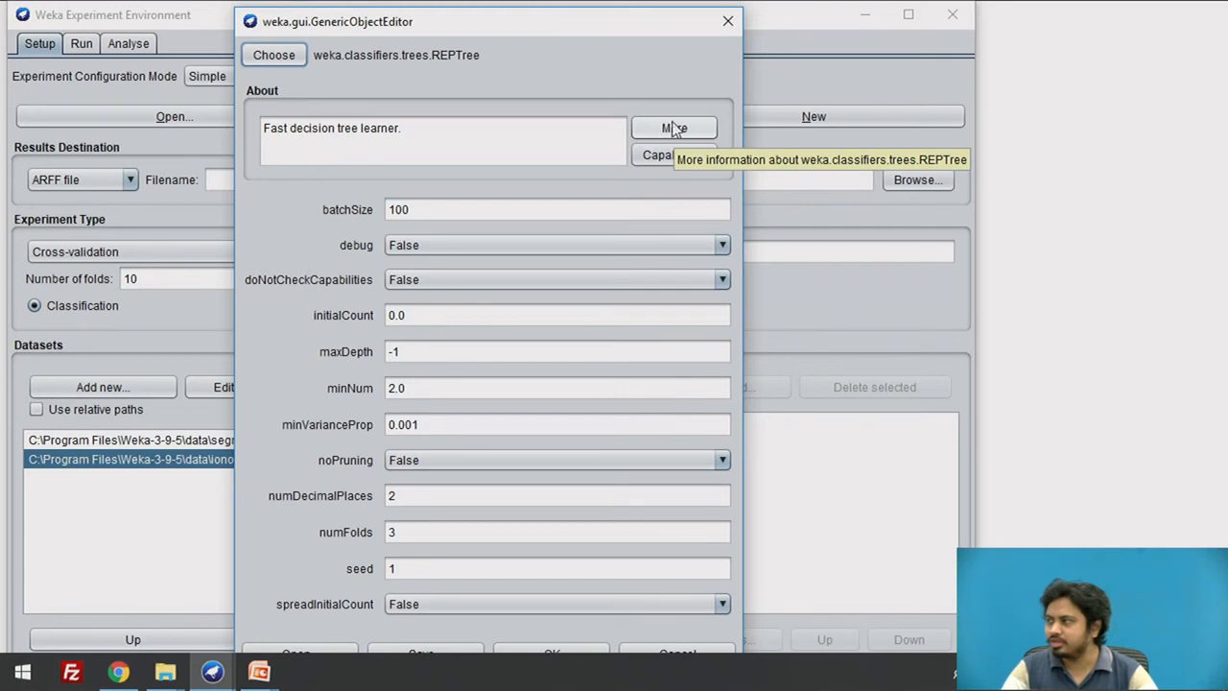
{"action": "left_click", "coordinate": [675, 128]}
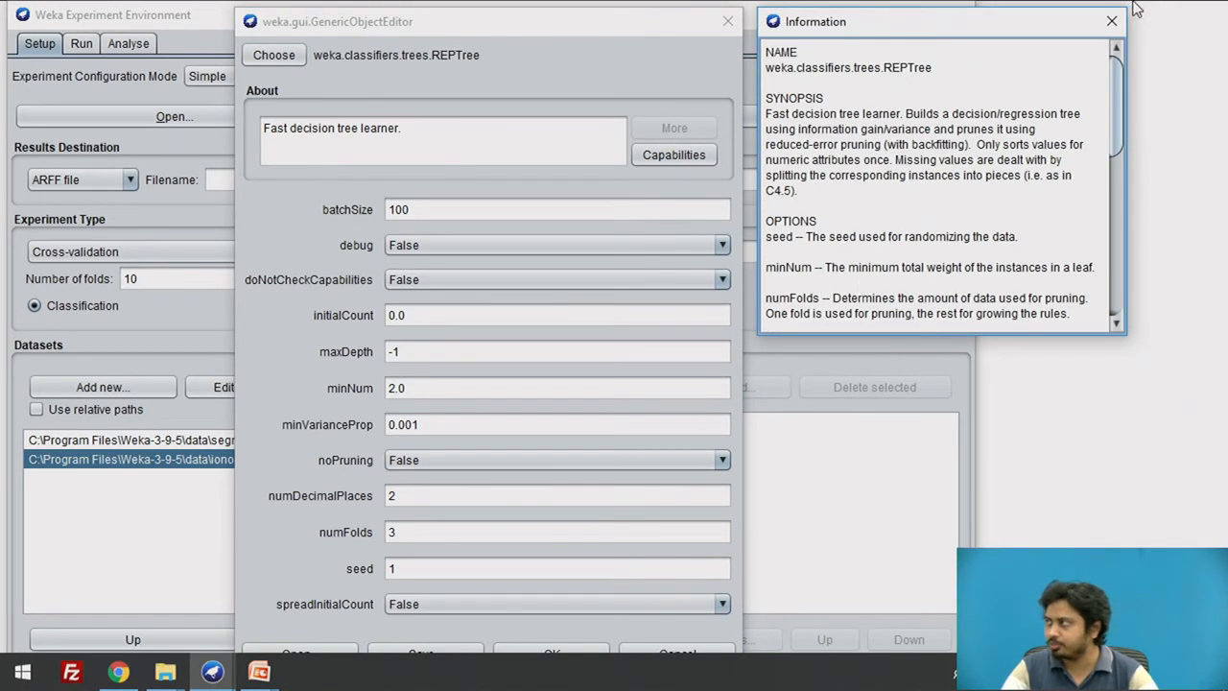
{"action": "left_click", "coordinate": [1112, 21]}
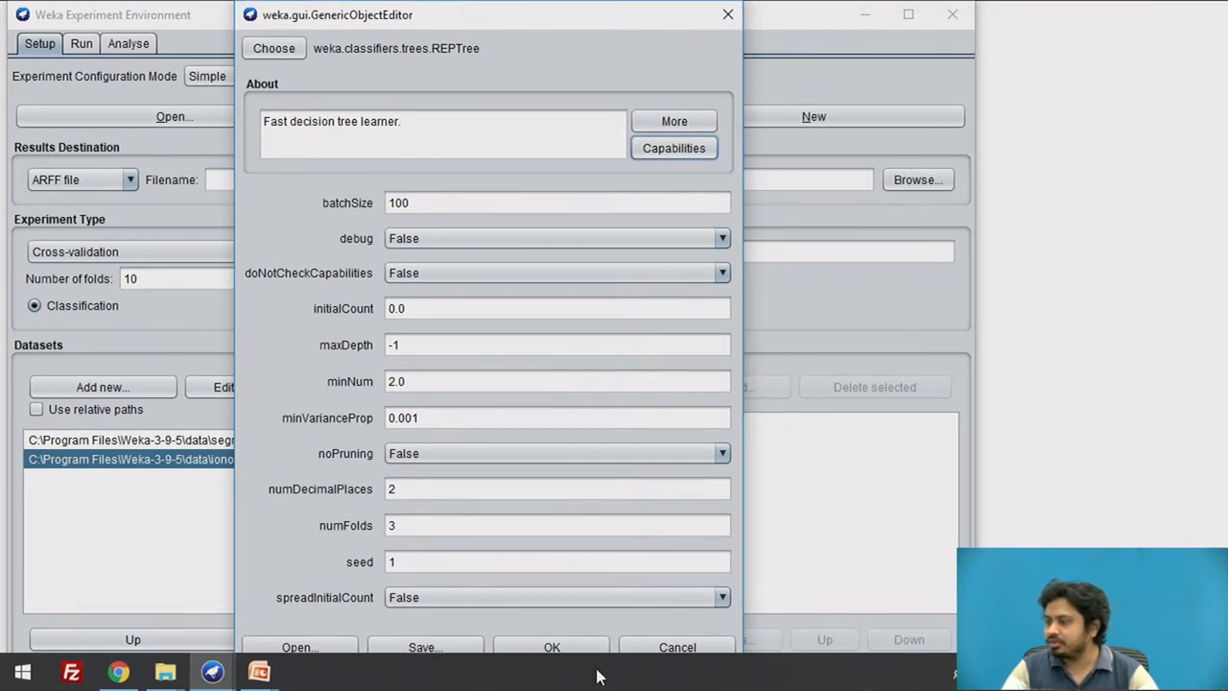
{"action": "left_click", "coordinate": [551, 647]}
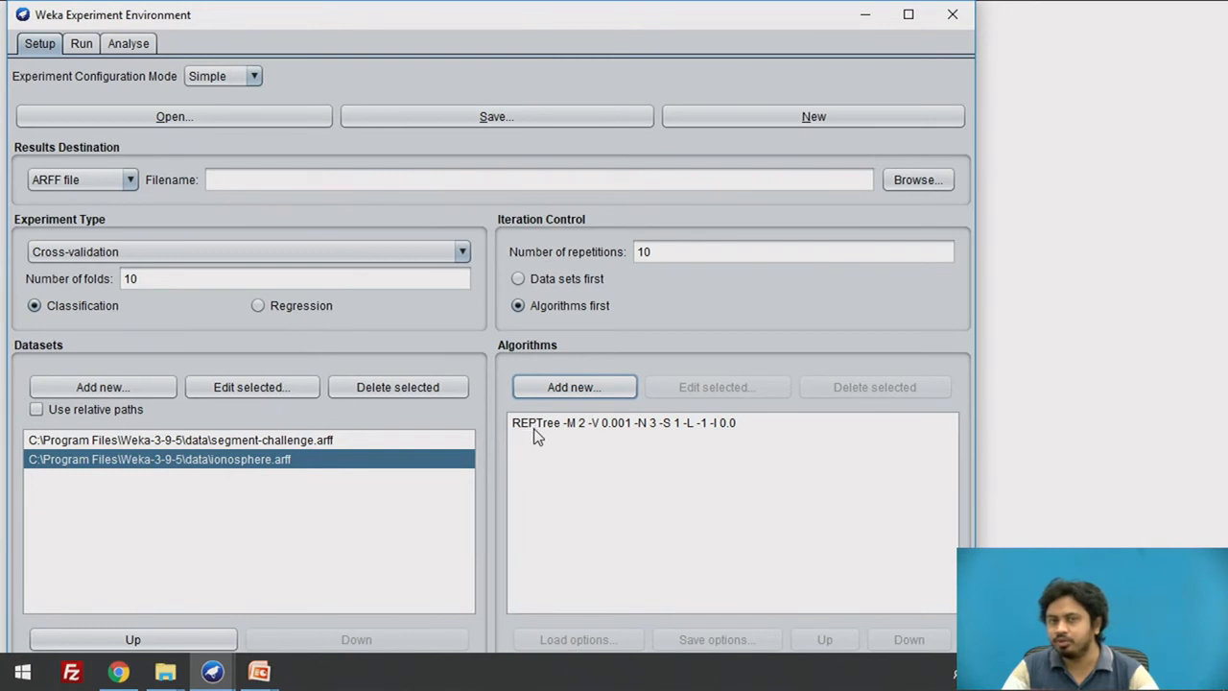
{"action": "mouse_move", "coordinate": [614, 427]}
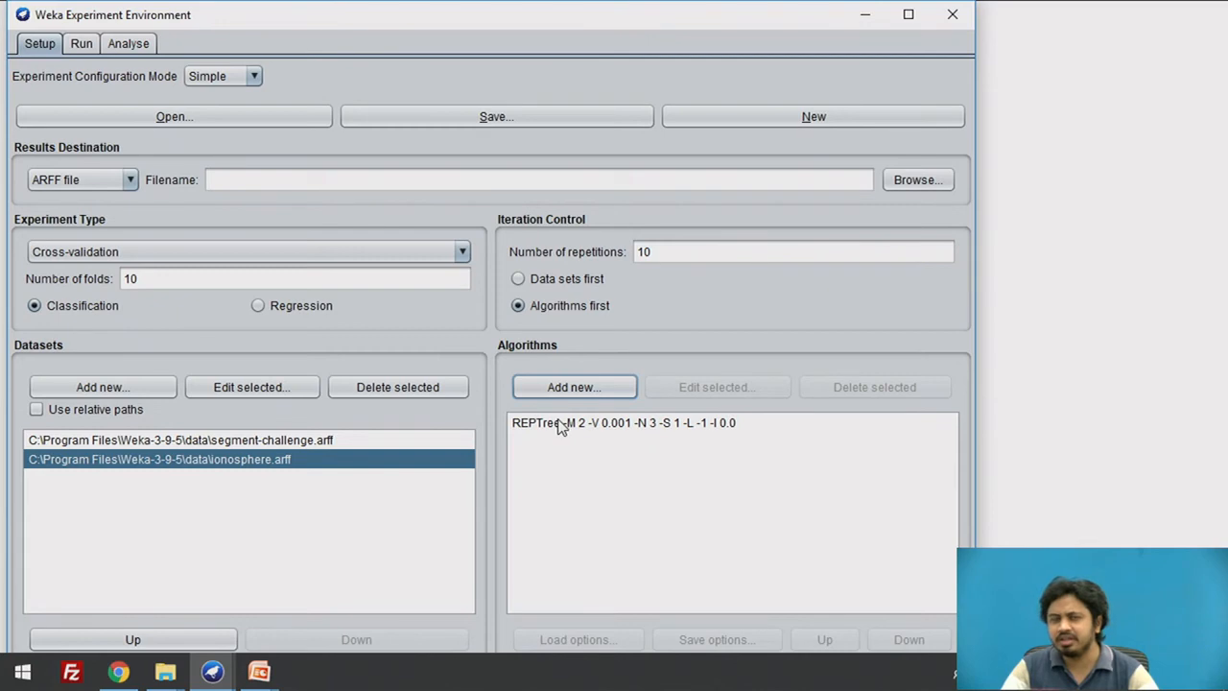
Step: Add meta > Bagging using REPTree as its base classifier as the second algorithm
{"action": "double_click", "coordinate": [625, 422]}
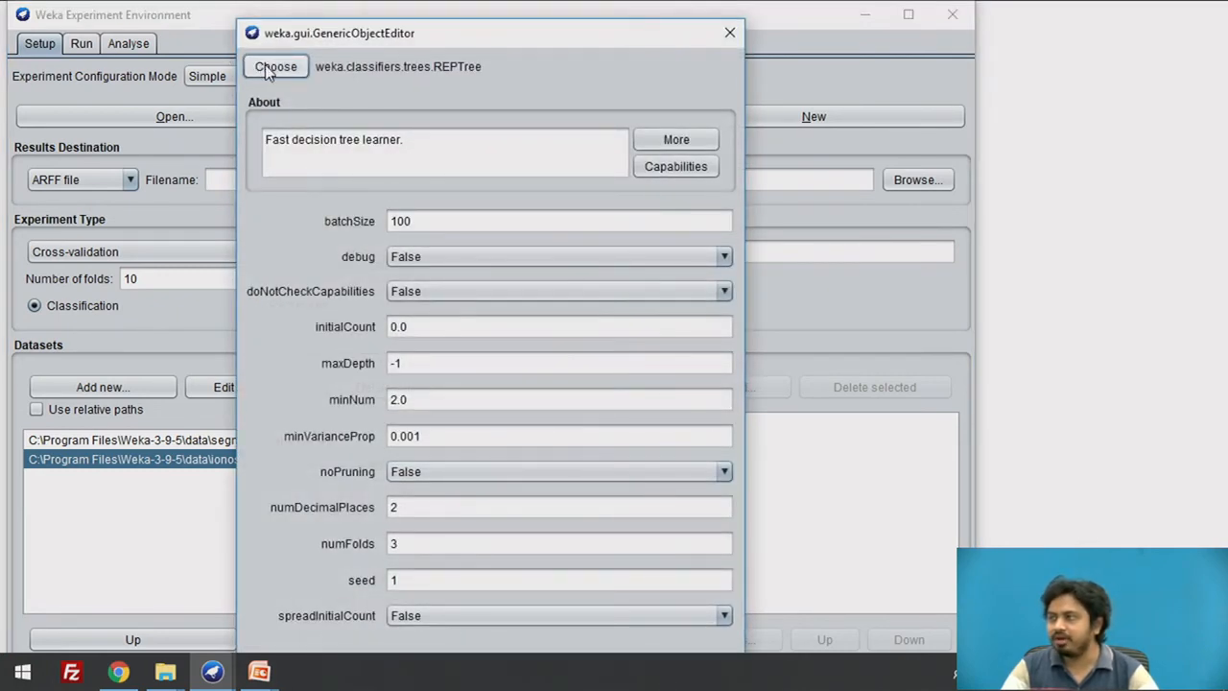
{"action": "left_click", "coordinate": [276, 66]}
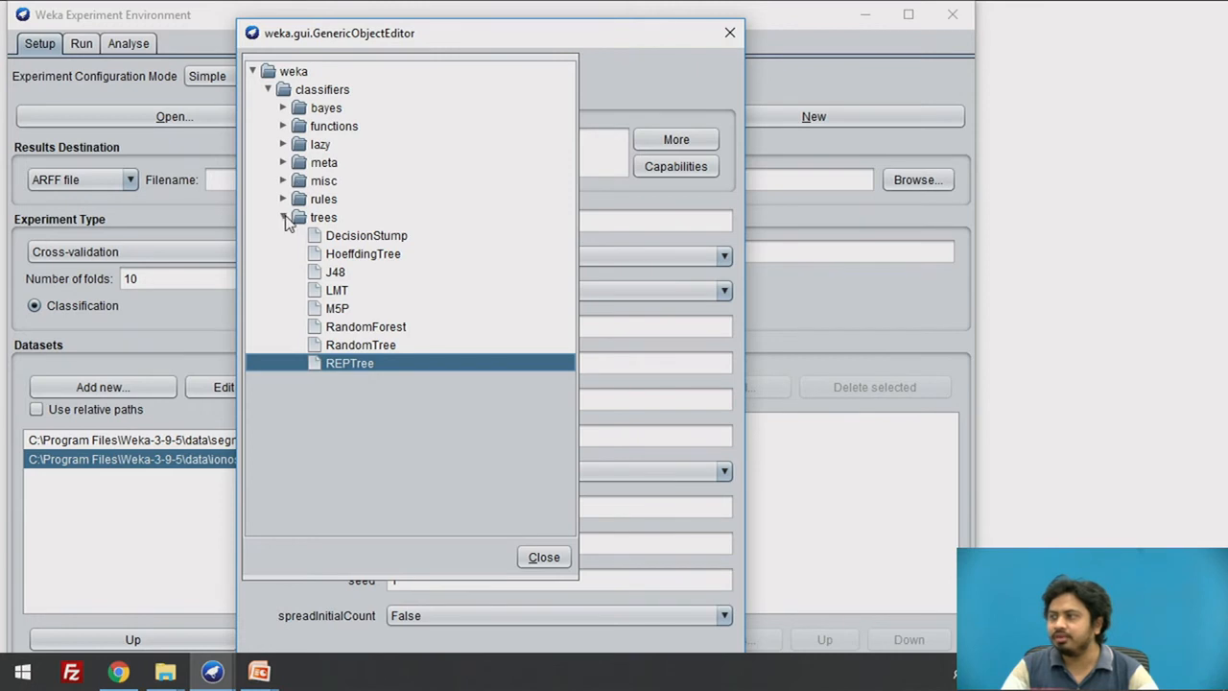
{"action": "left_click", "coordinate": [284, 163]}
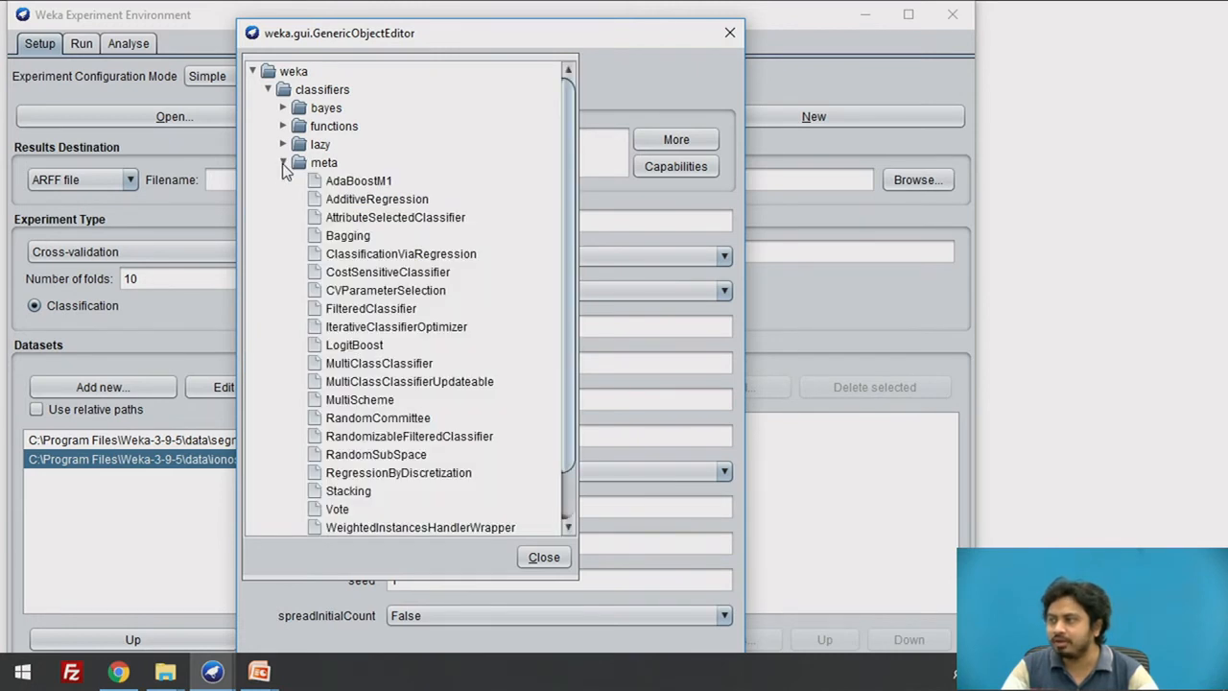
{"action": "mouse_move", "coordinate": [343, 171]}
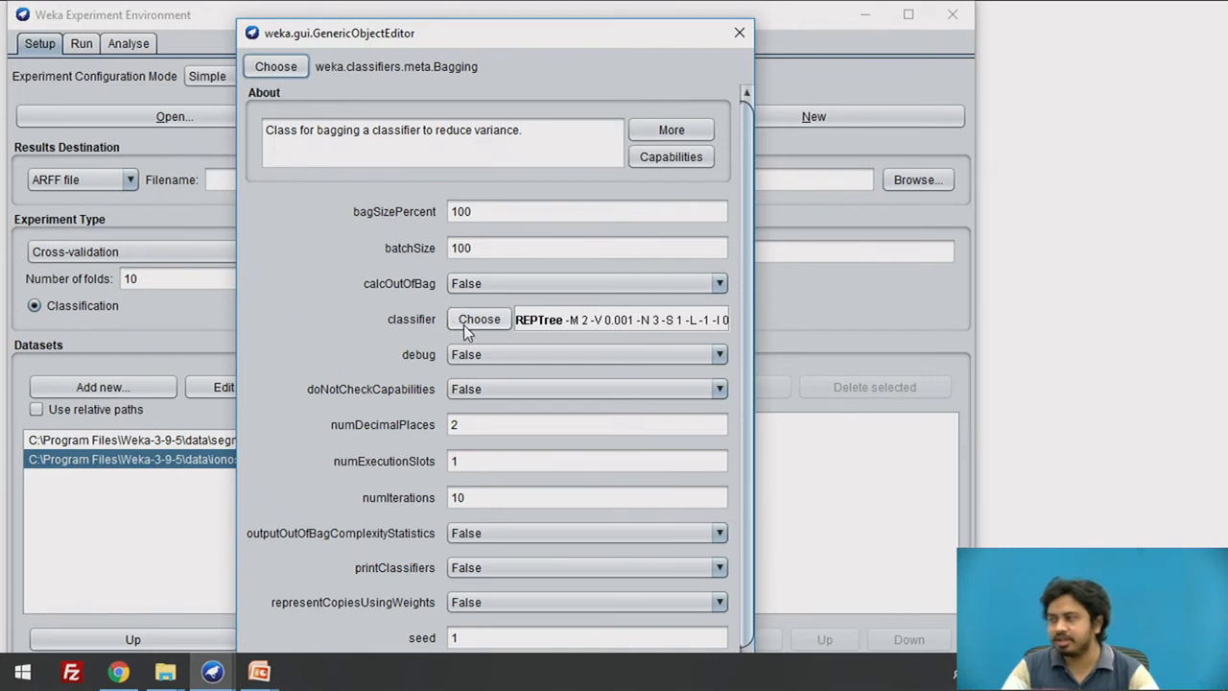
{"action": "left_click", "coordinate": [479, 318]}
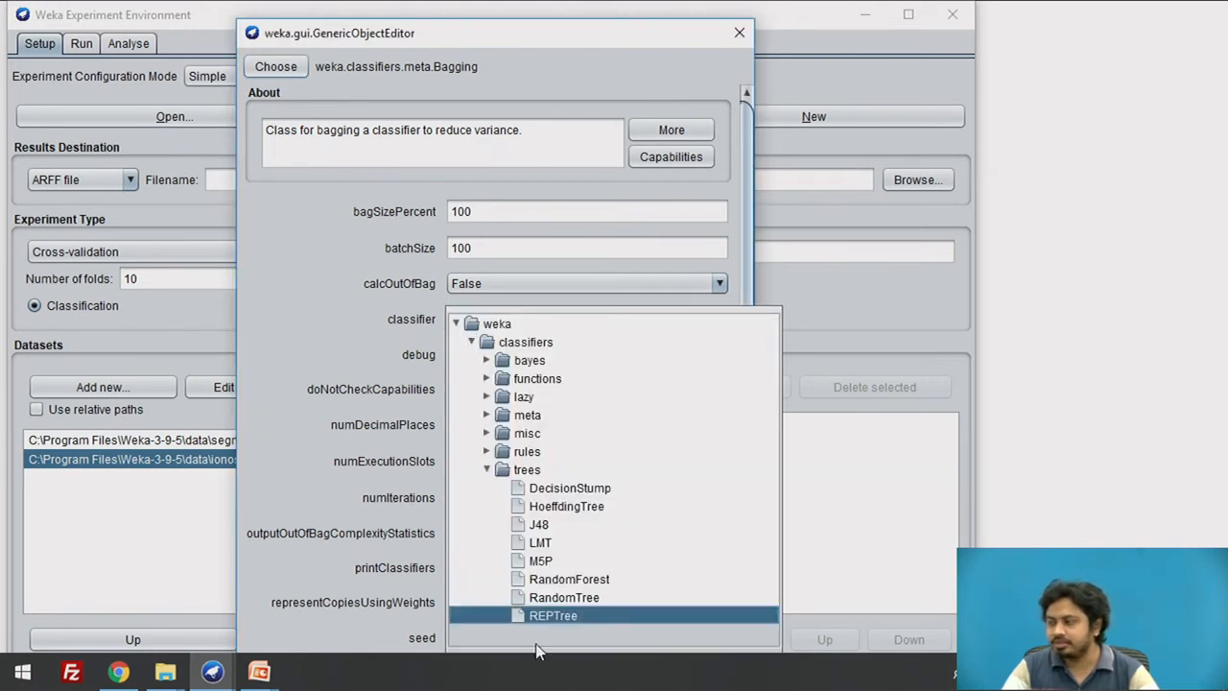
{"action": "left_click", "coordinate": [552, 615]}
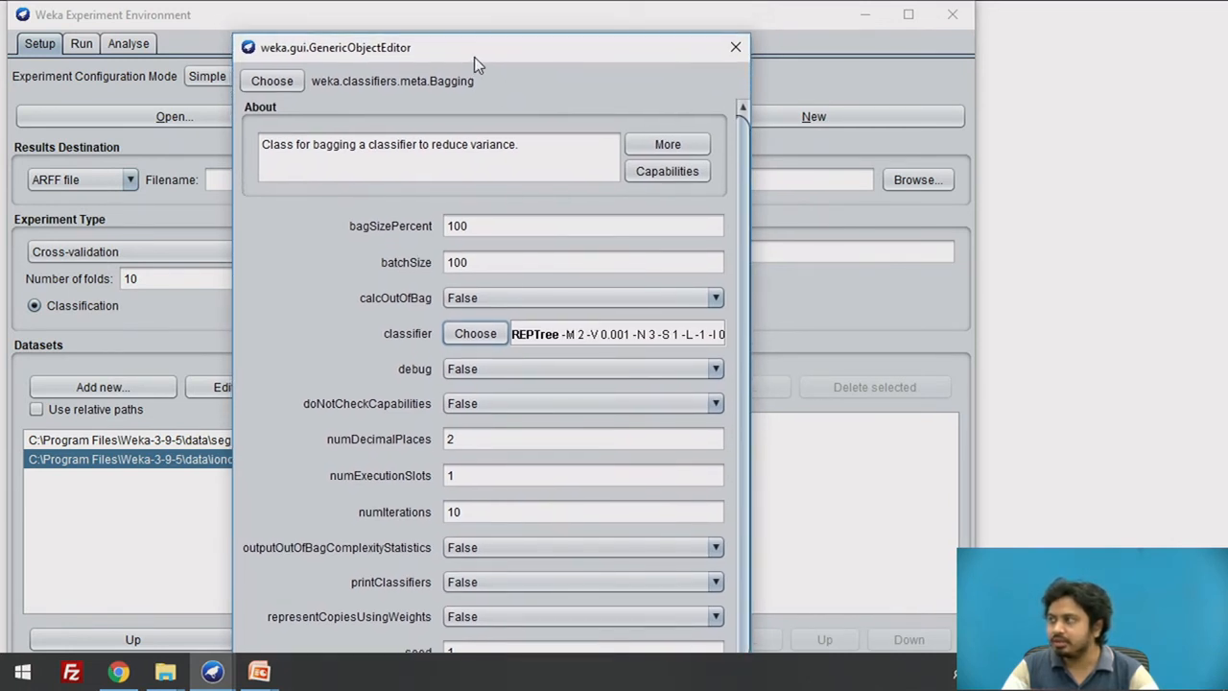
{"action": "left_click_drag", "start_coordinate": [480, 47], "coordinate": [490, 144]}
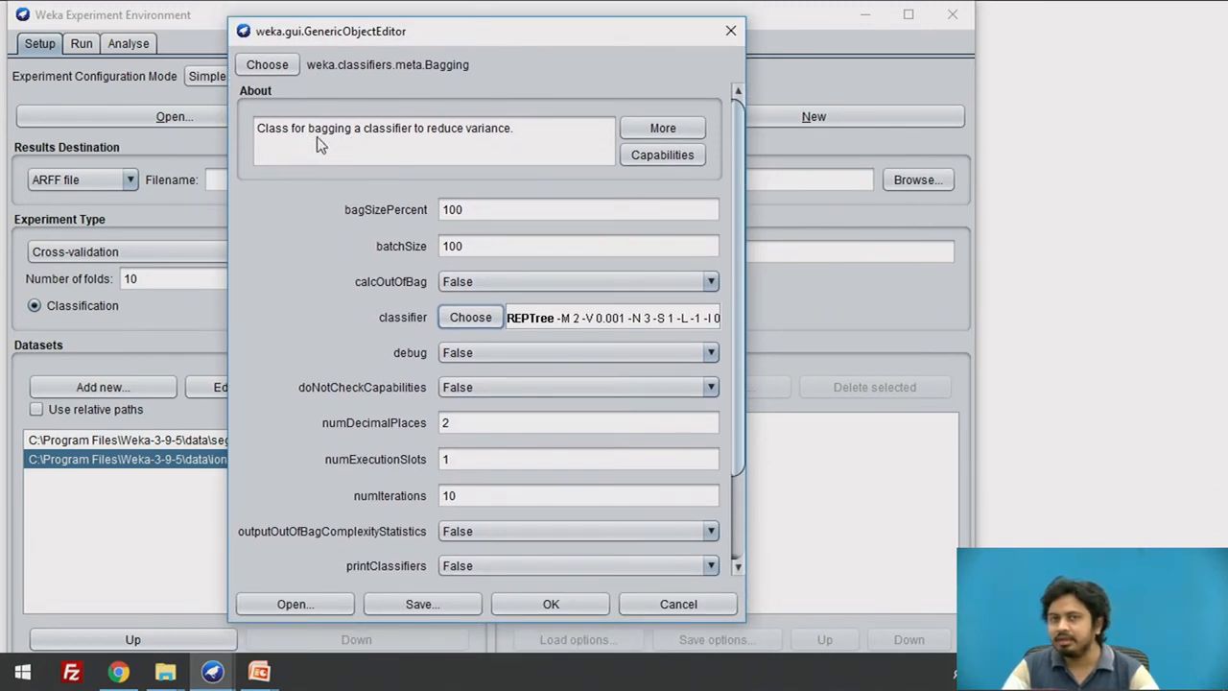
{"action": "mouse_move", "coordinate": [523, 329]}
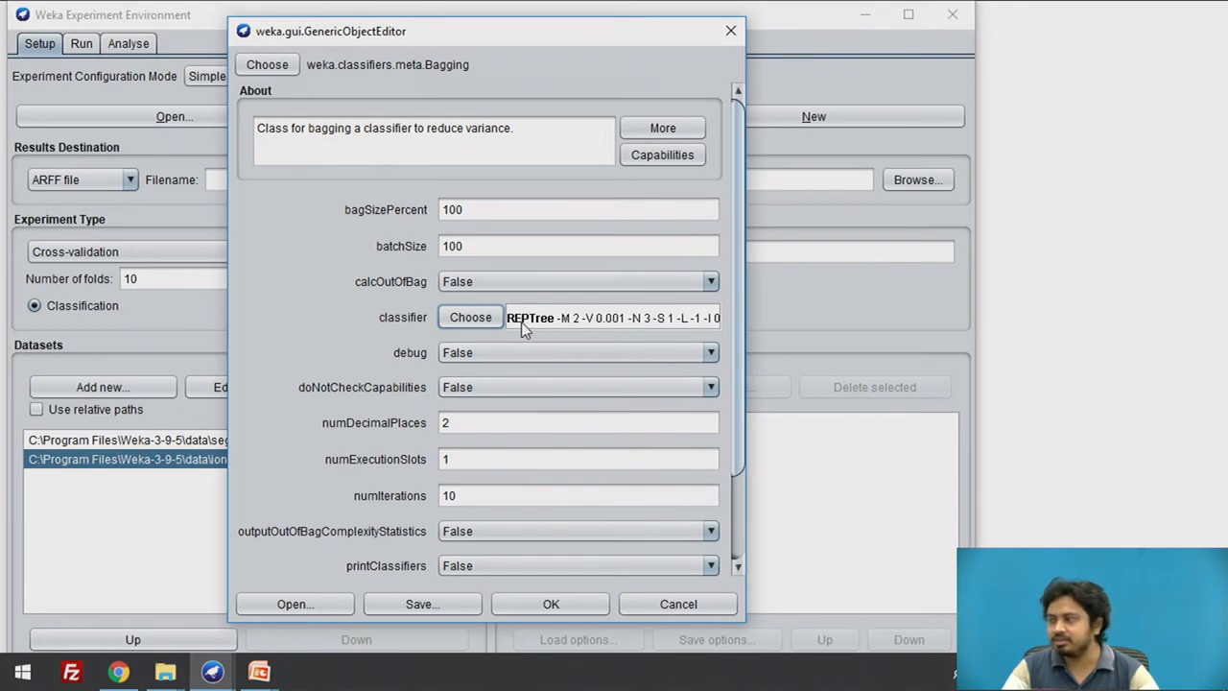
{"action": "mouse_move", "coordinate": [533, 327]}
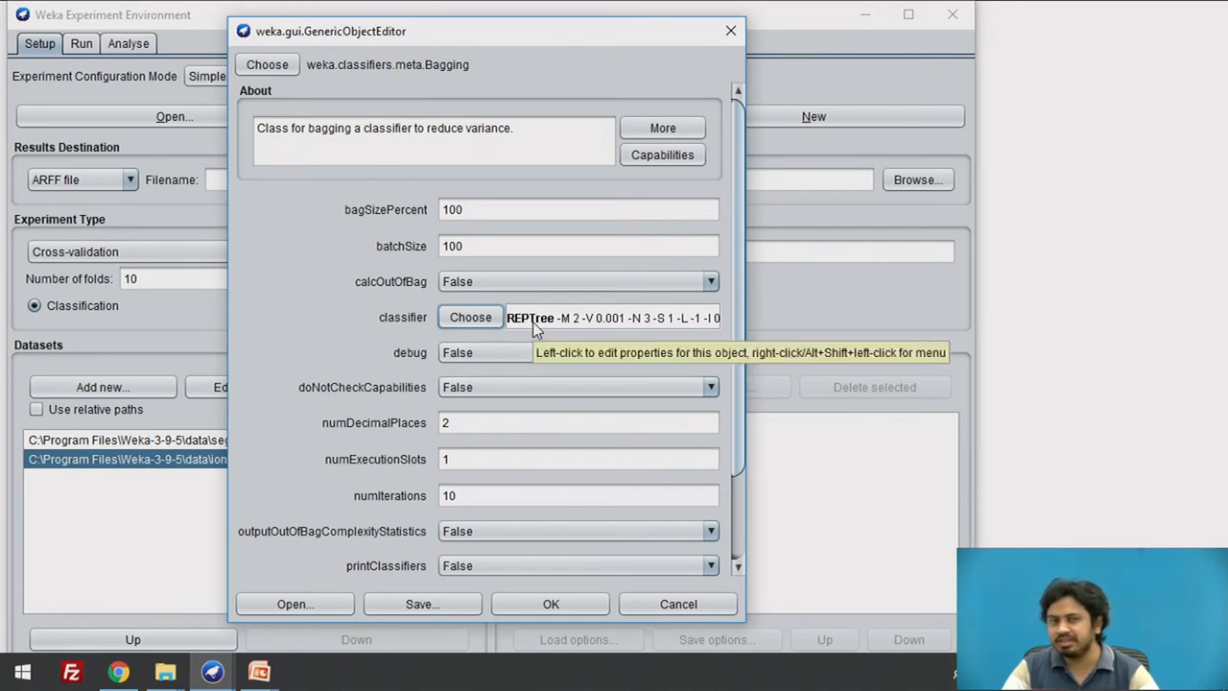
{"action": "left_click", "coordinate": [551, 603]}
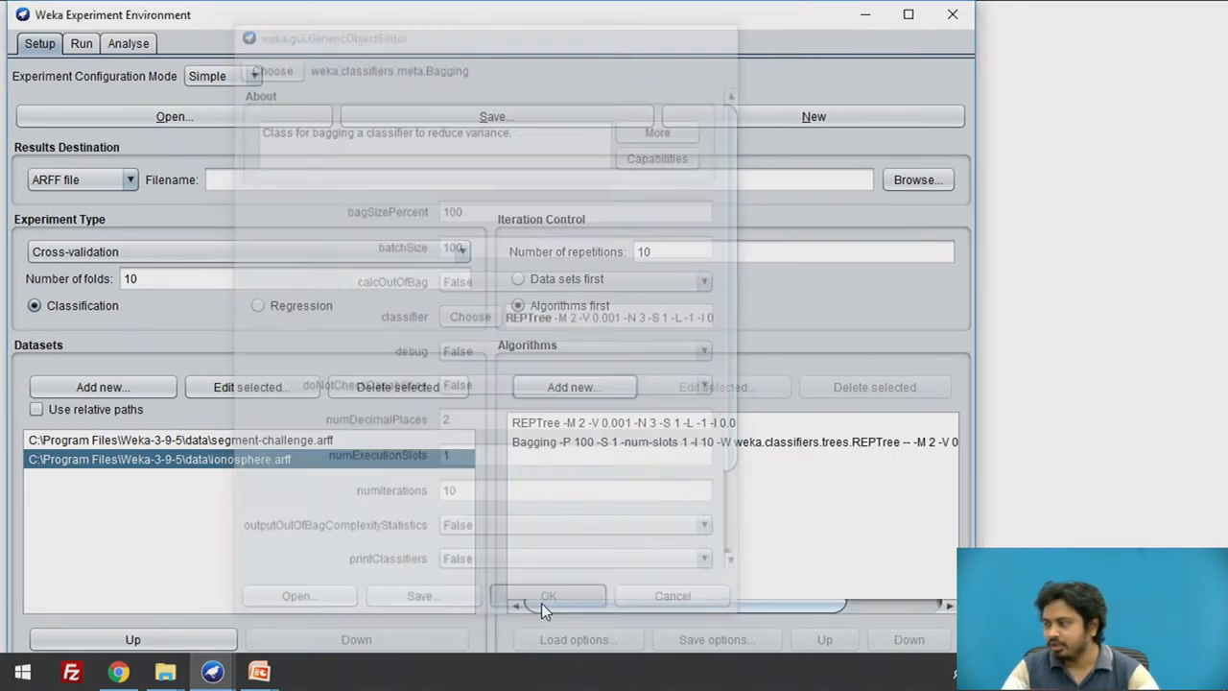
{"action": "left_click", "coordinate": [547, 595]}
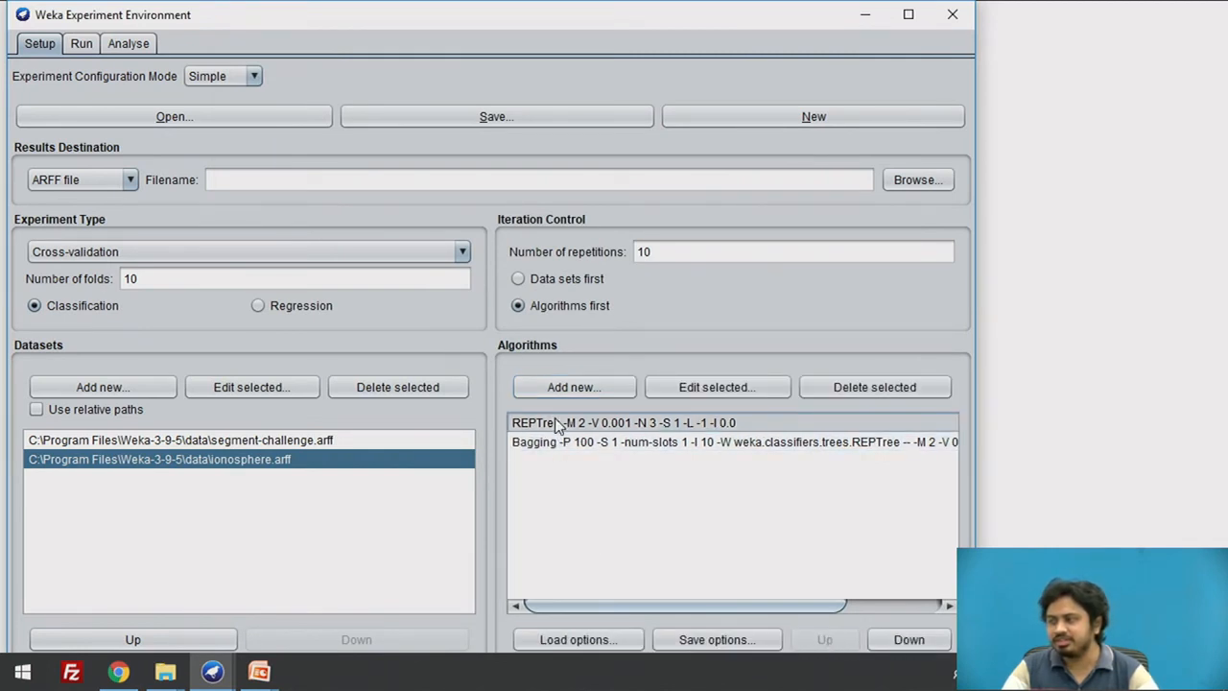
{"action": "left_click", "coordinate": [540, 442]}
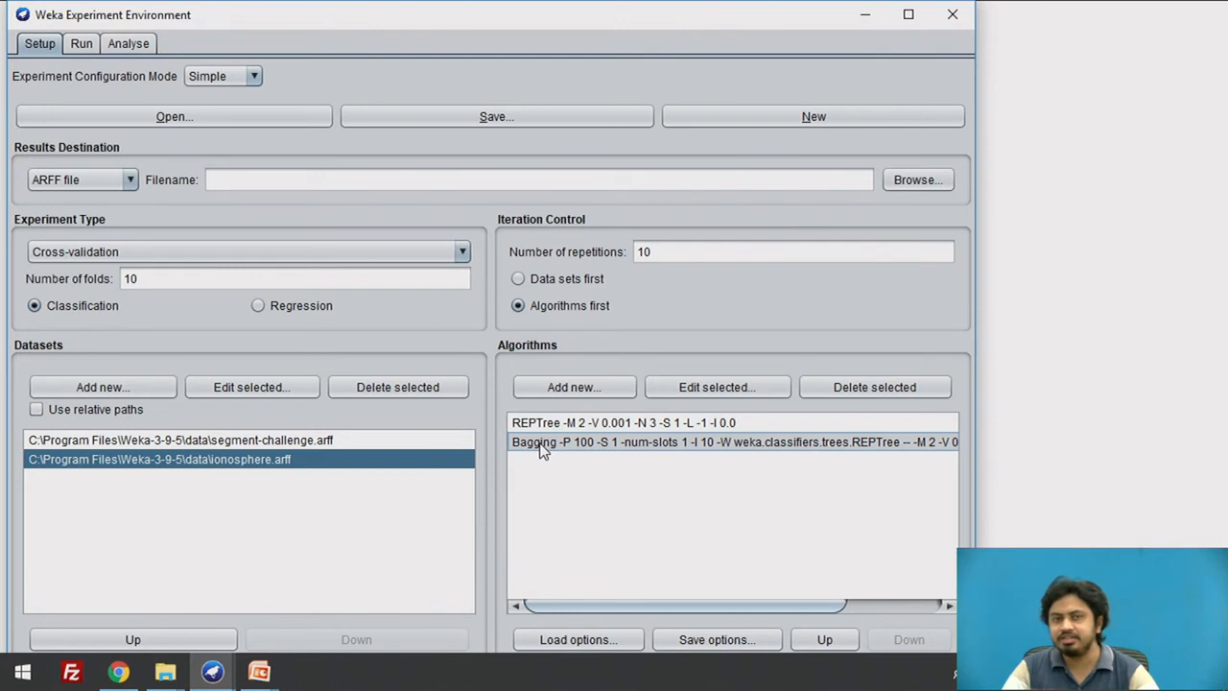
{"action": "mouse_move", "coordinate": [566, 489]}
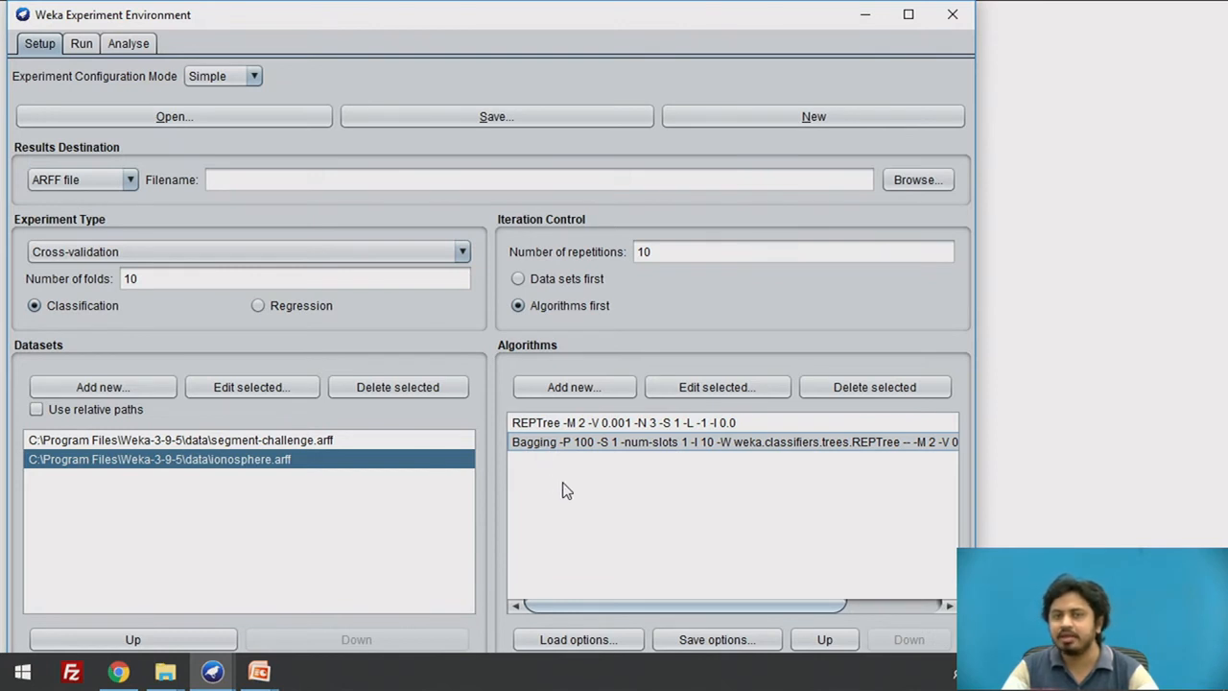
{"action": "mouse_move", "coordinate": [422, 436]}
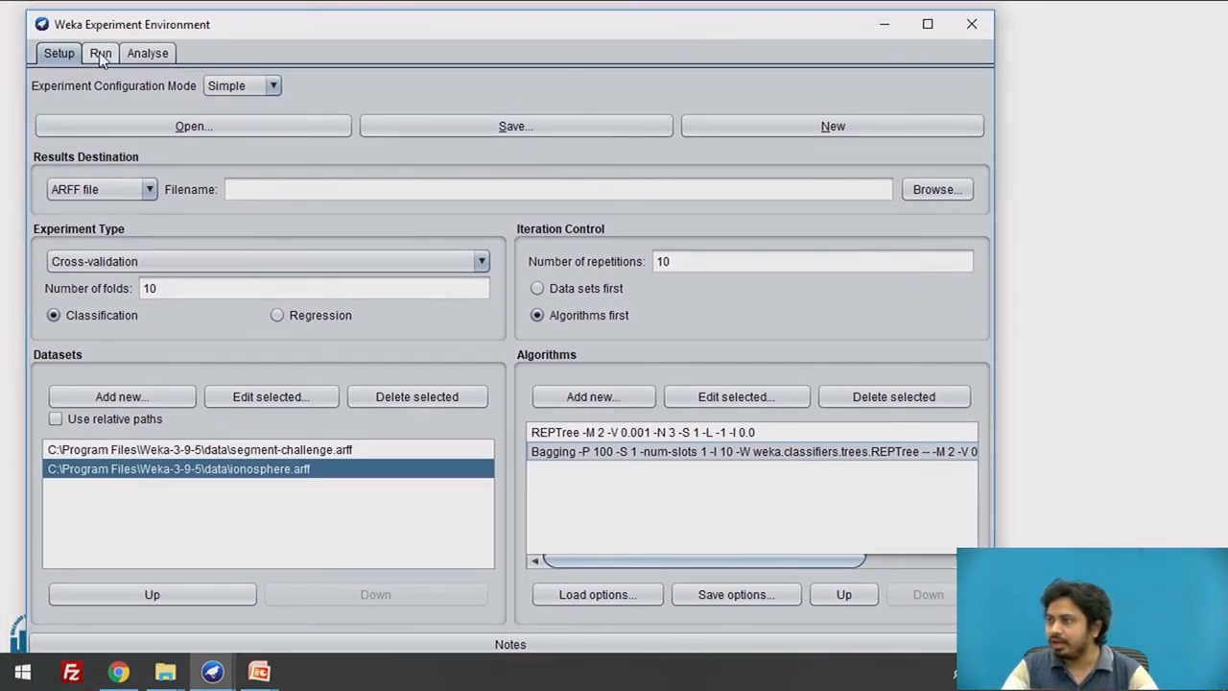
Step: Start the experiment from the Run tab and let it finish with 0 errors
{"action": "left_click", "coordinate": [101, 53]}
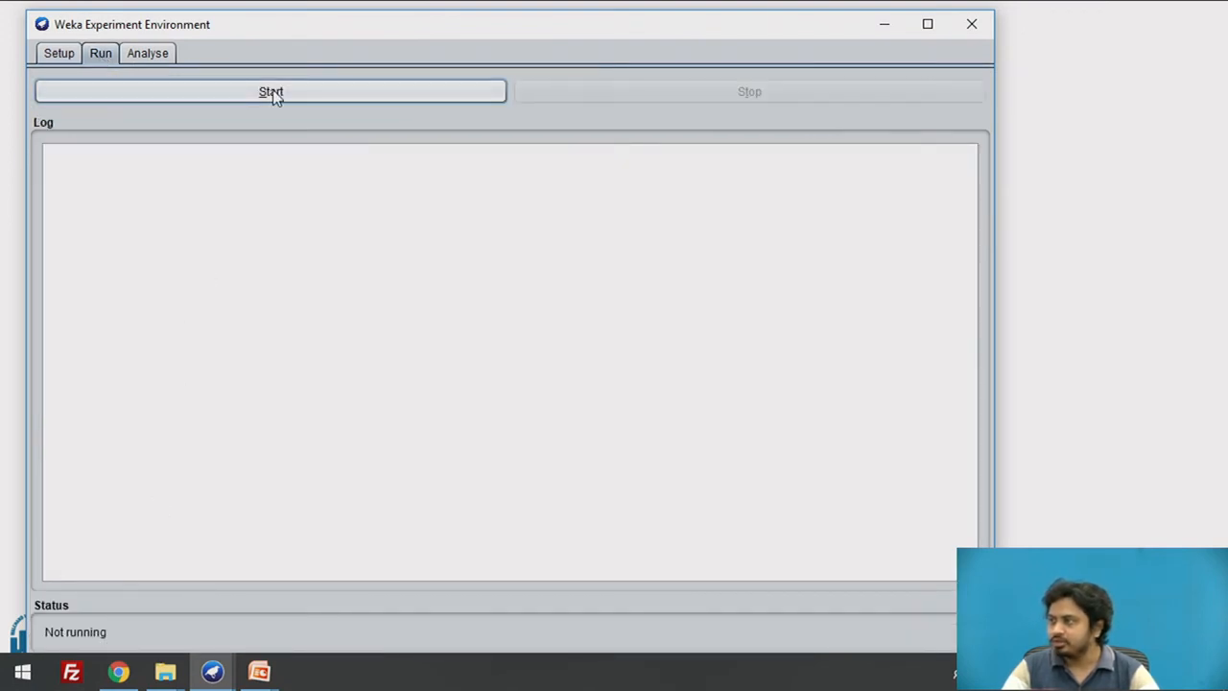
{"action": "left_click", "coordinate": [271, 91]}
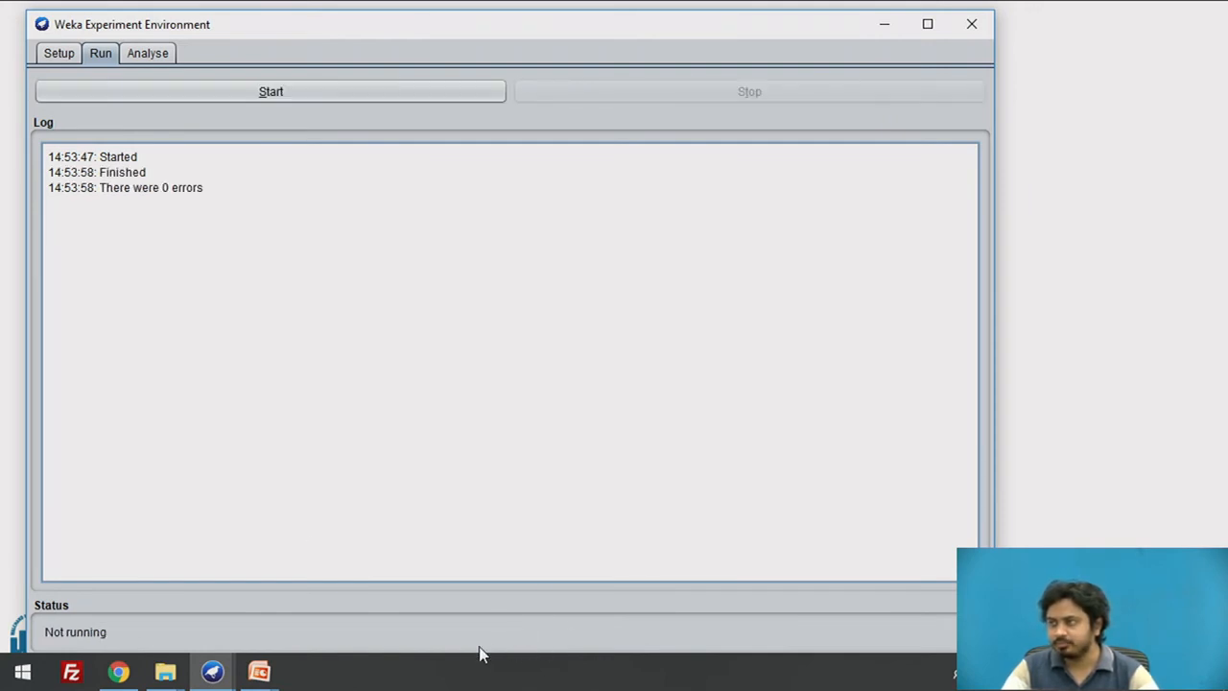
{"action": "mouse_move", "coordinate": [150, 189]}
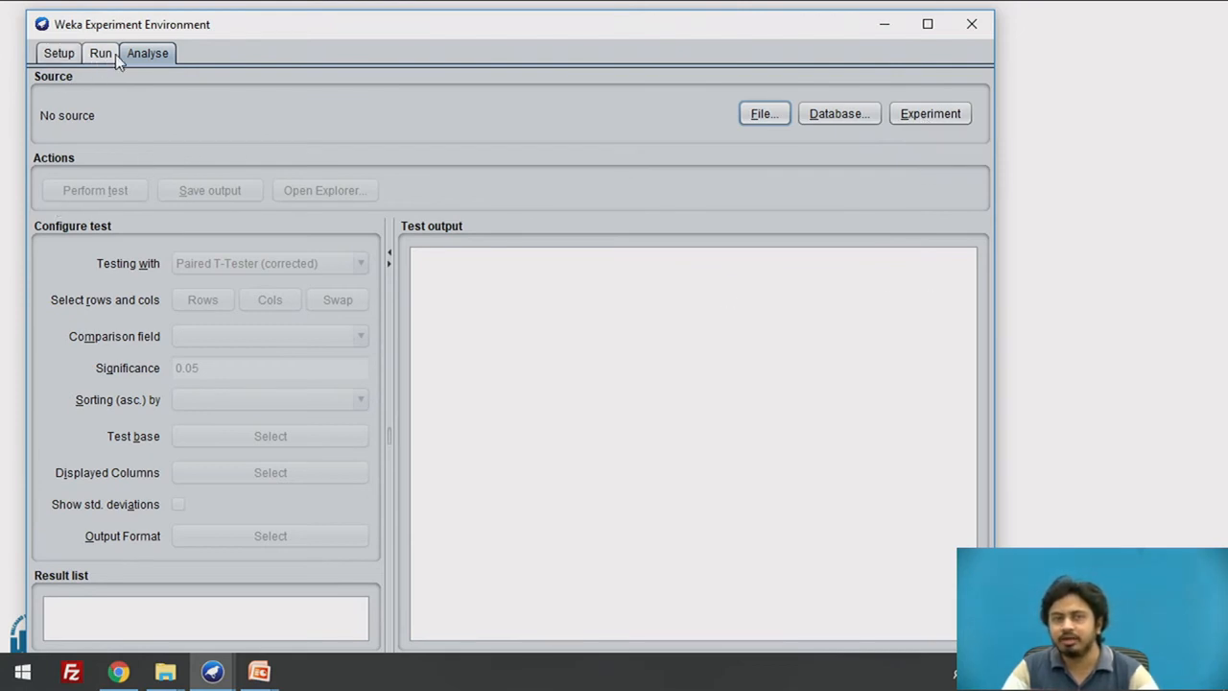
Step: Load the 400 results from the just-run experiment in the Analyse view
{"action": "left_click", "coordinate": [99, 52]}
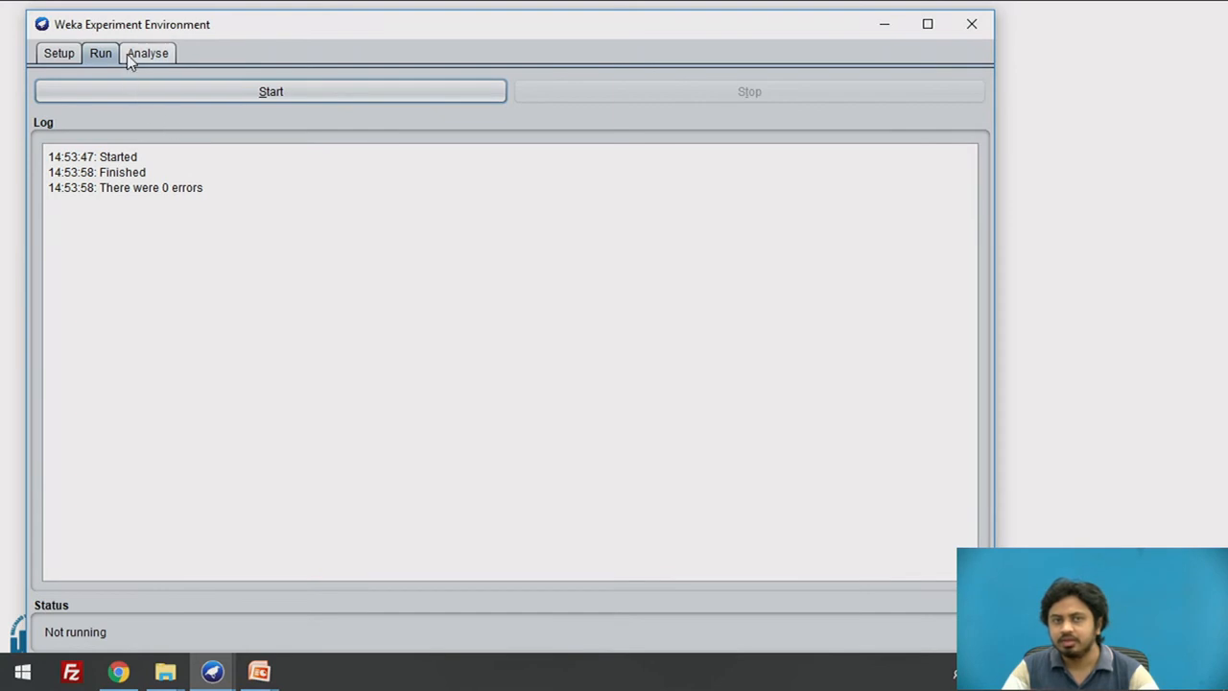
{"action": "left_click", "coordinate": [147, 52]}
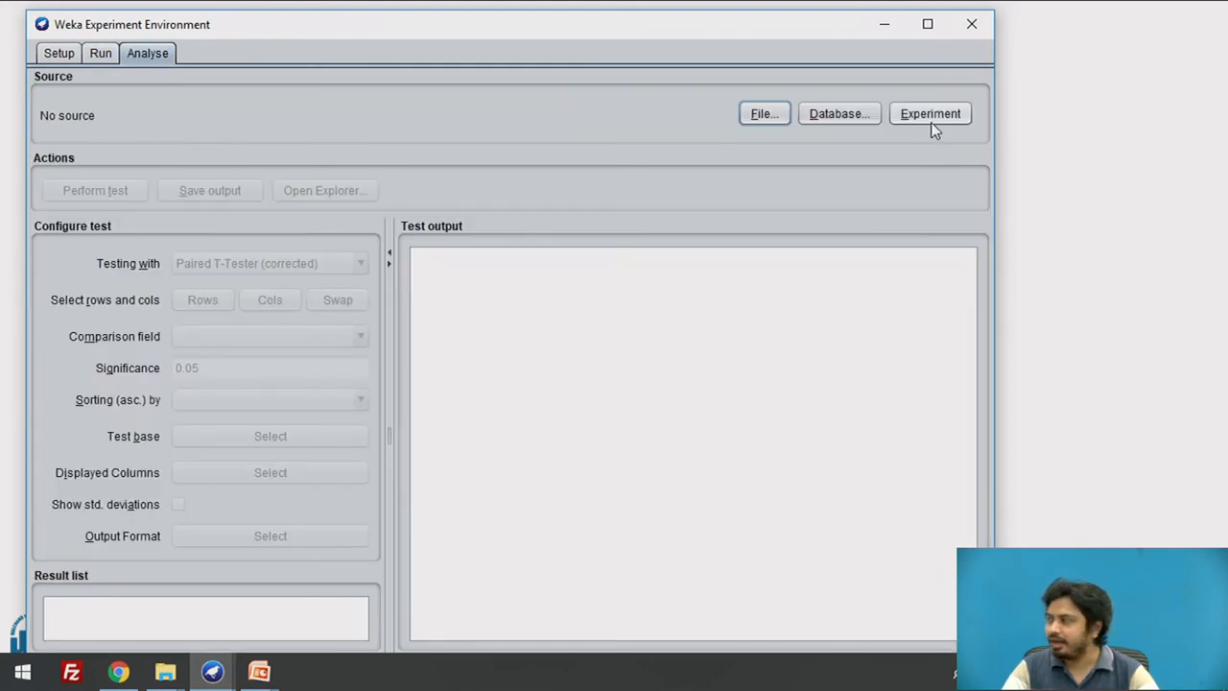
{"action": "left_click", "coordinate": [930, 113]}
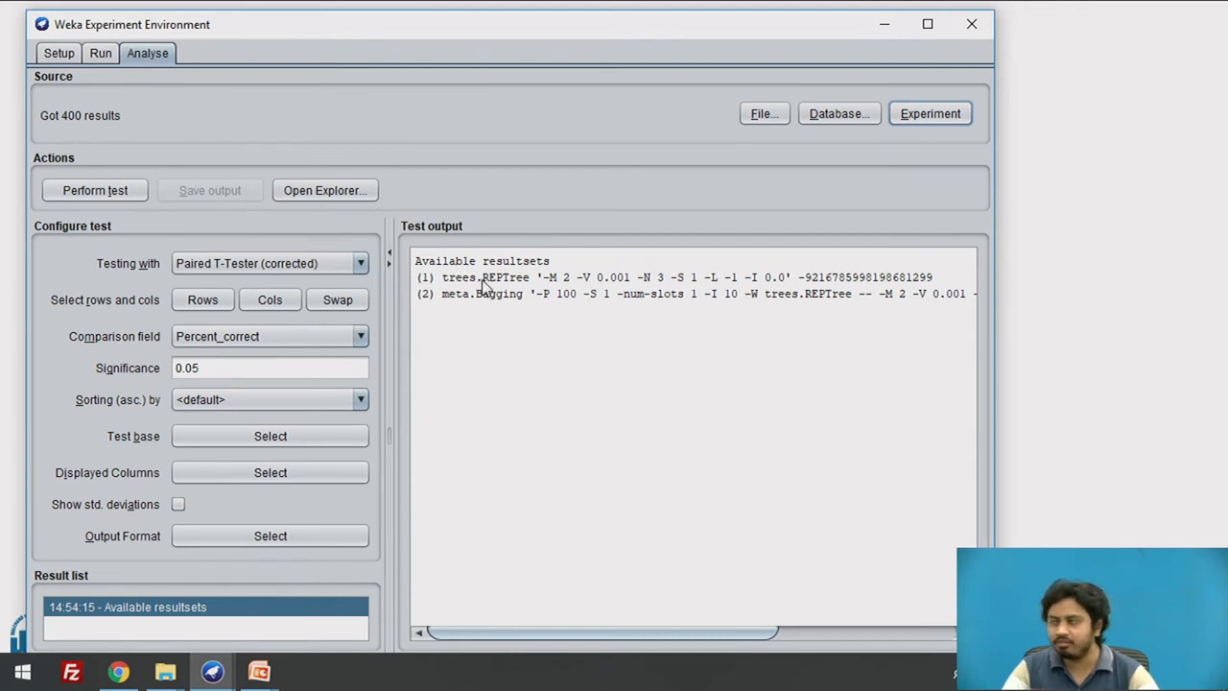
{"action": "mouse_move", "coordinate": [241, 466]}
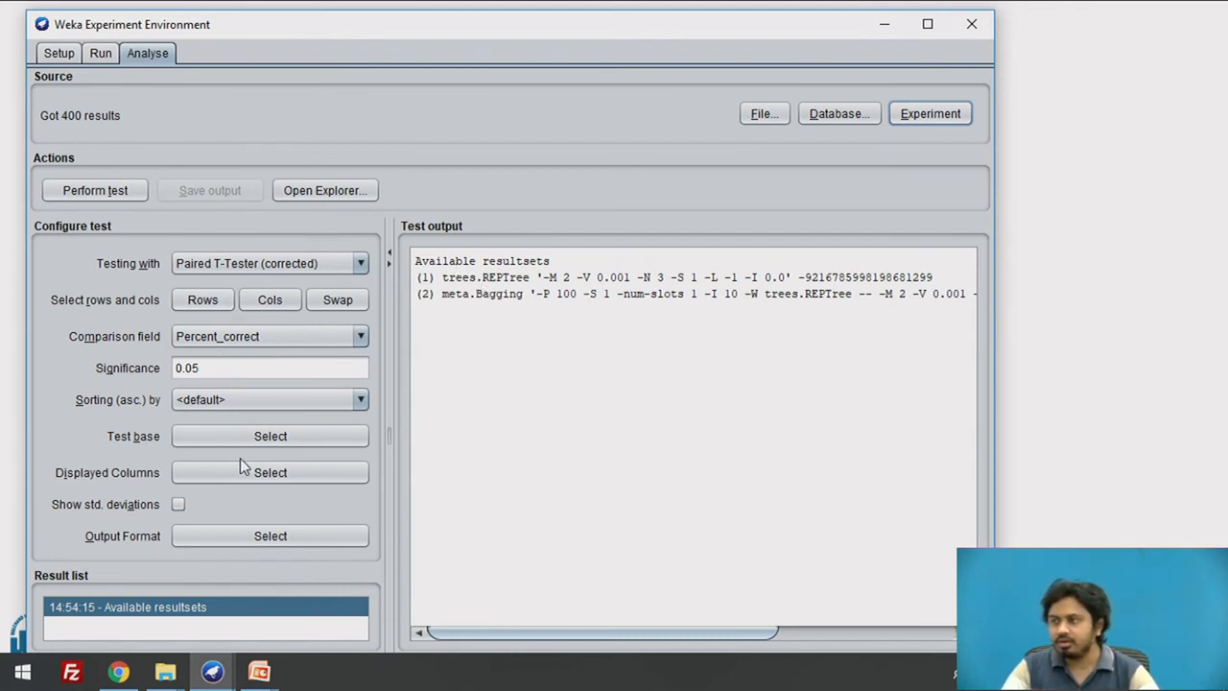
{"action": "mouse_move", "coordinate": [81, 441]}
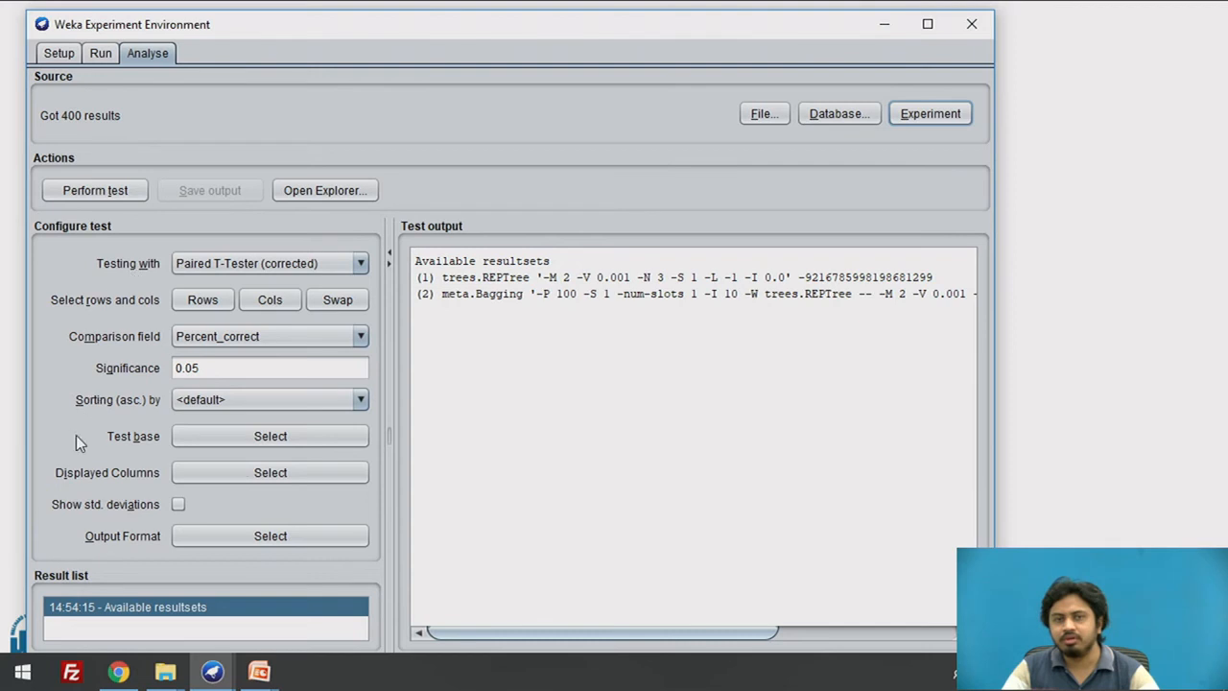
{"action": "mouse_move", "coordinate": [220, 523]}
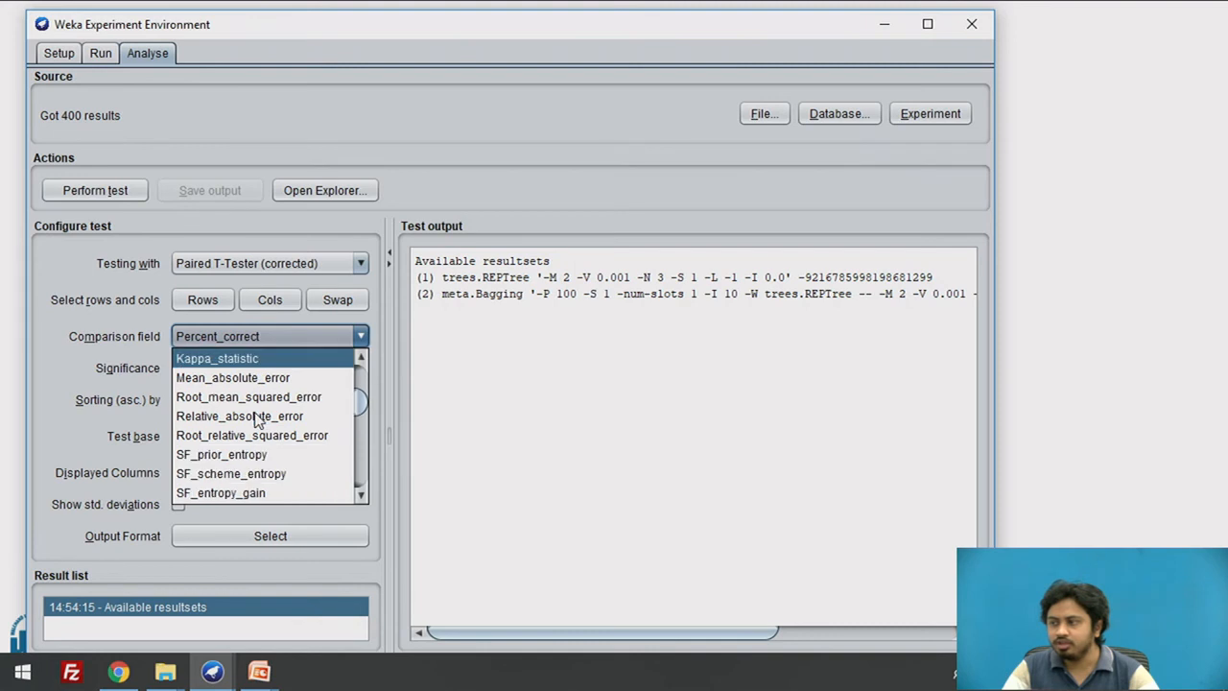
Step: Set the comparison field to F_measure
{"action": "scroll", "scroll_direction": "down", "scroll_amount": 3}
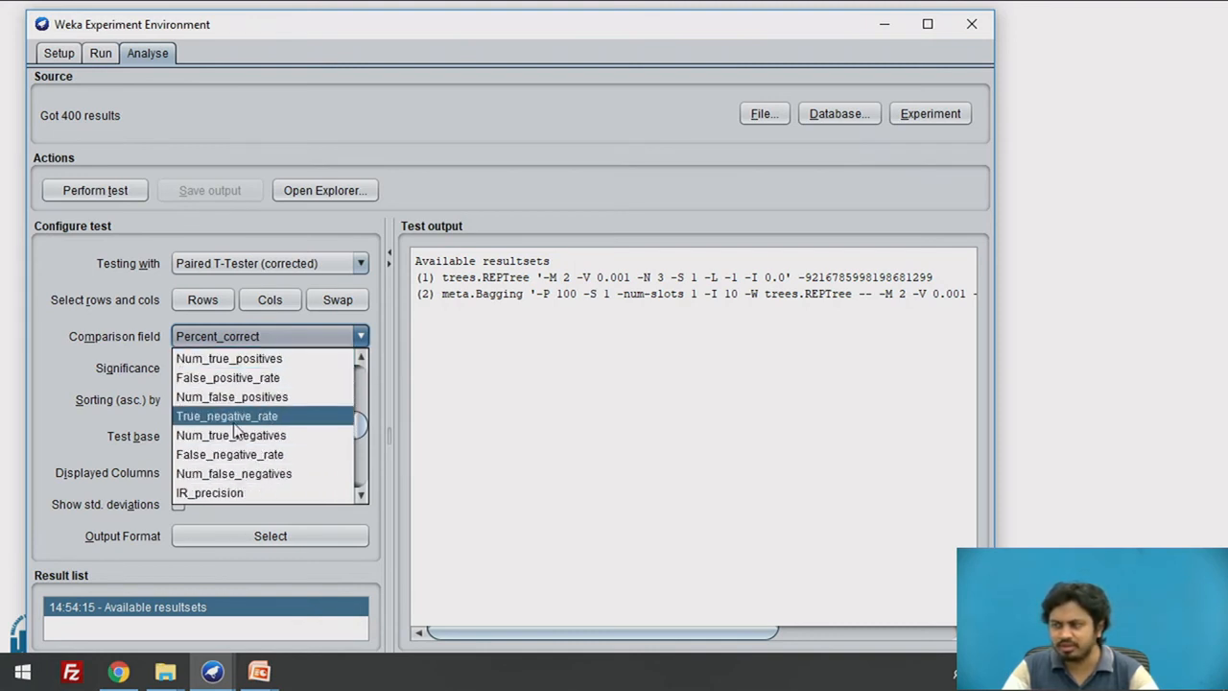
{"action": "scroll", "scroll_direction": "down", "scroll_amount": 3}
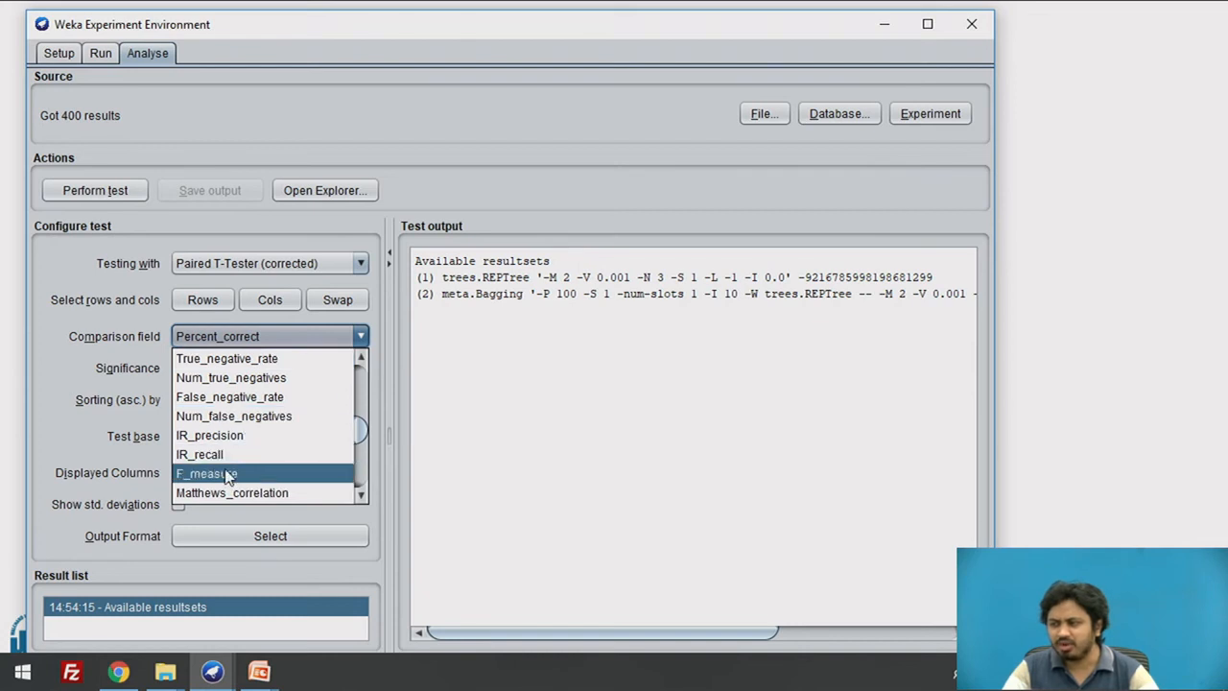
{"action": "mouse_move", "coordinate": [222, 476]}
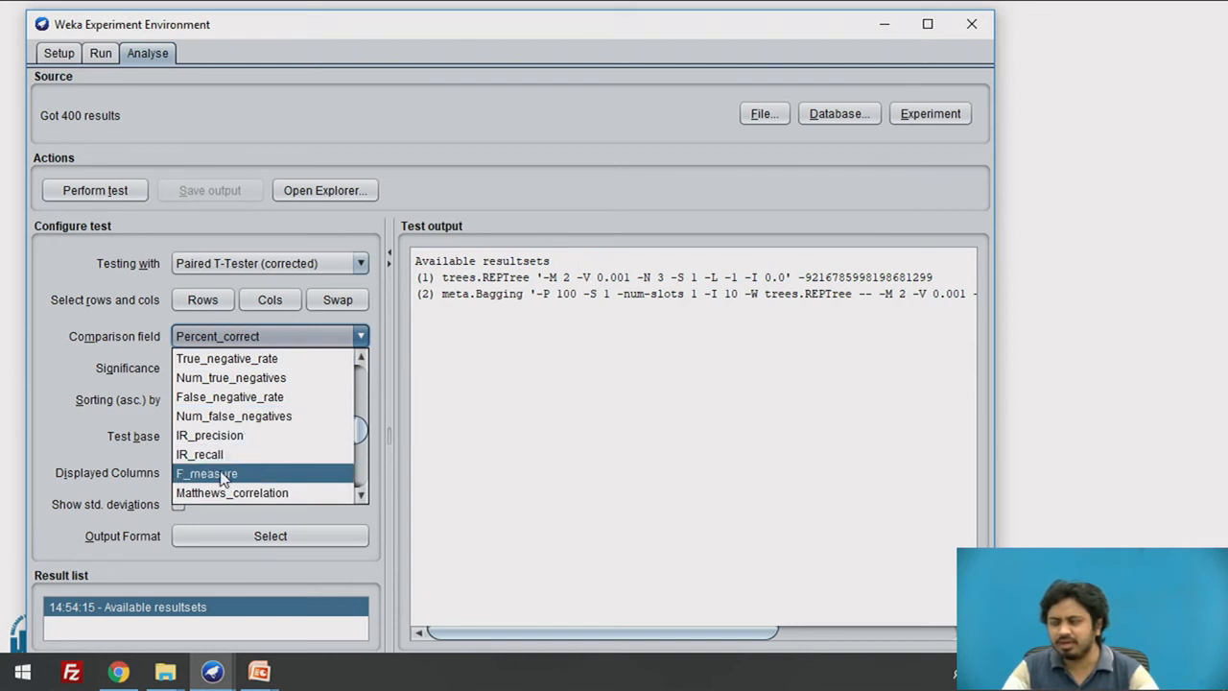
{"action": "mouse_move", "coordinate": [221, 482]}
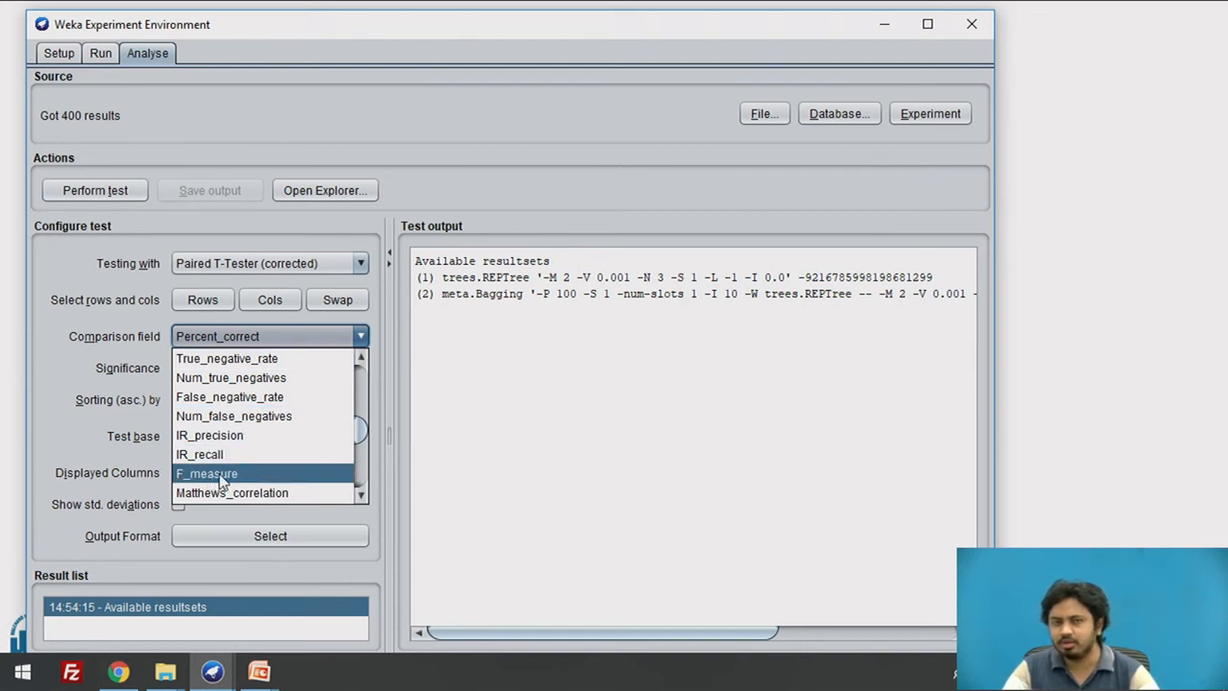
{"action": "left_click", "coordinate": [206, 473]}
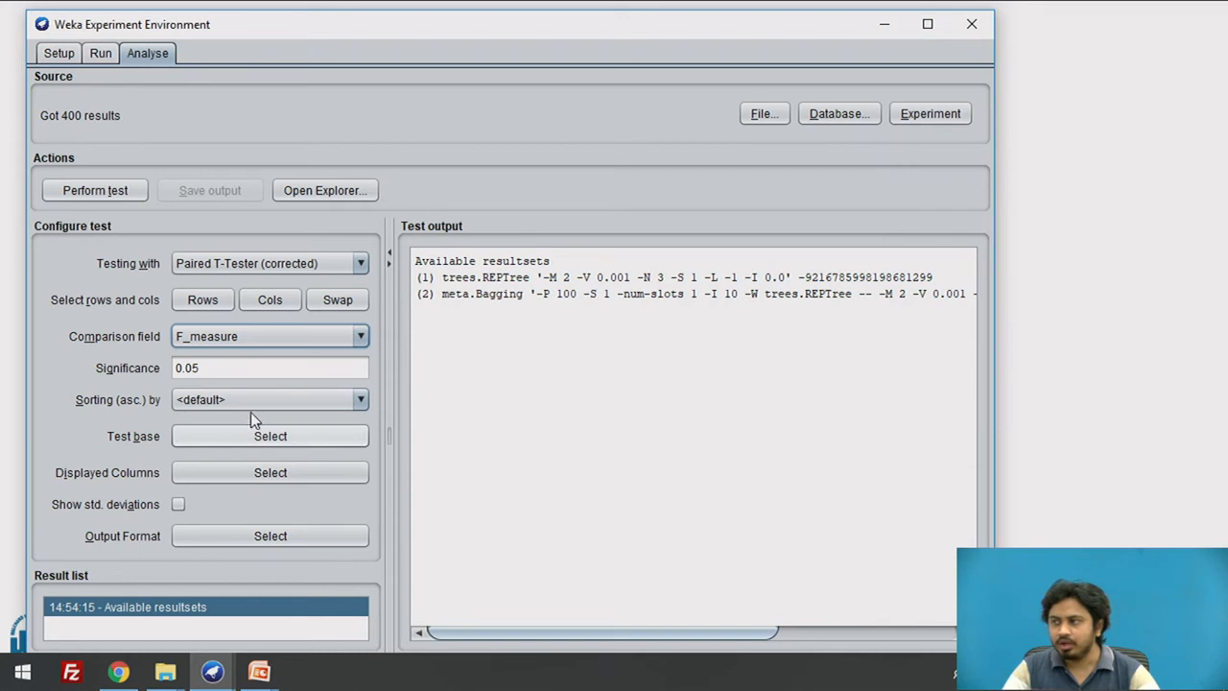
Step: Perform the paired t-test on F_measure for REPTree versus Bagging
{"action": "left_click", "coordinate": [94, 190]}
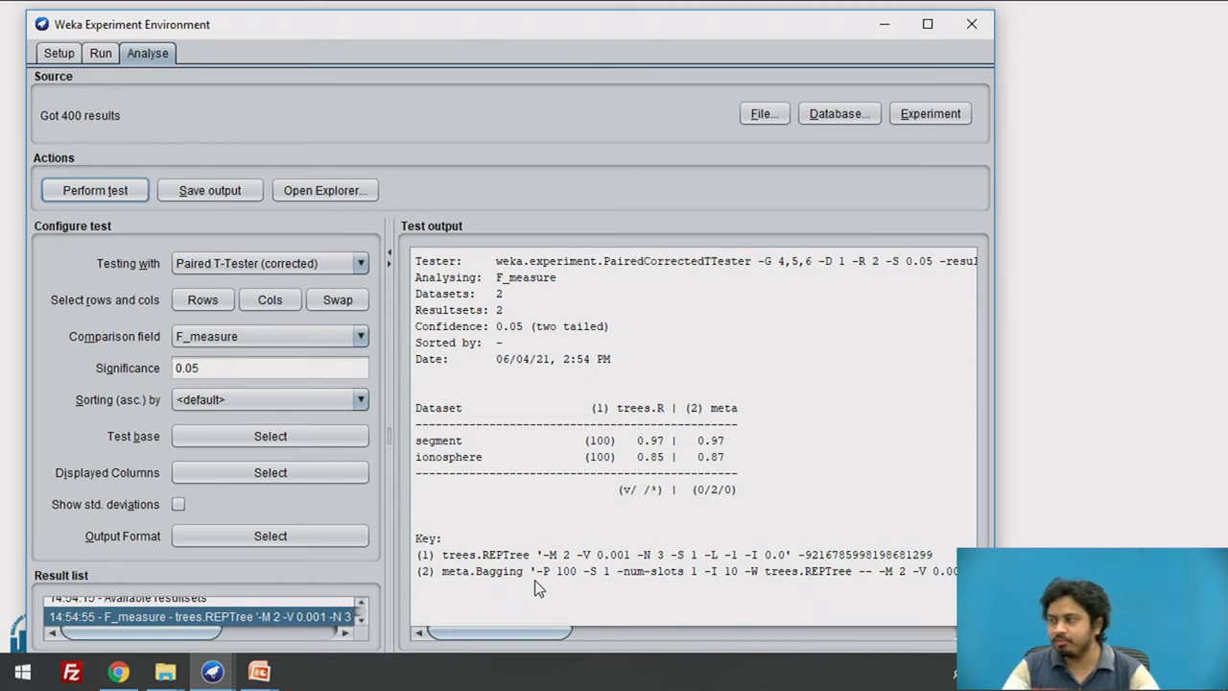
{"action": "mouse_move", "coordinate": [801, 505]}
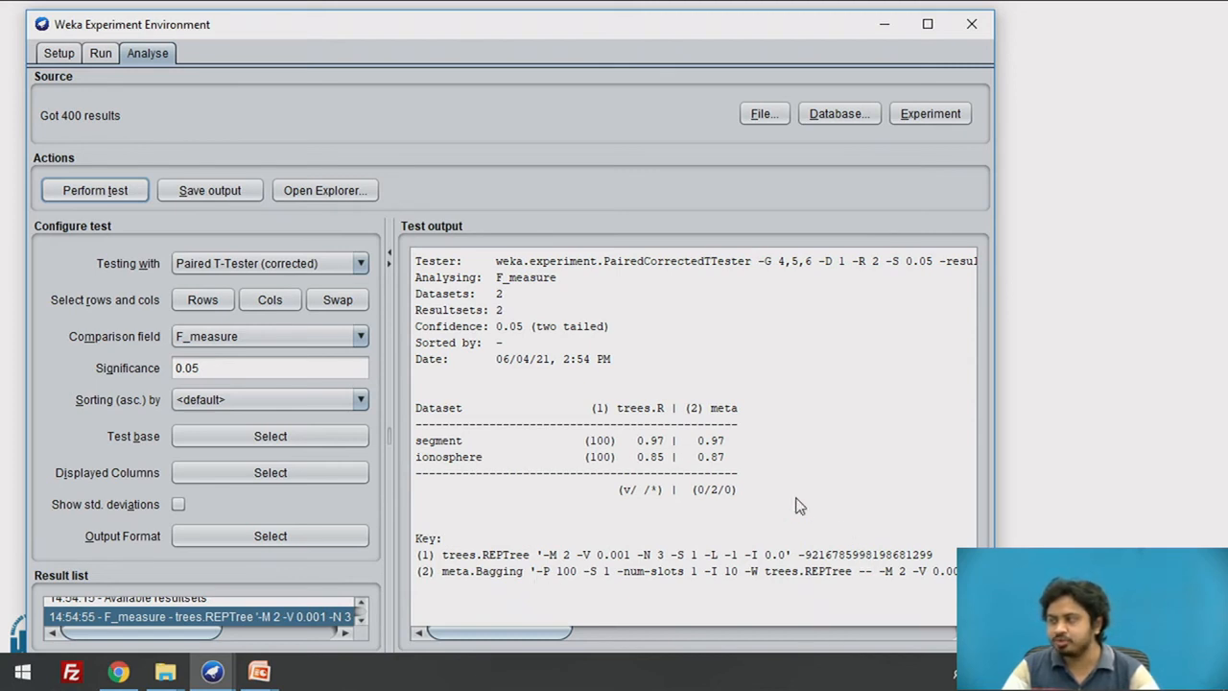
{"action": "mouse_move", "coordinate": [566, 468]}
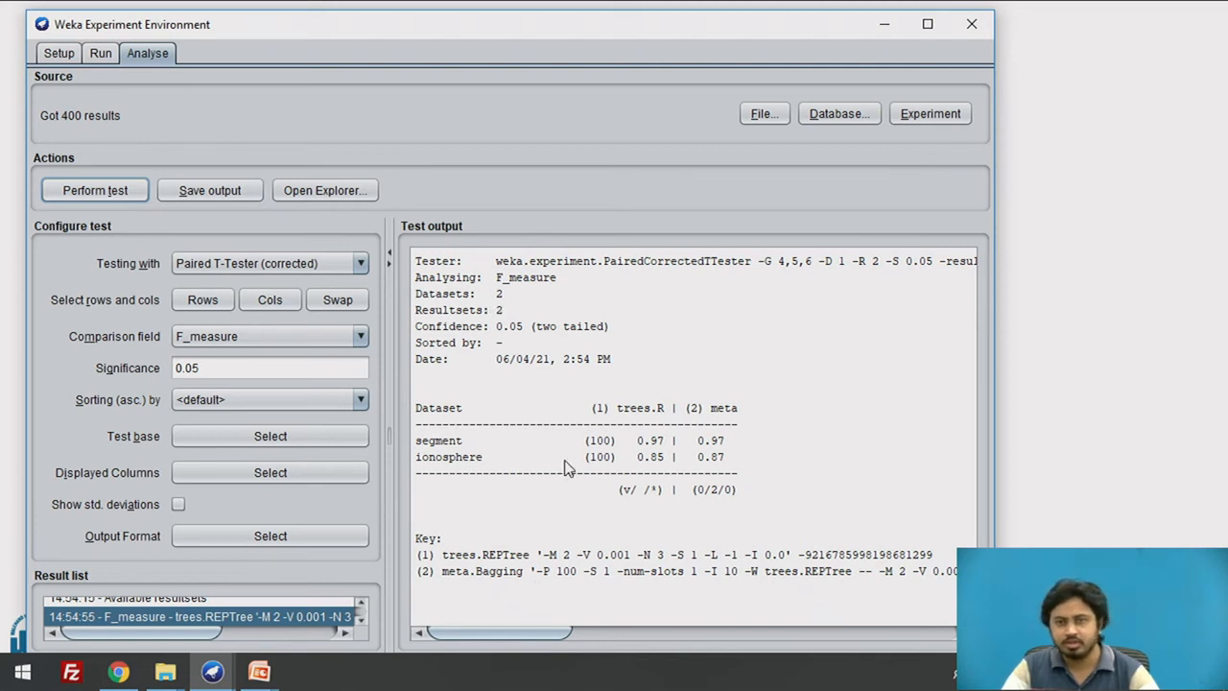
{"action": "mouse_move", "coordinate": [419, 416]}
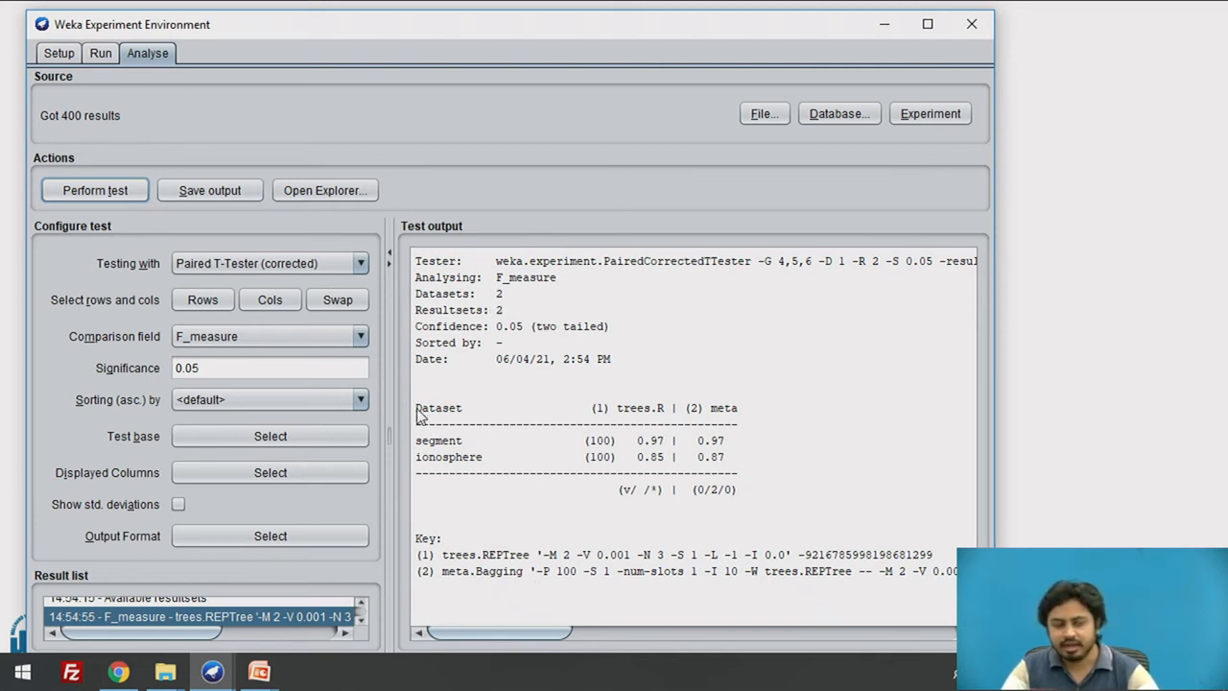
{"action": "mouse_move", "coordinate": [437, 465]}
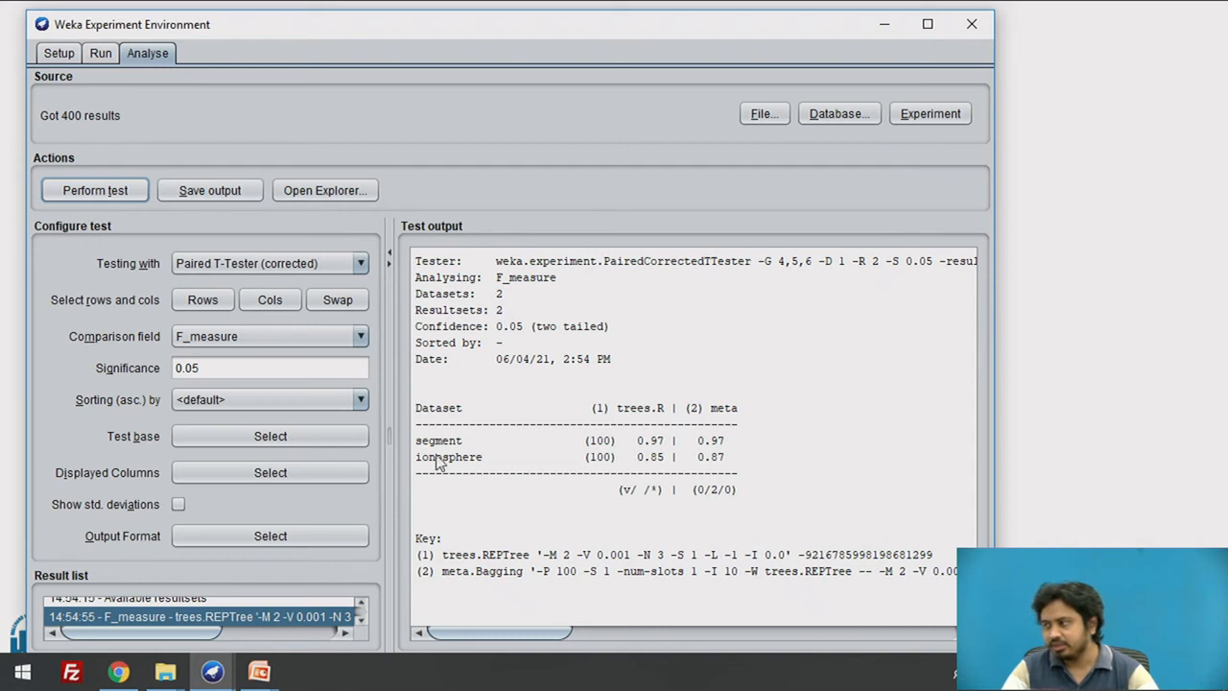
{"action": "mouse_move", "coordinate": [718, 451]}
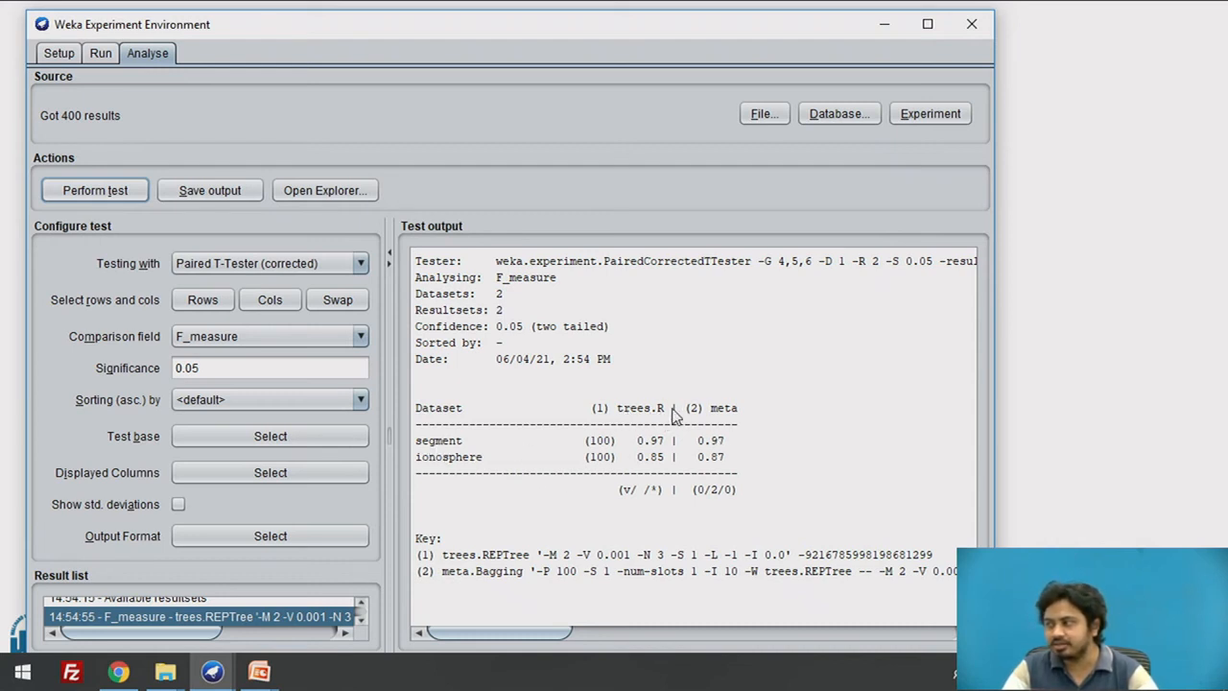
{"action": "left_click", "coordinate": [59, 53]}
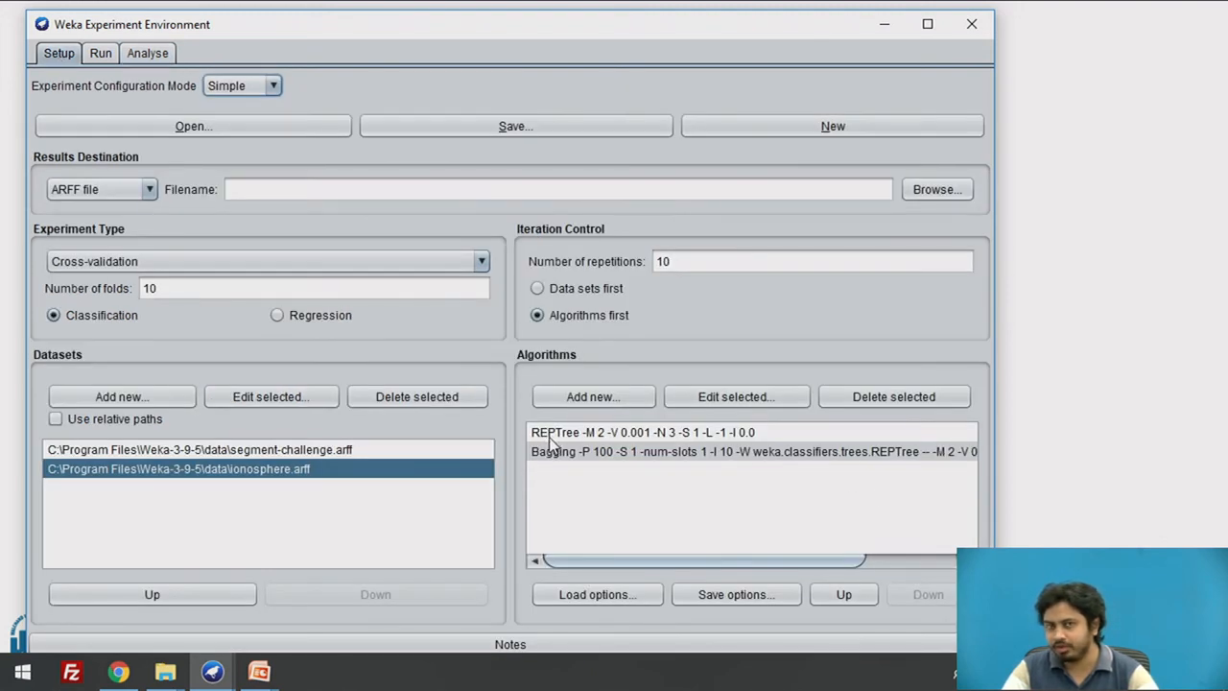
{"action": "mouse_move", "coordinate": [187, 69]}
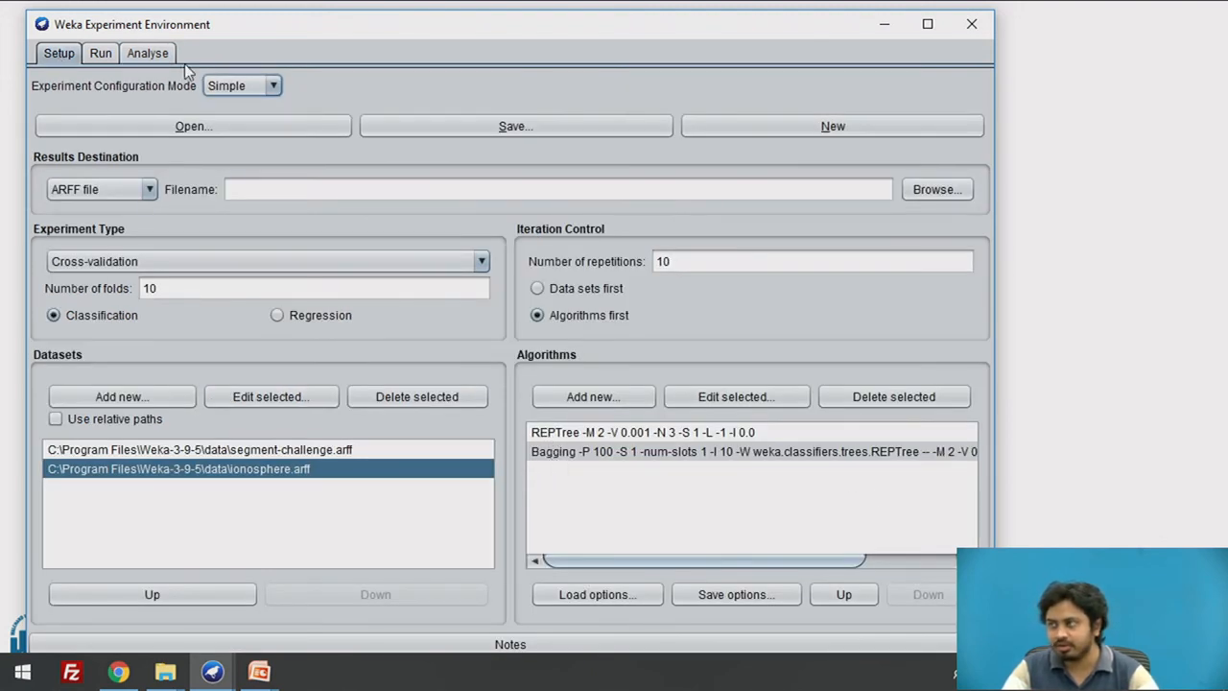
{"action": "left_click", "coordinate": [146, 52]}
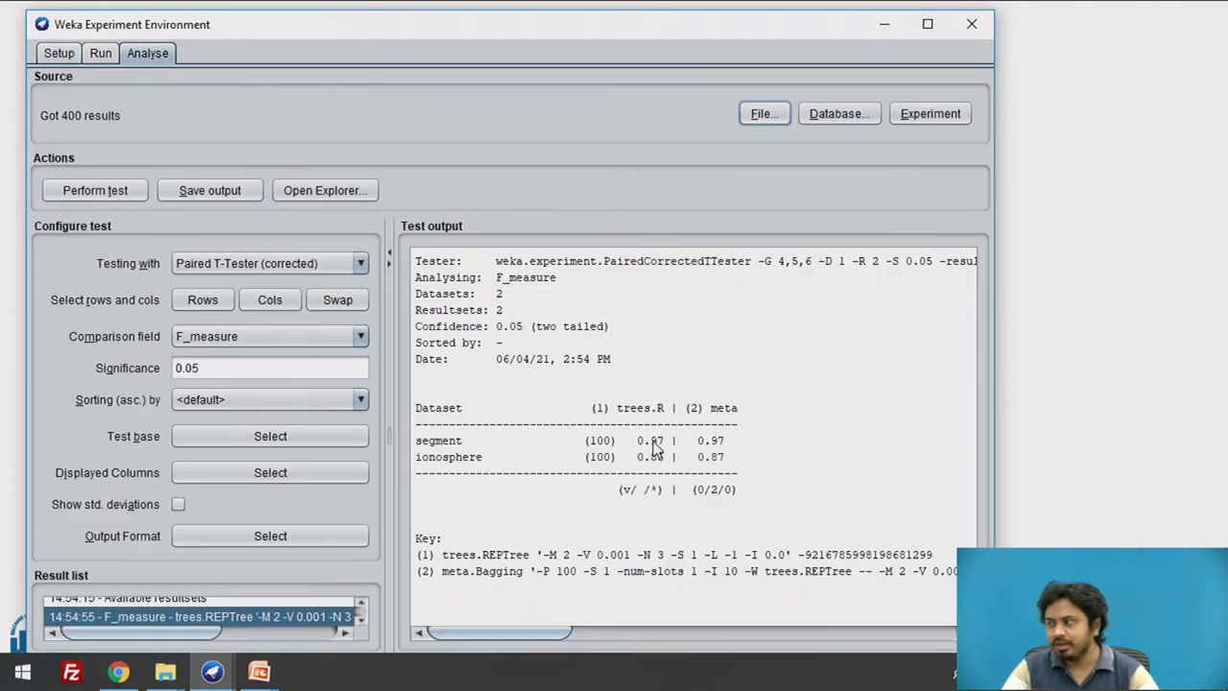
{"action": "mouse_move", "coordinate": [652, 449]}
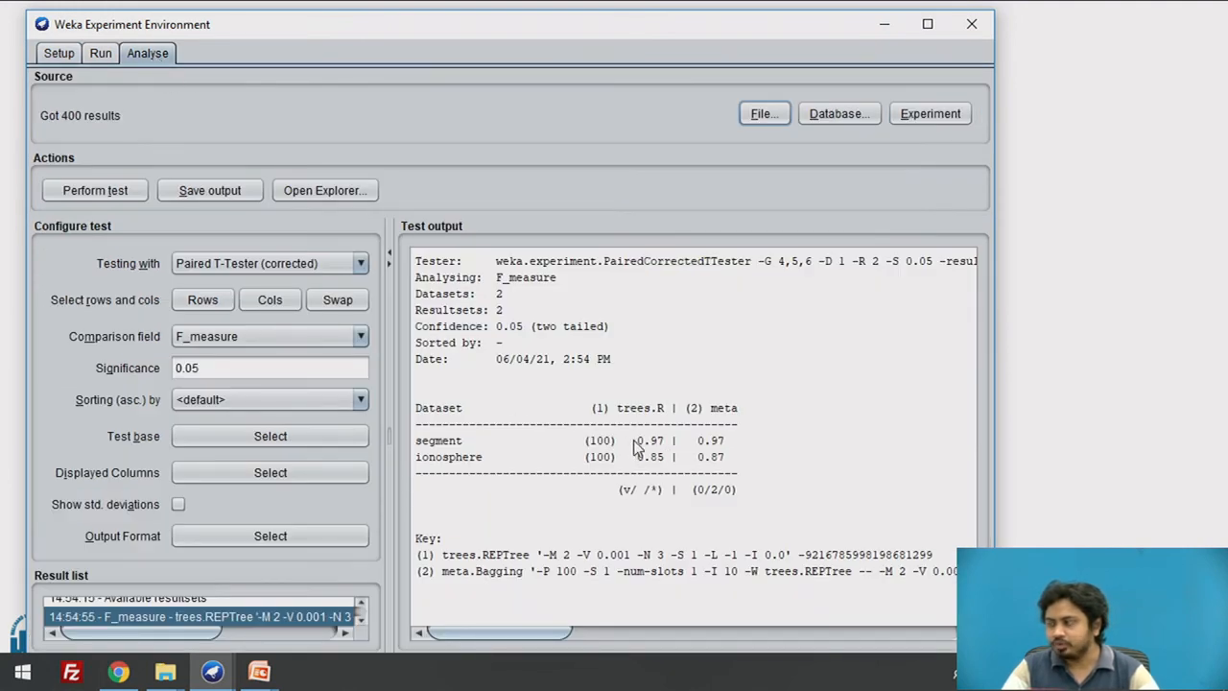
{"action": "mouse_move", "coordinate": [647, 446]}
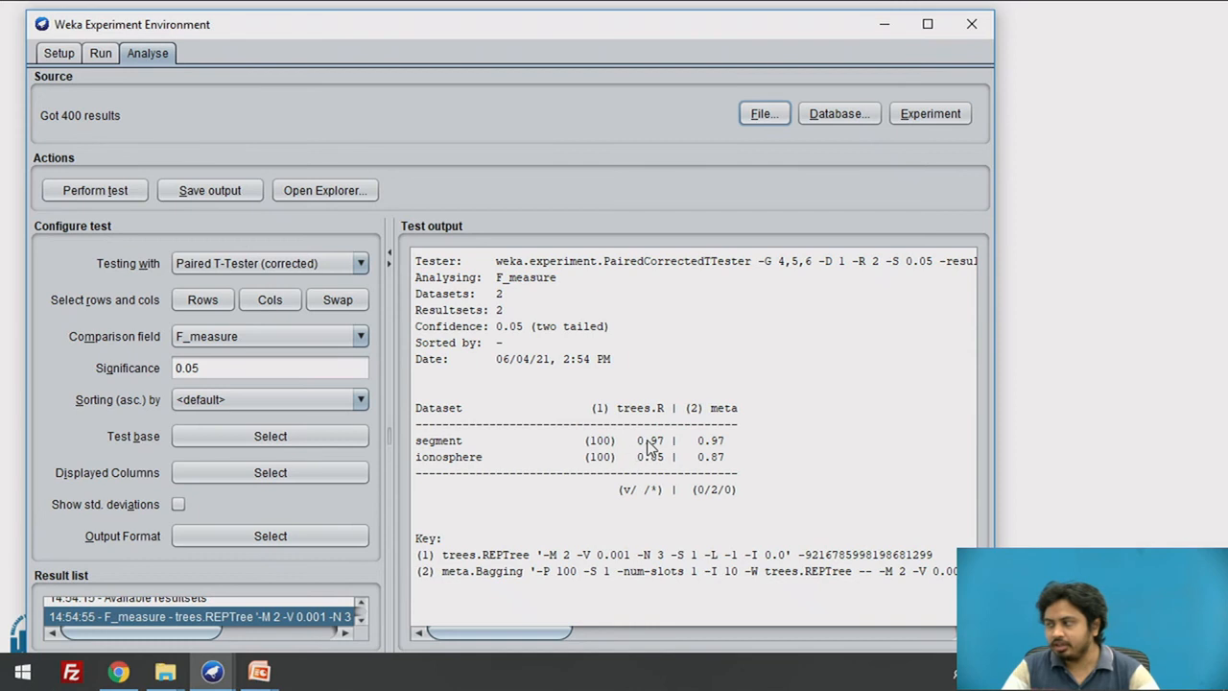
{"action": "mouse_move", "coordinate": [720, 454]}
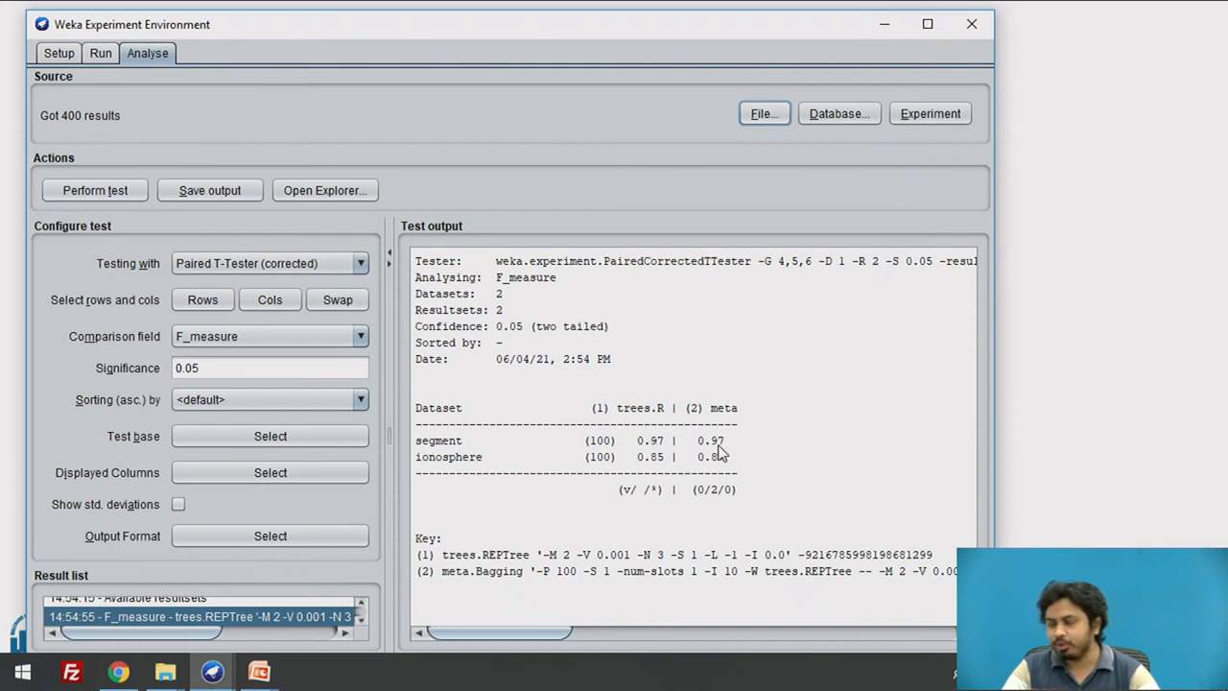
{"action": "mouse_move", "coordinate": [648, 444]}
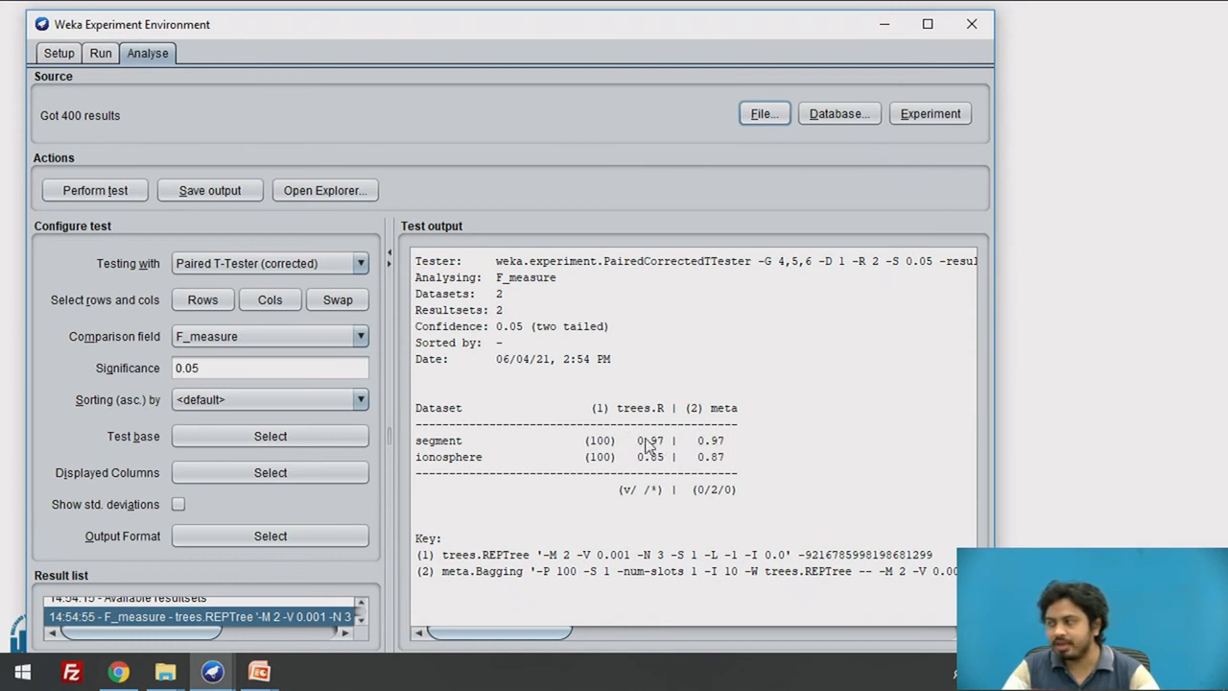
{"action": "mouse_move", "coordinate": [708, 451]}
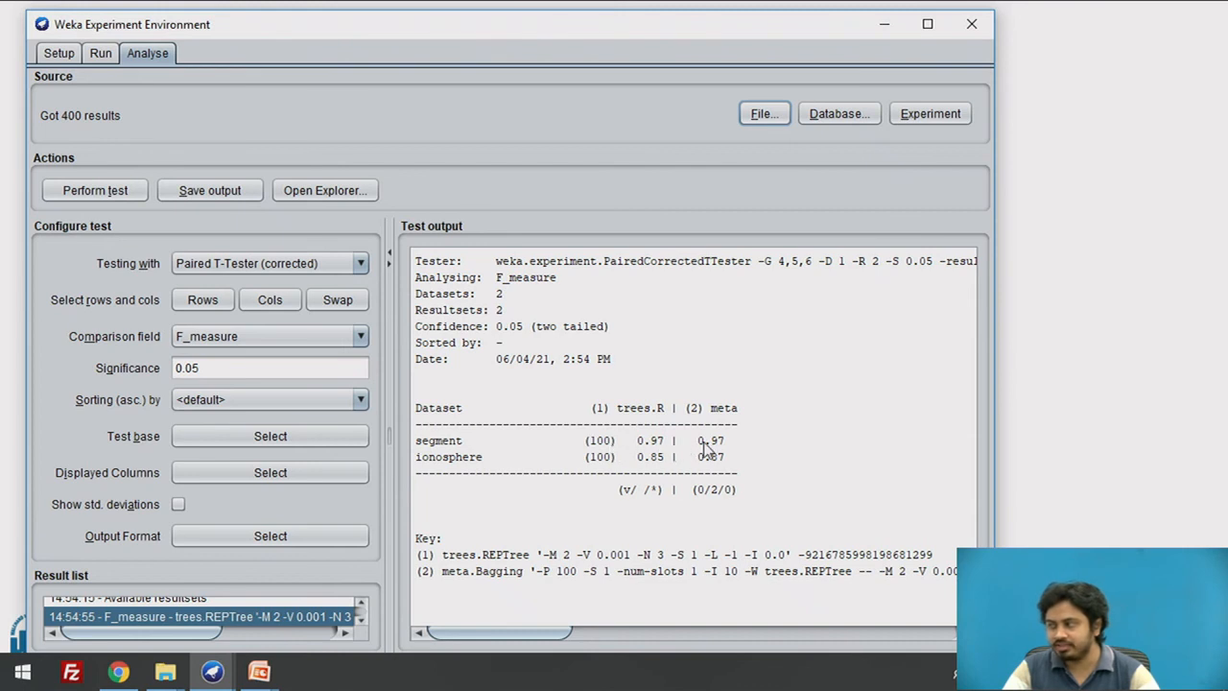
{"action": "mouse_move", "coordinate": [734, 451]}
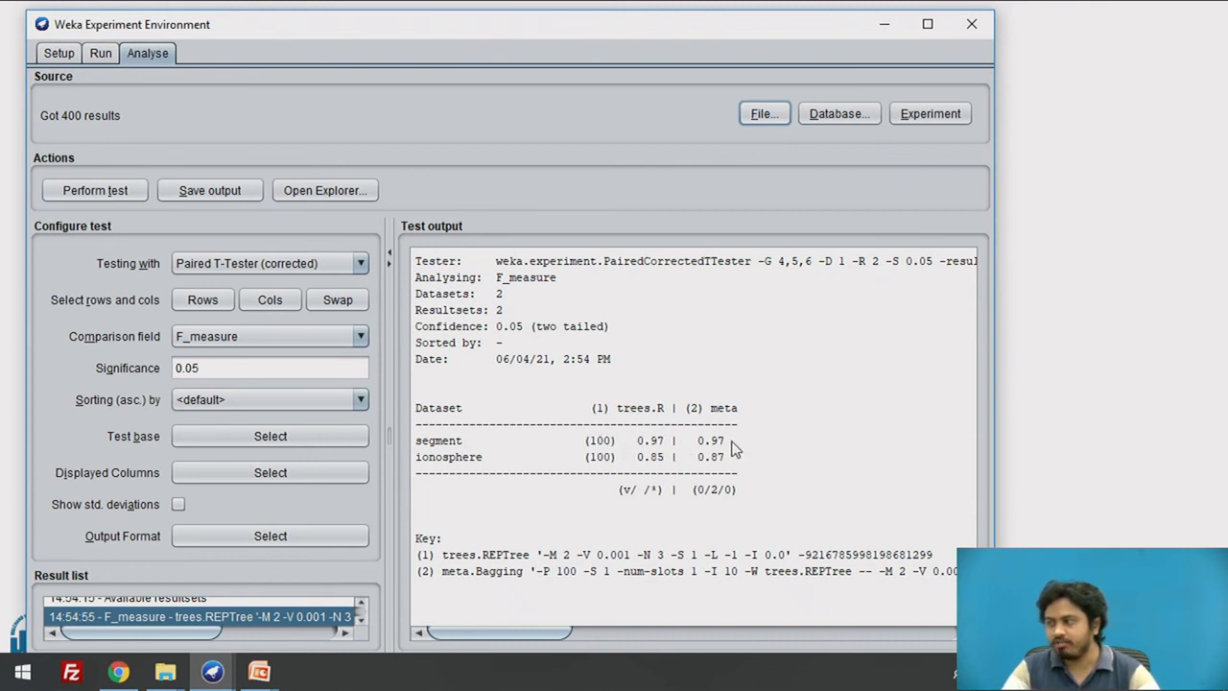
{"action": "mouse_move", "coordinate": [677, 456]}
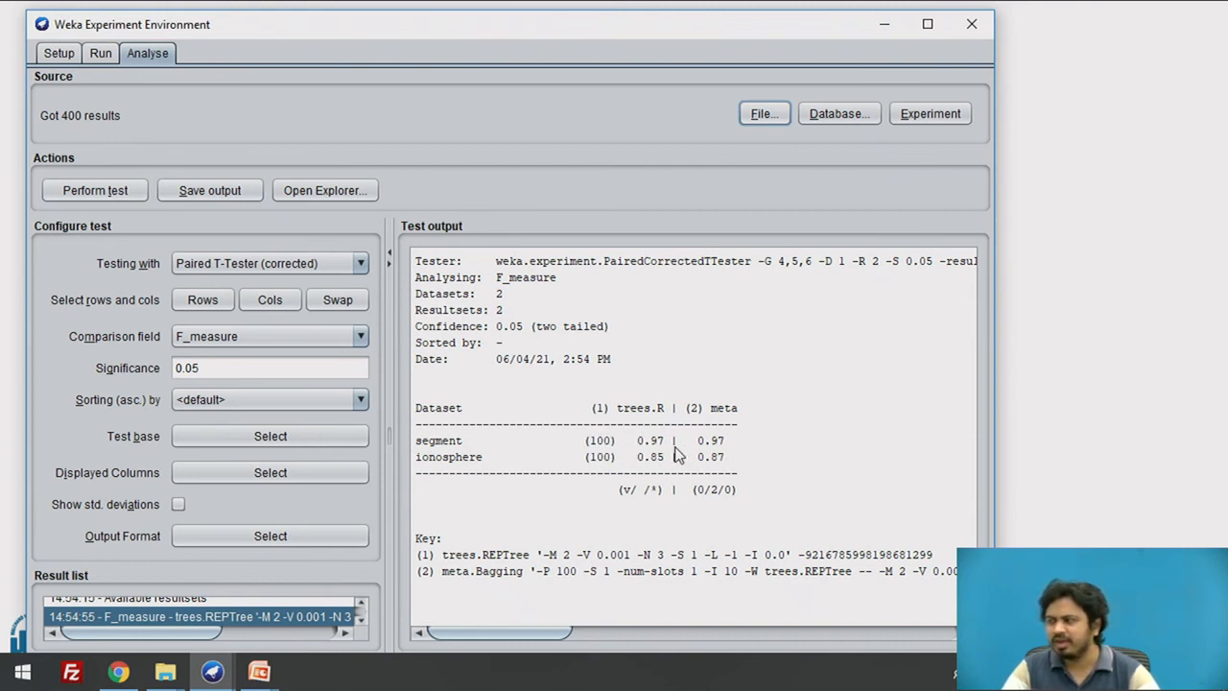
{"action": "mouse_move", "coordinate": [511, 484]}
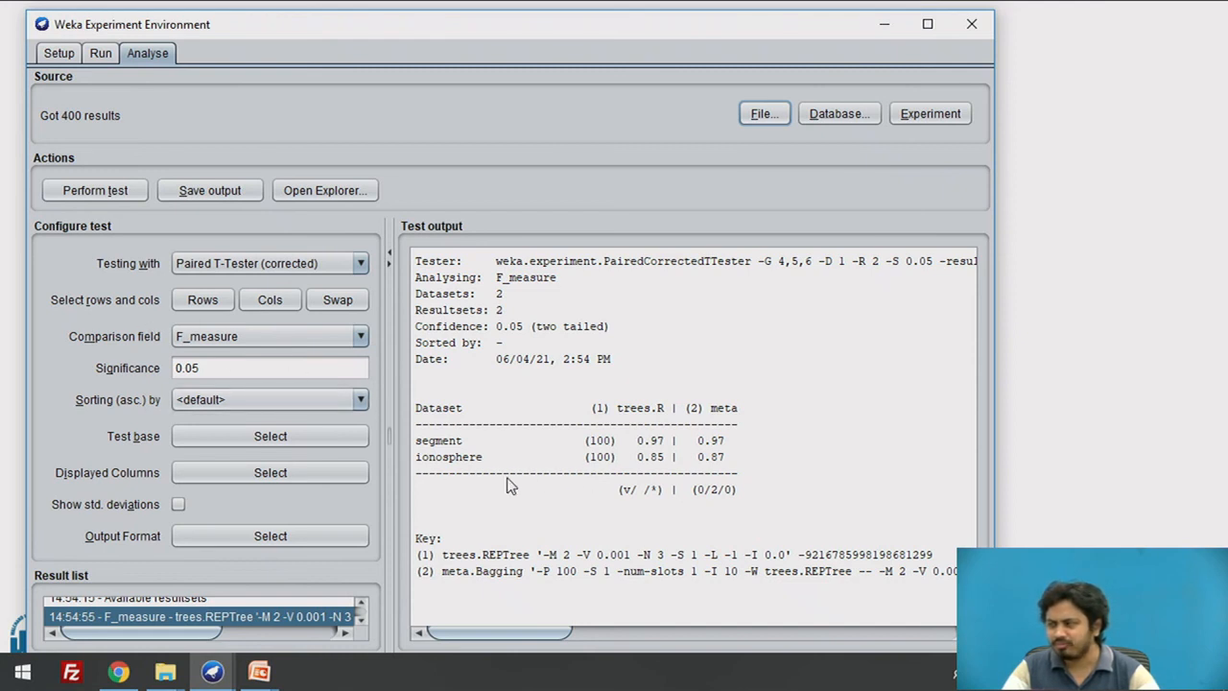
{"action": "mouse_move", "coordinate": [426, 461]}
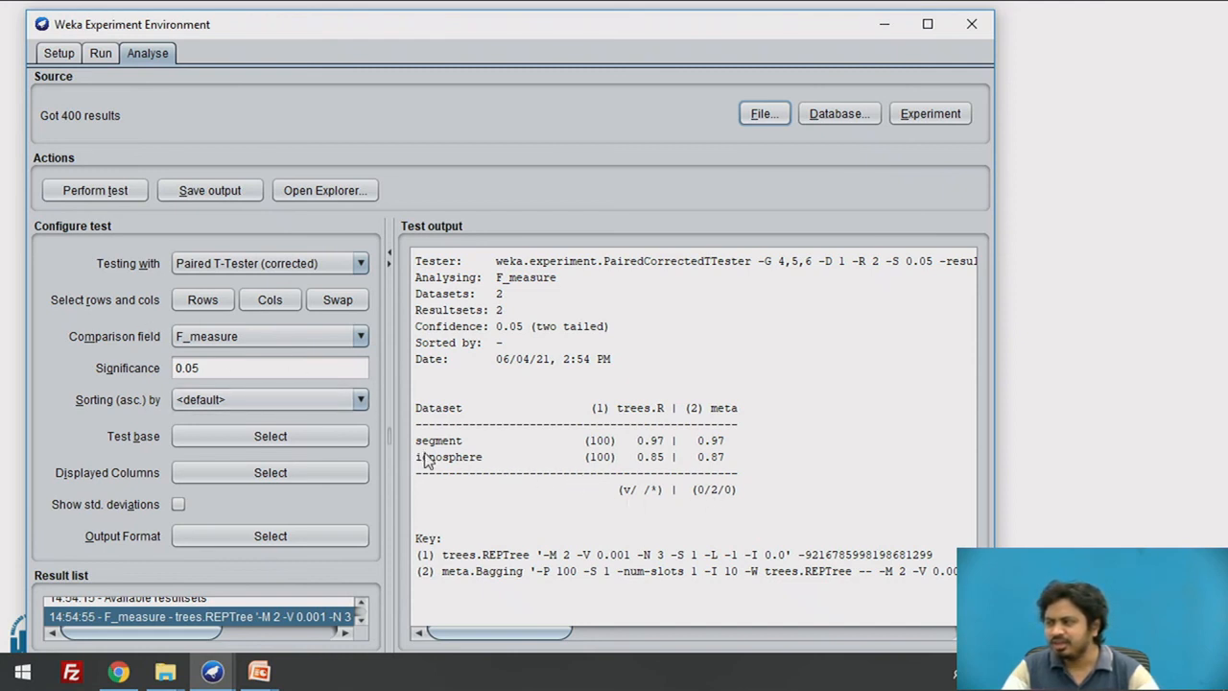
{"action": "mouse_move", "coordinate": [437, 470]}
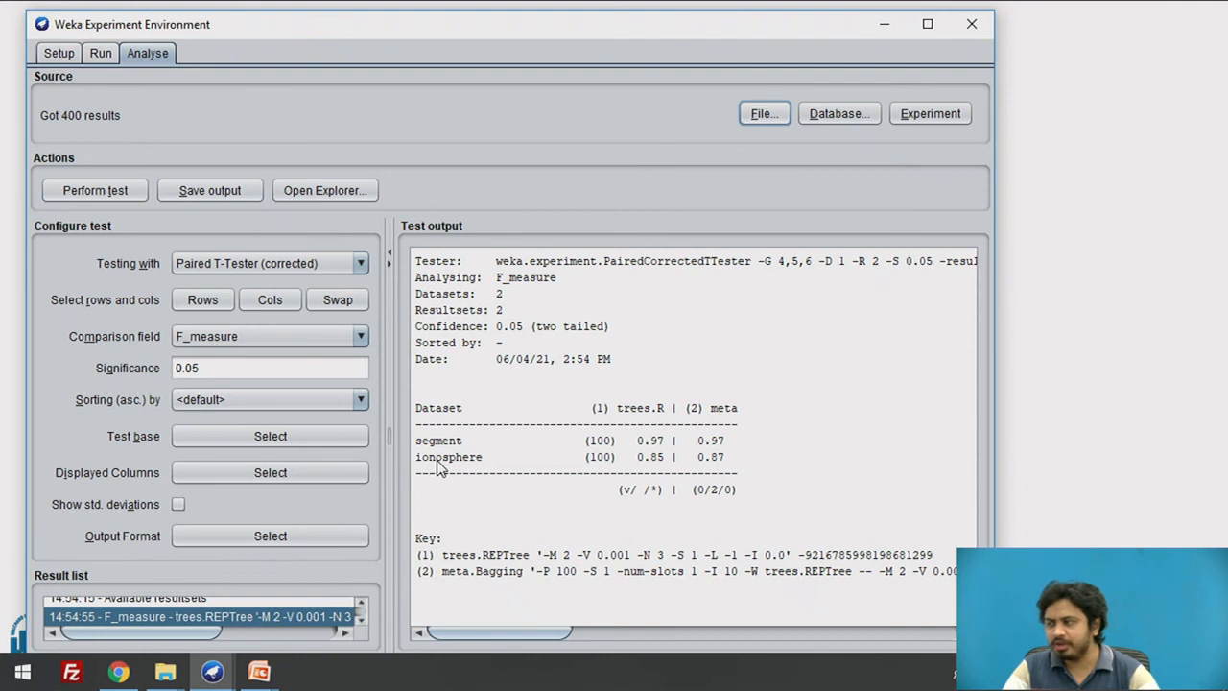
{"action": "mouse_move", "coordinate": [643, 470]}
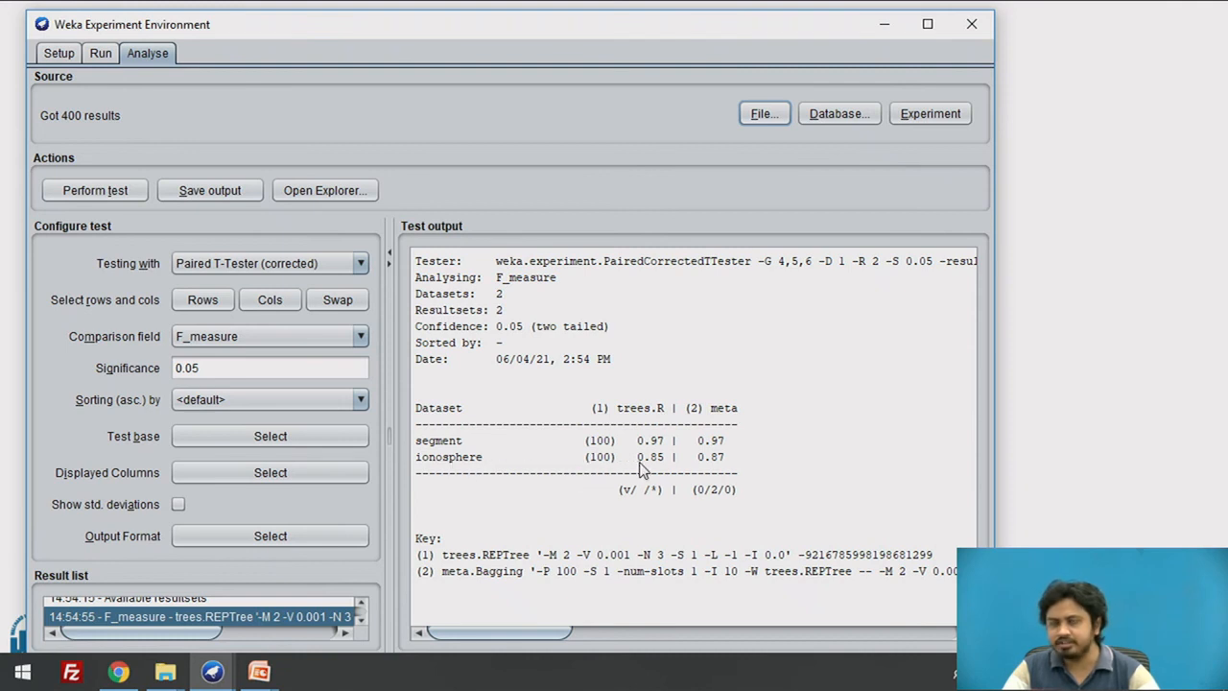
{"action": "mouse_move", "coordinate": [660, 443]}
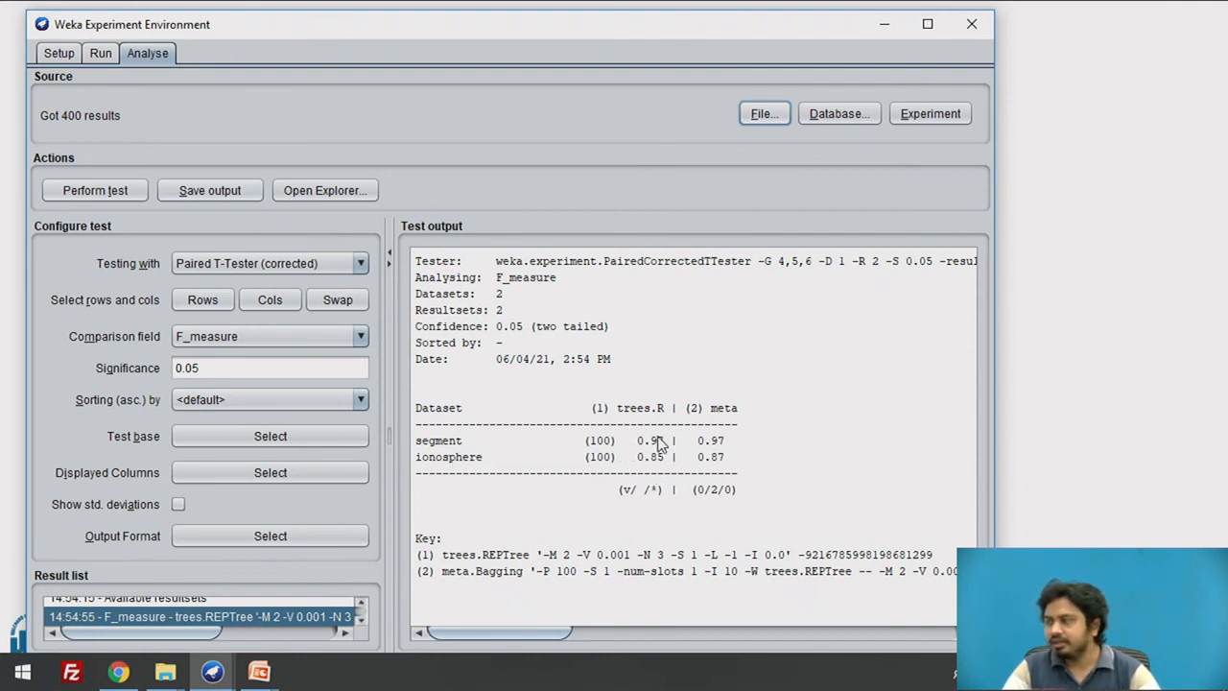
{"action": "mouse_move", "coordinate": [609, 456]}
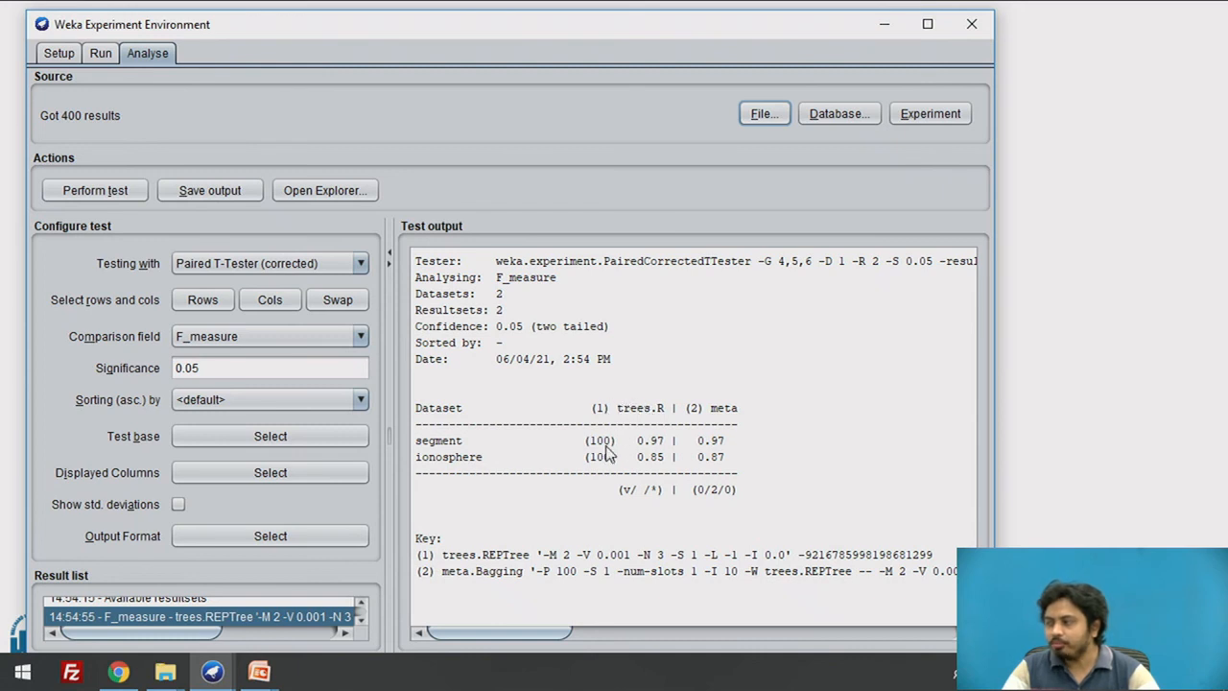
{"action": "mouse_move", "coordinate": [593, 498]}
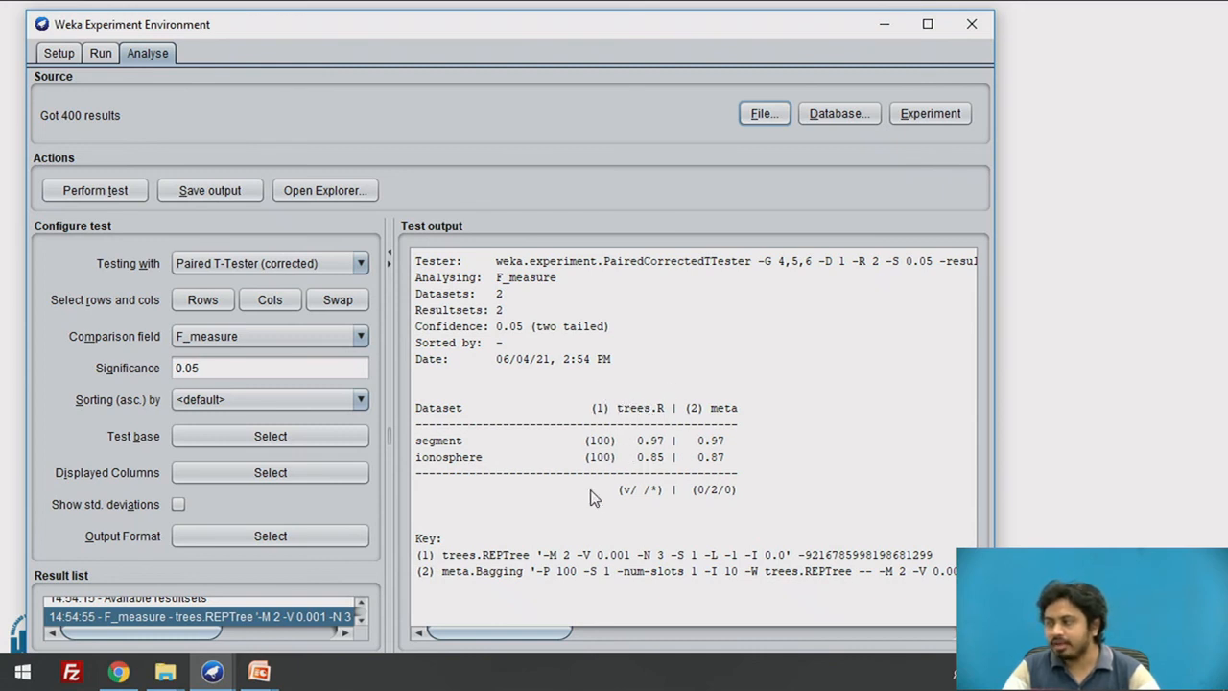
{"action": "mouse_move", "coordinate": [655, 469]}
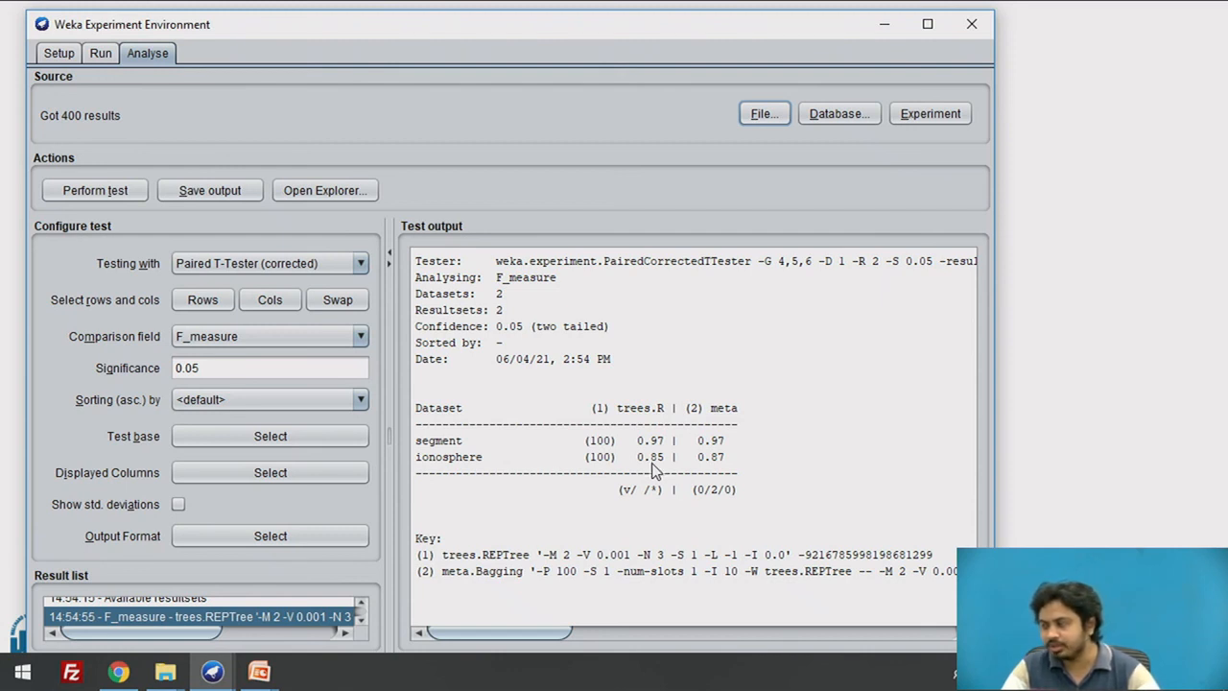
{"action": "mouse_move", "coordinate": [724, 466]}
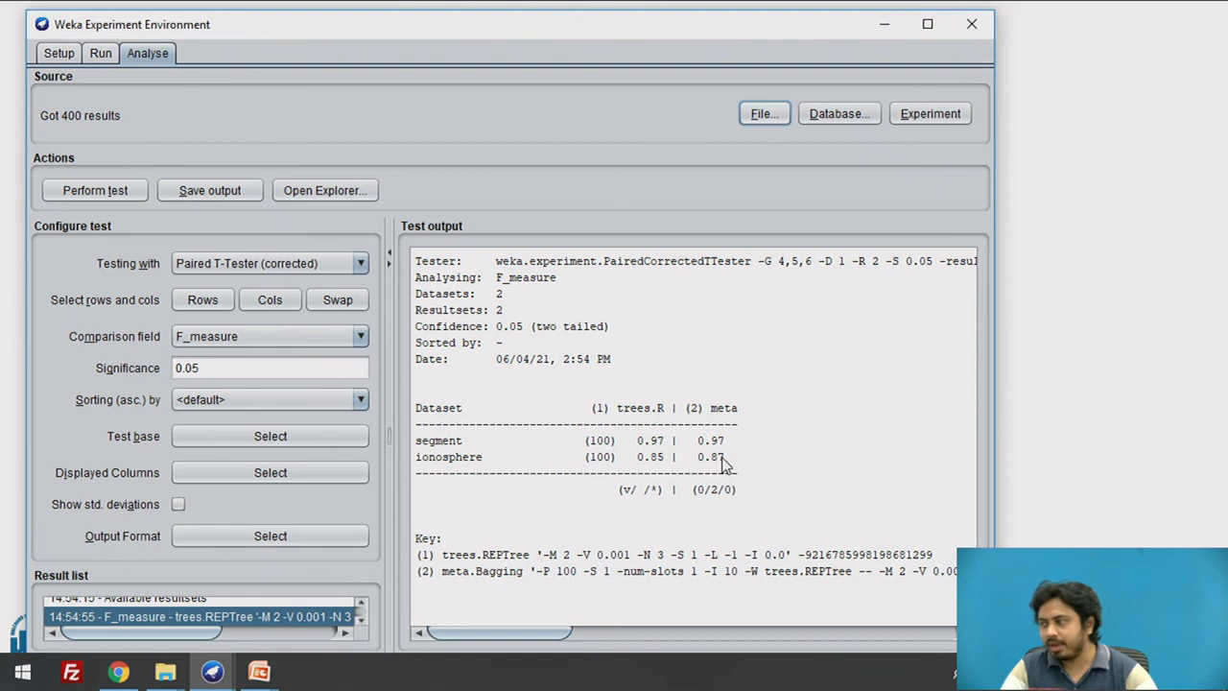
{"action": "mouse_move", "coordinate": [719, 468]}
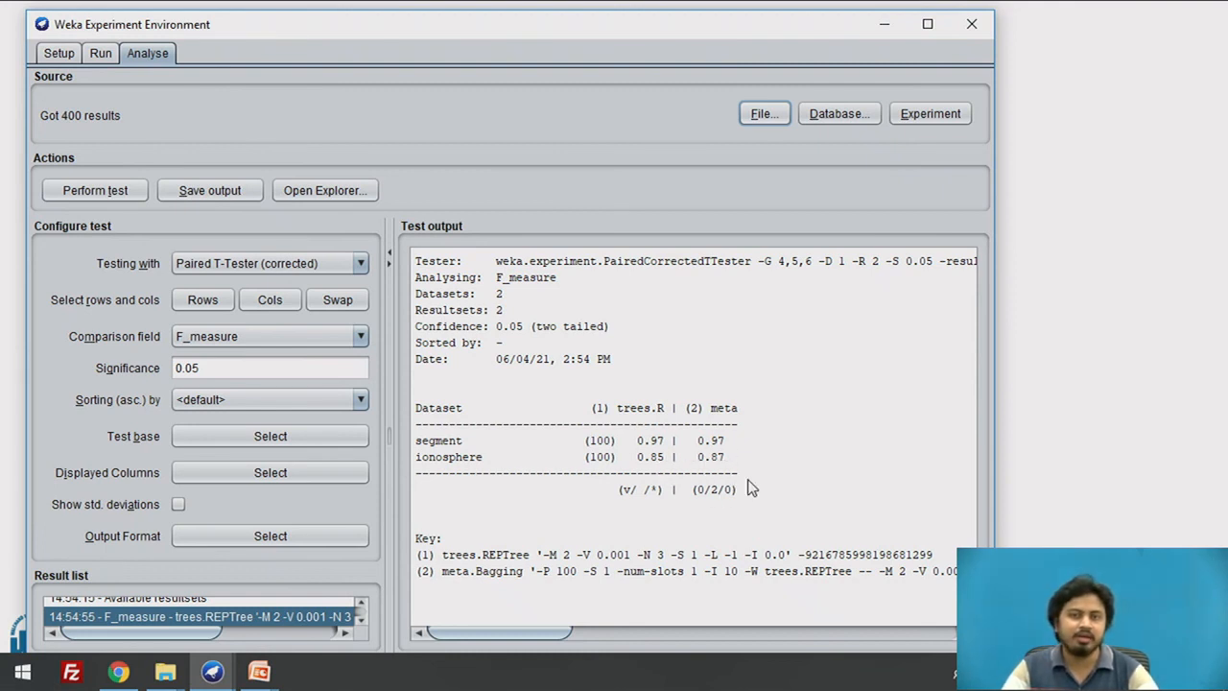
{"action": "mouse_move", "coordinate": [747, 473]}
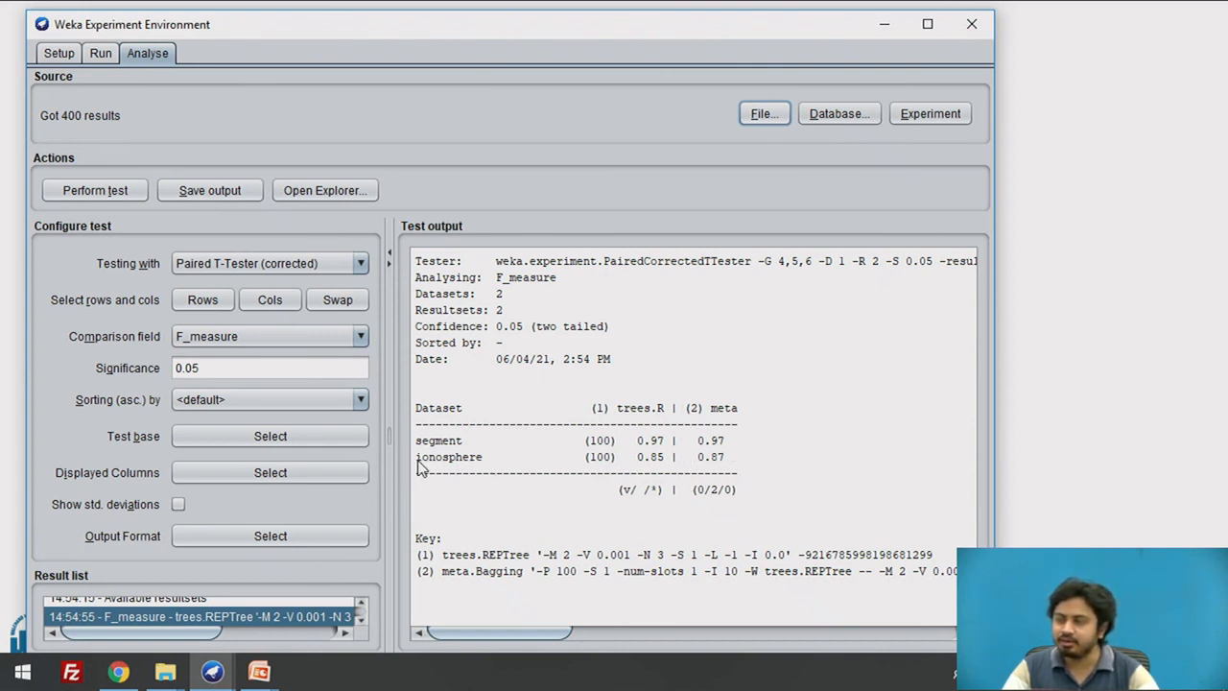
{"action": "mouse_move", "coordinate": [478, 467]}
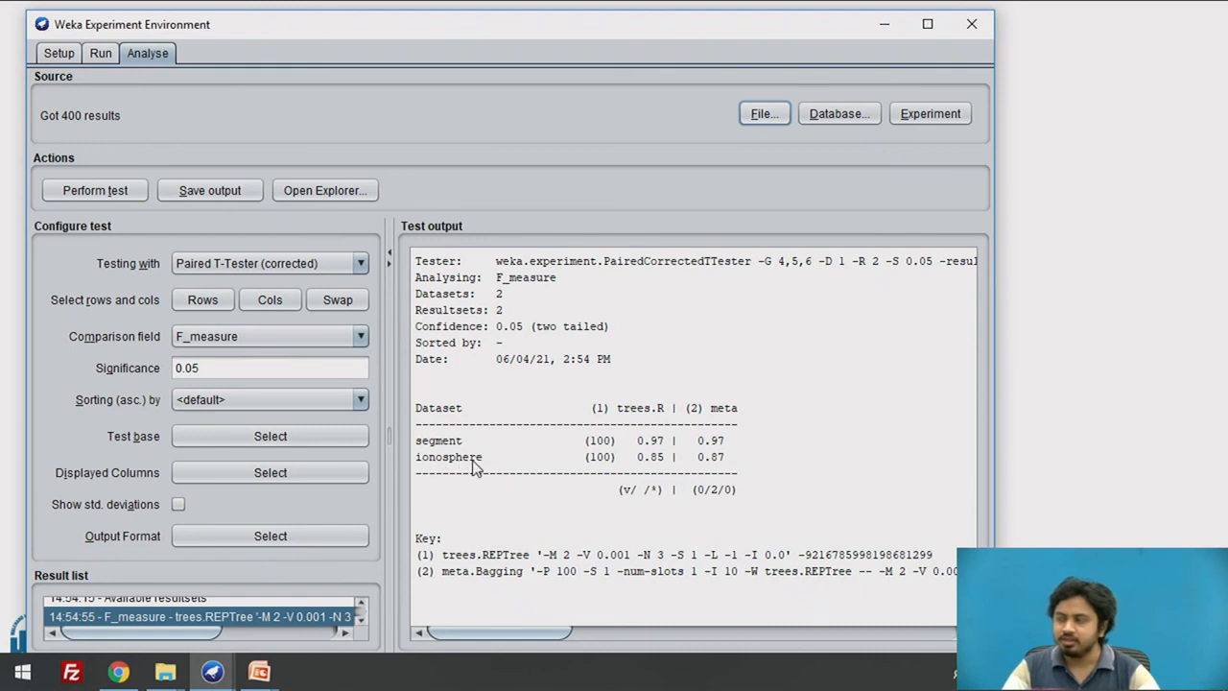
{"action": "mouse_move", "coordinate": [734, 485]}
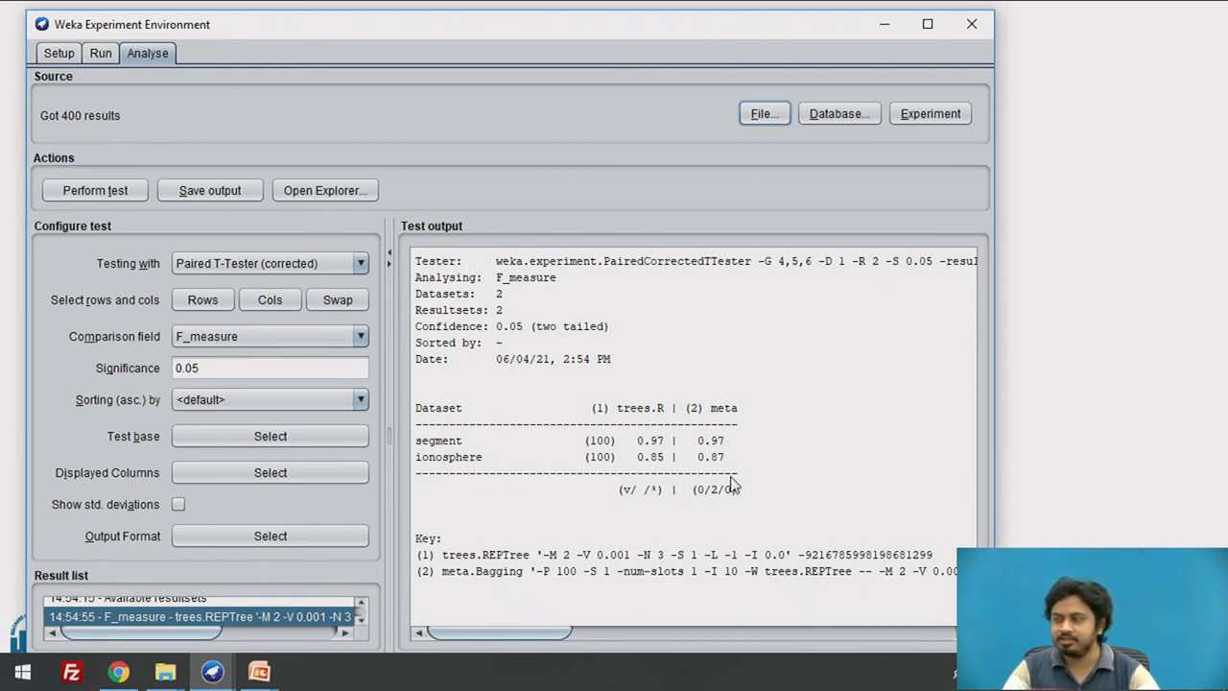
{"action": "mouse_move", "coordinate": [705, 459]}
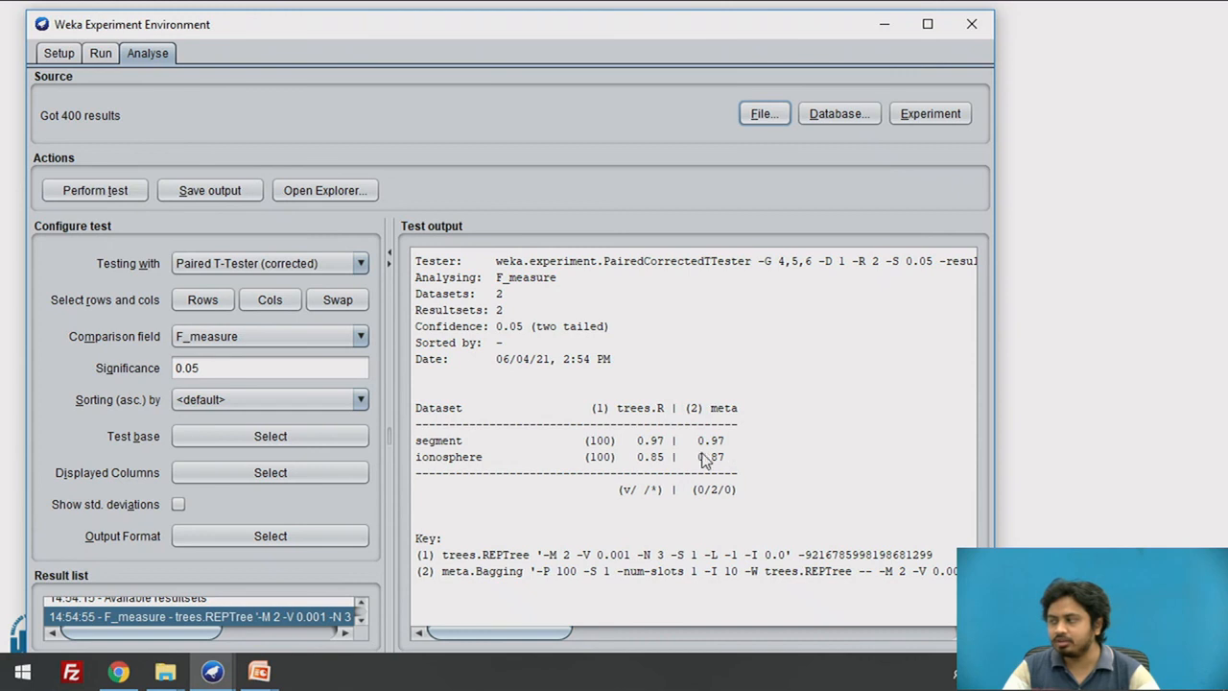
{"action": "mouse_move", "coordinate": [650, 468]}
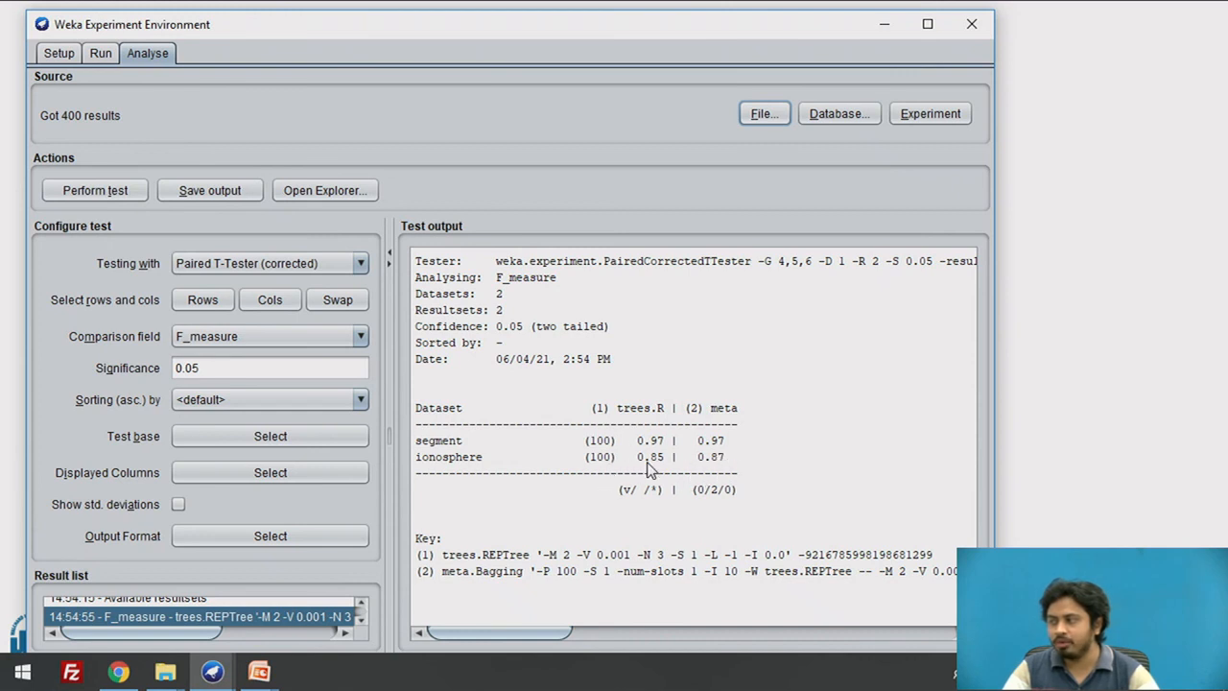
{"action": "mouse_move", "coordinate": [645, 411]}
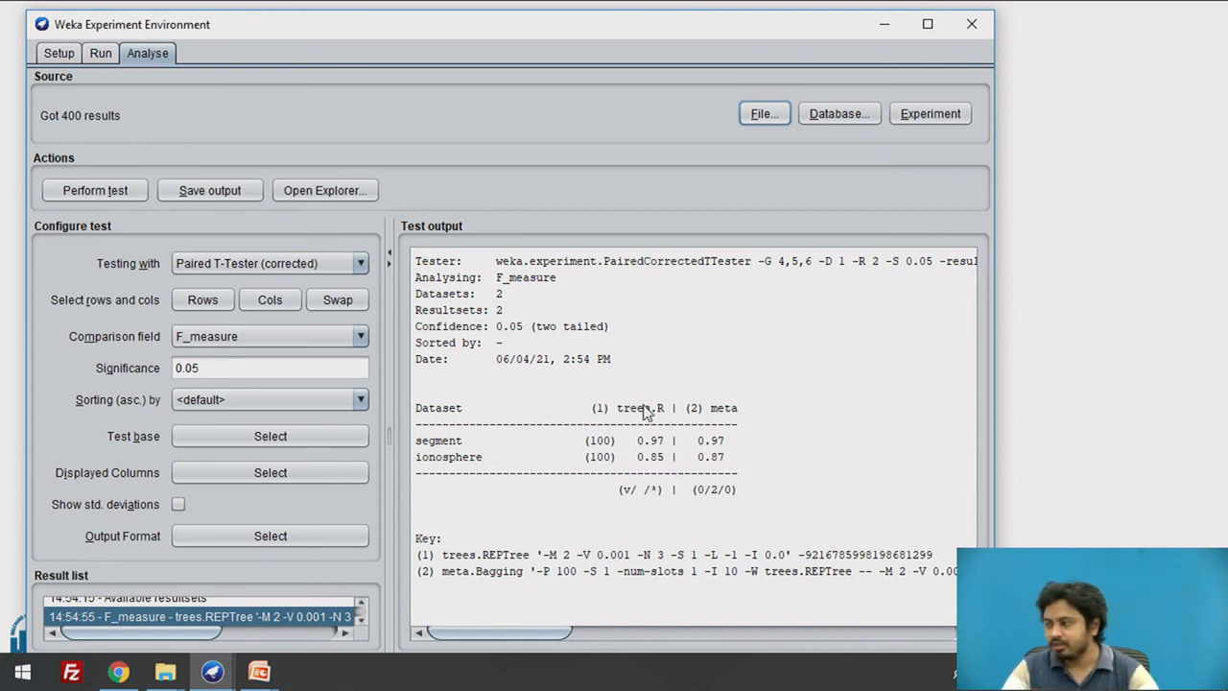
{"action": "mouse_move", "coordinate": [67, 336]}
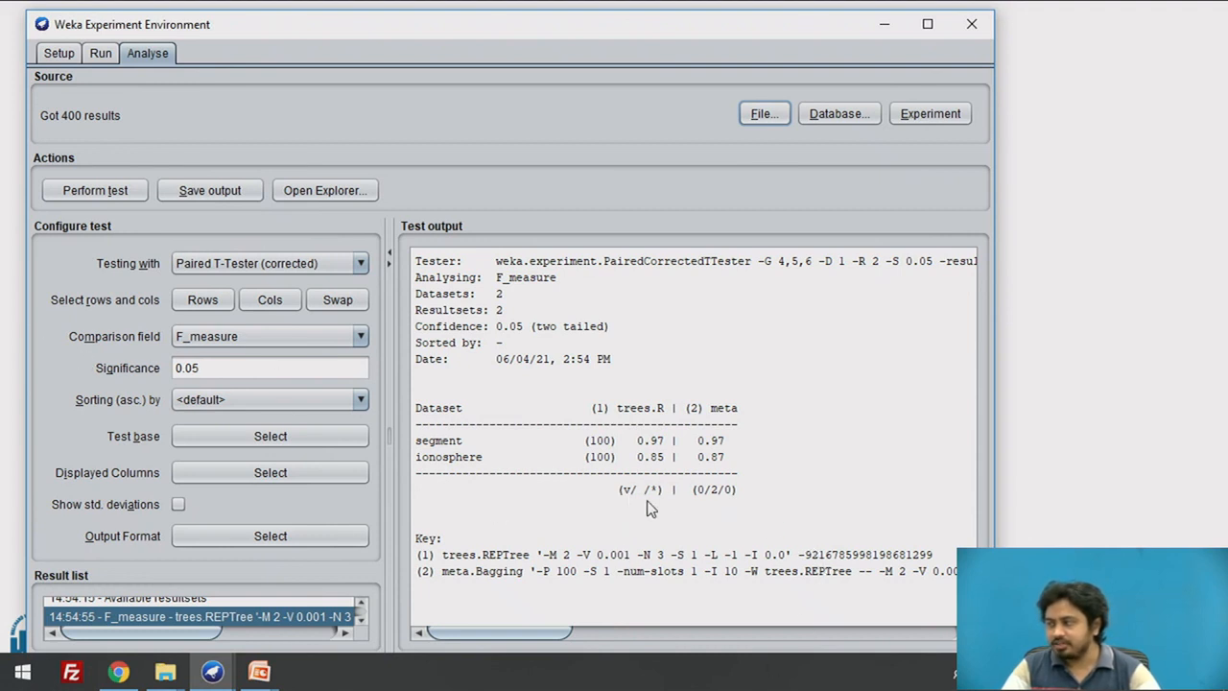
{"action": "mouse_move", "coordinate": [659, 516]}
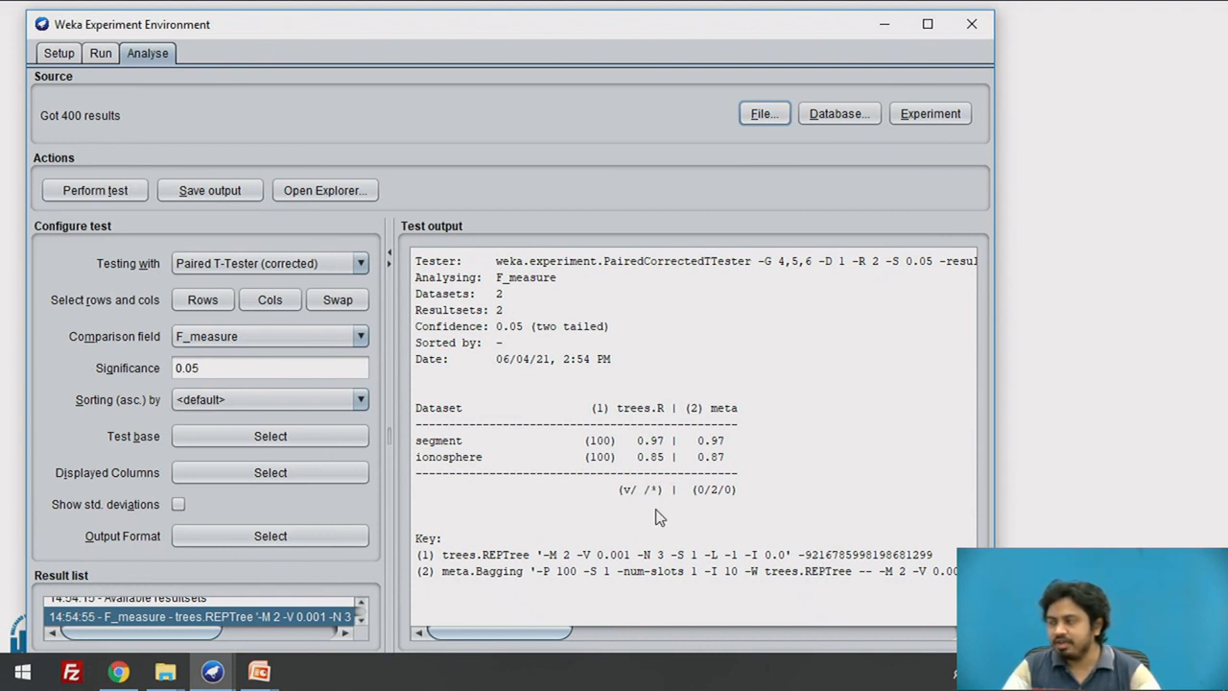
{"action": "mouse_move", "coordinate": [718, 499]}
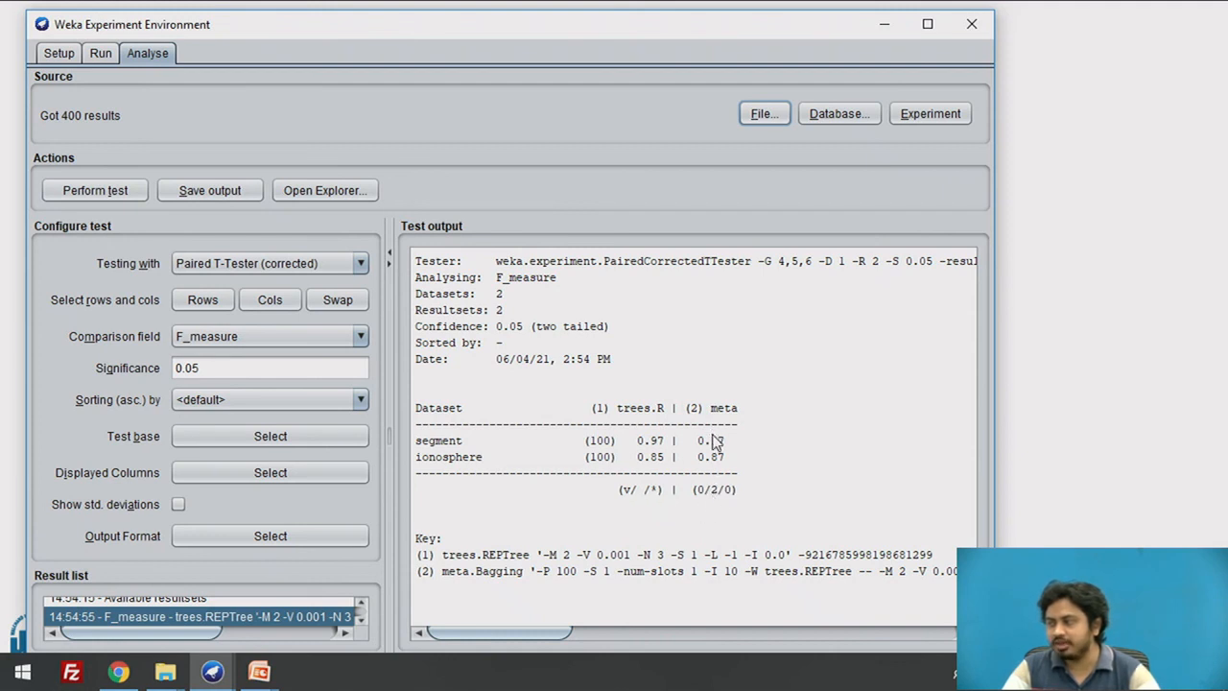
{"action": "mouse_move", "coordinate": [715, 468]}
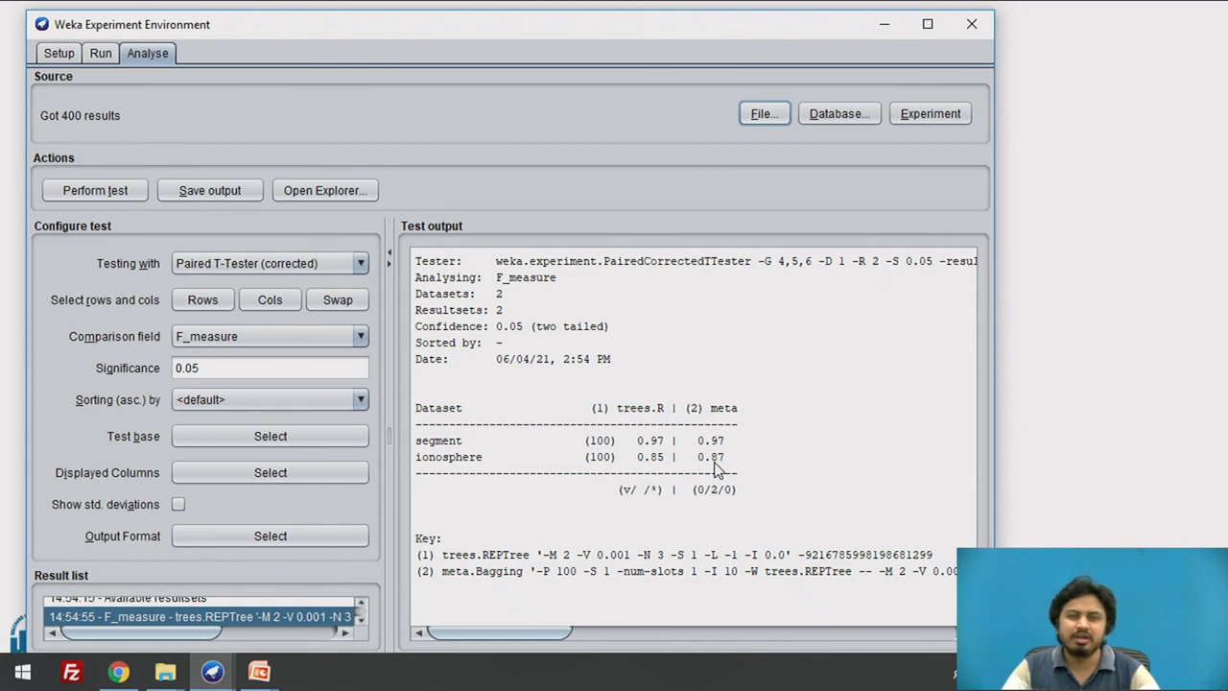
{"action": "mouse_move", "coordinate": [719, 477]}
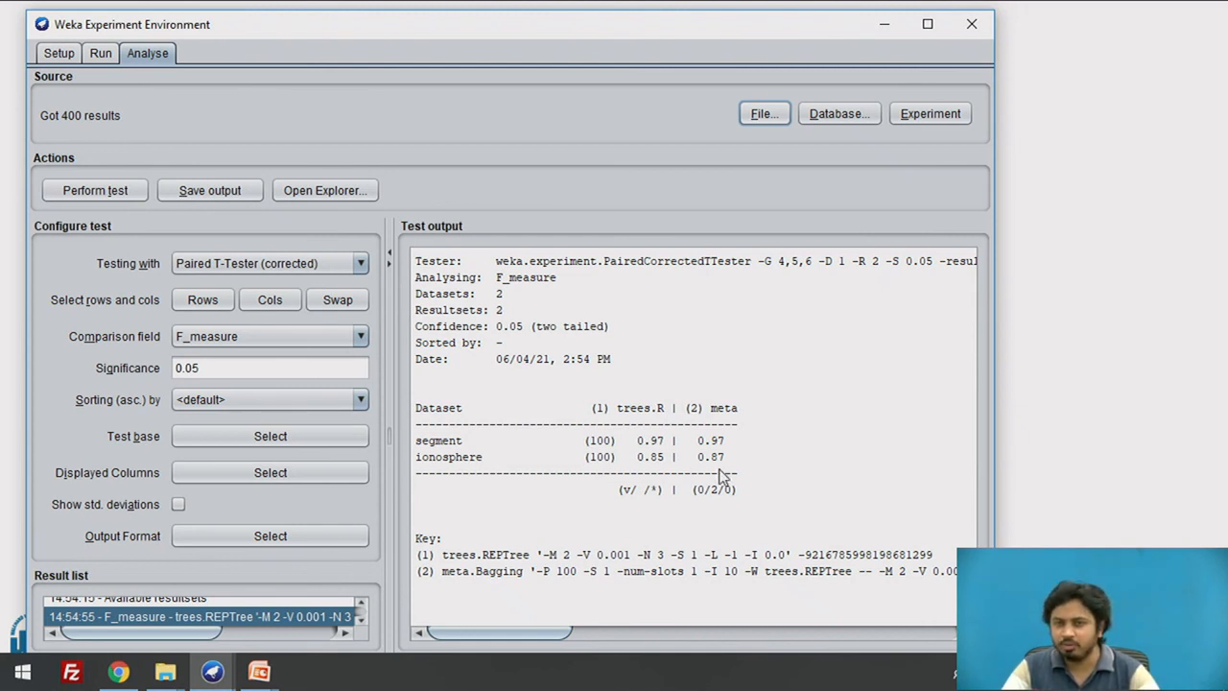
{"action": "mouse_move", "coordinate": [693, 515]}
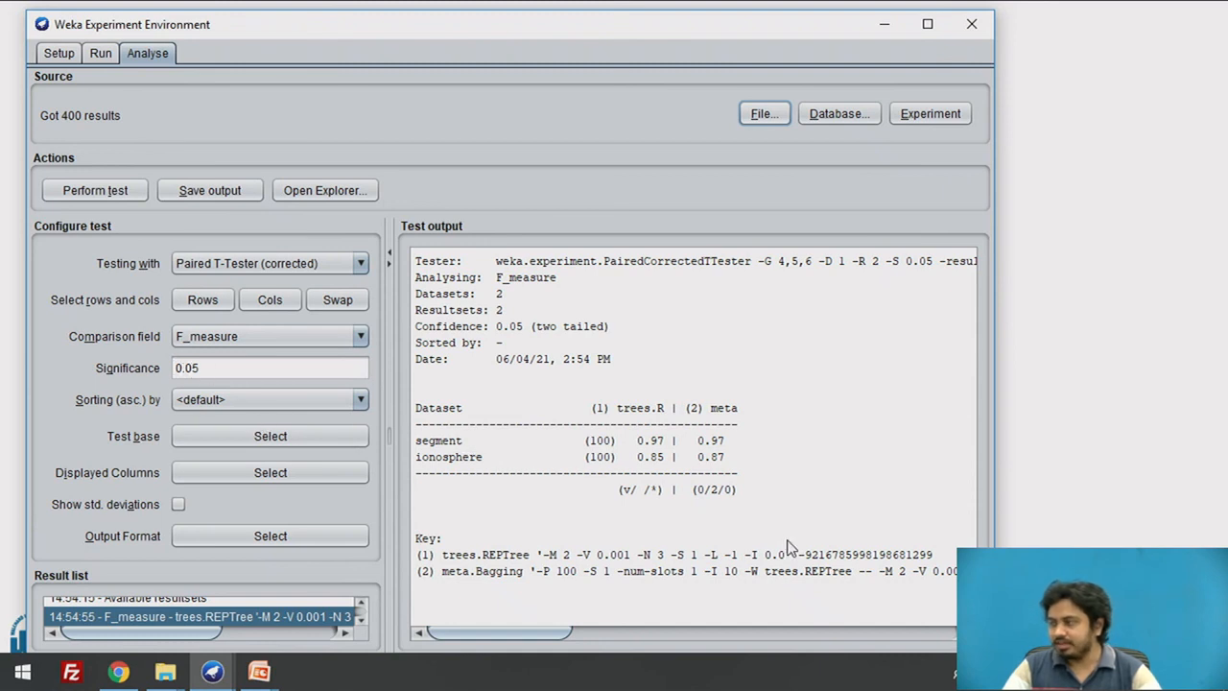
{"action": "mouse_move", "coordinate": [662, 465]}
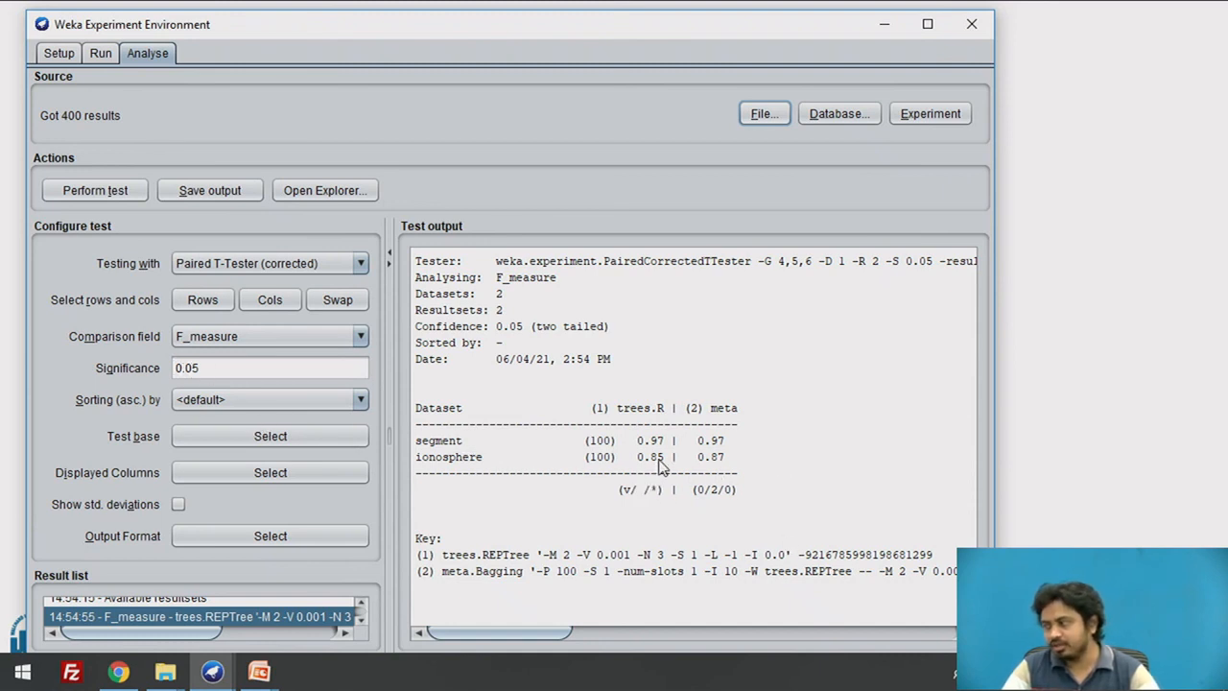
{"action": "mouse_move", "coordinate": [727, 473]}
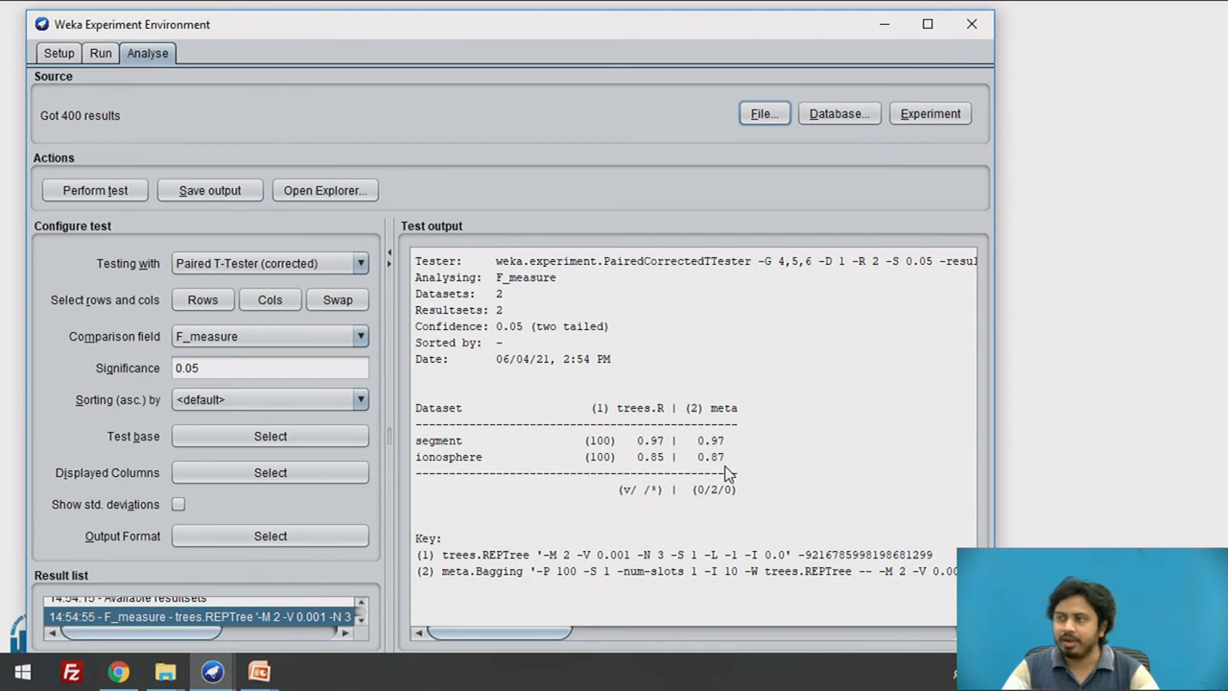
{"action": "mouse_move", "coordinate": [542, 422]}
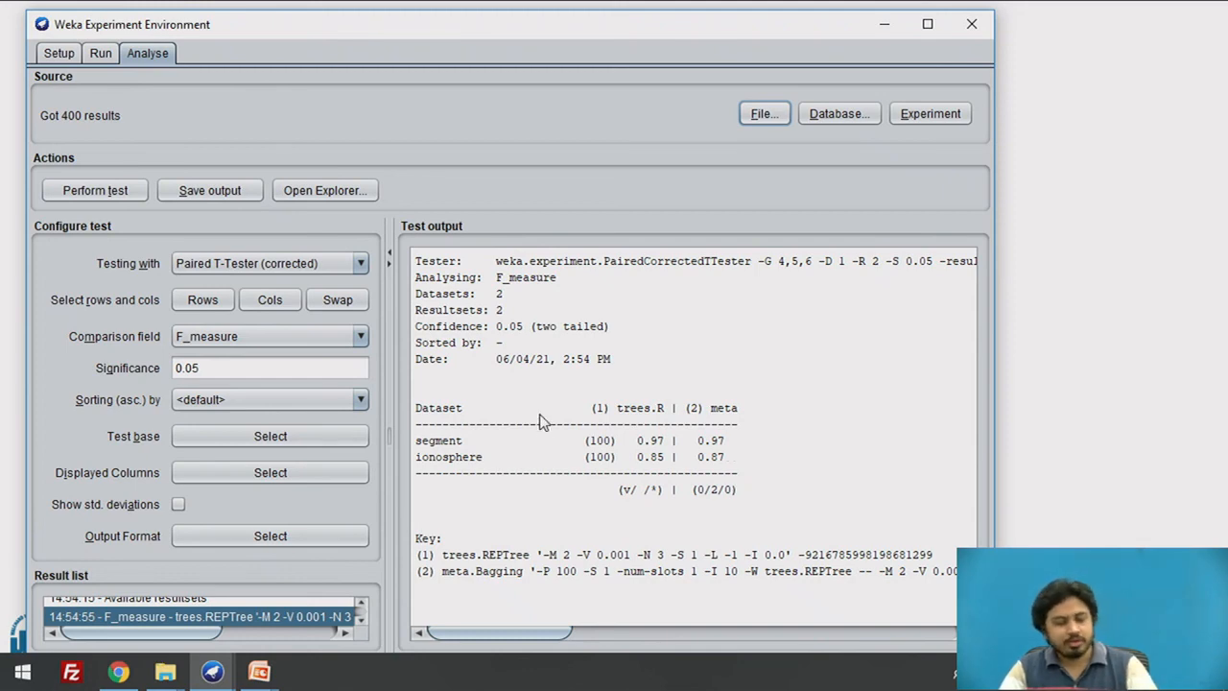